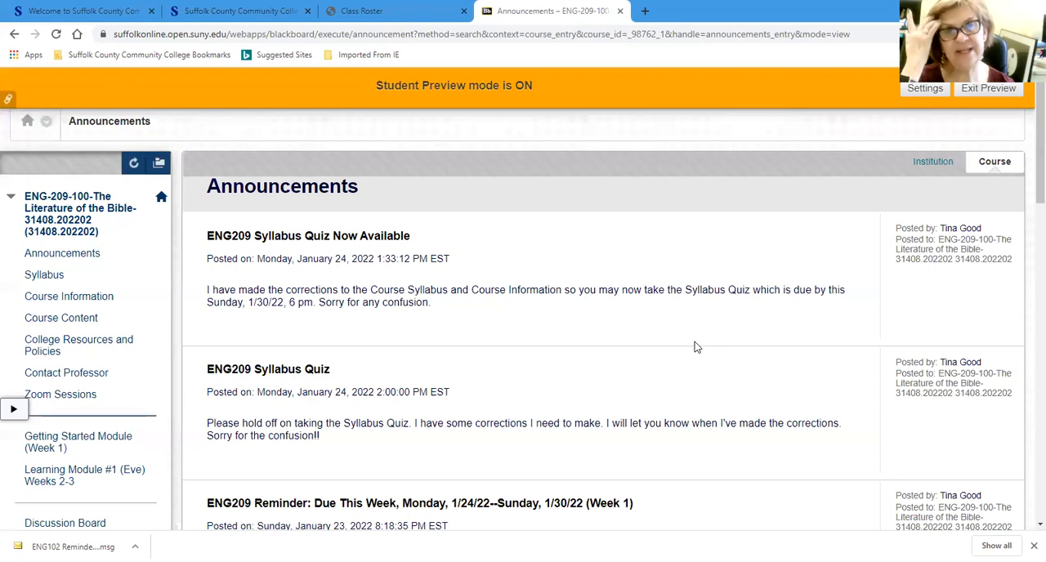
pyautogui.moveTo(584, 284)
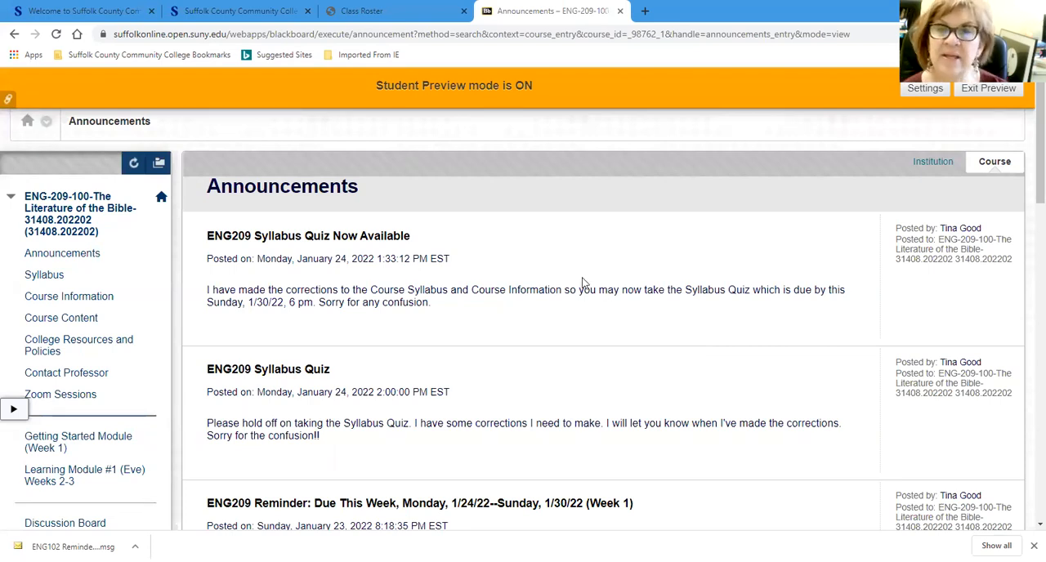
pyautogui.moveTo(574, 276)
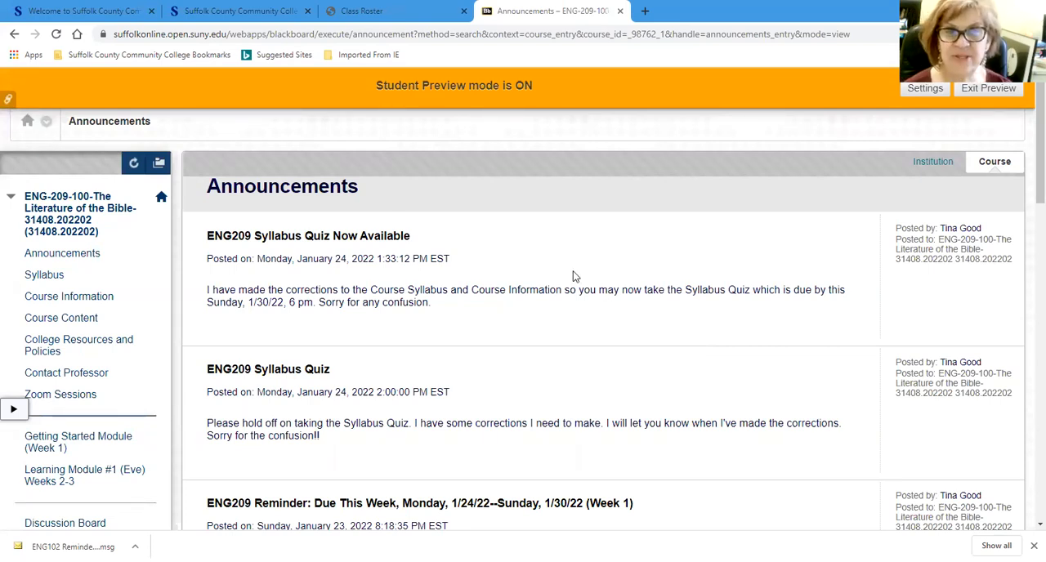
pyautogui.moveTo(332, 260)
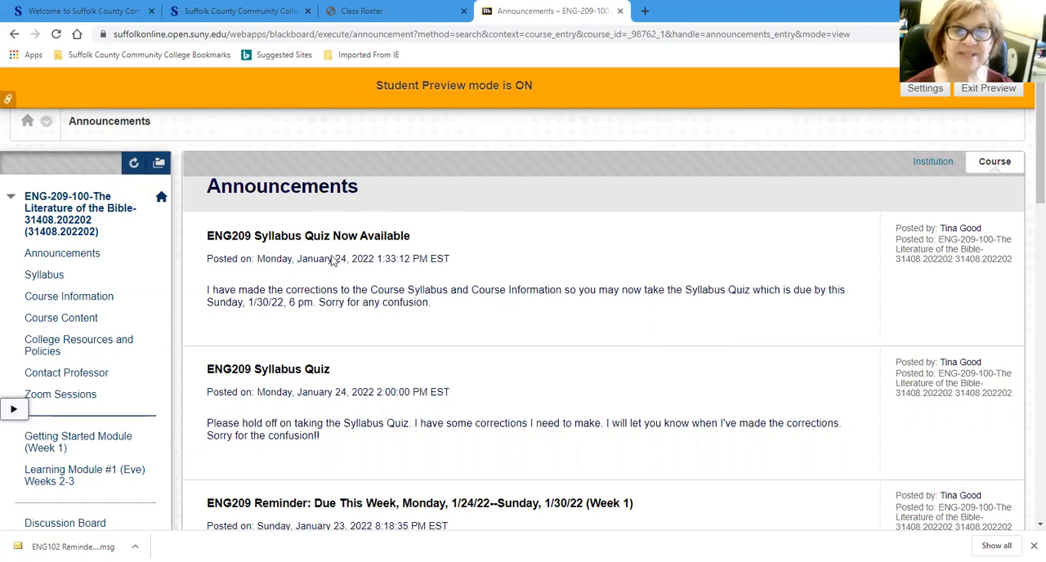
pyautogui.moveTo(400, 274)
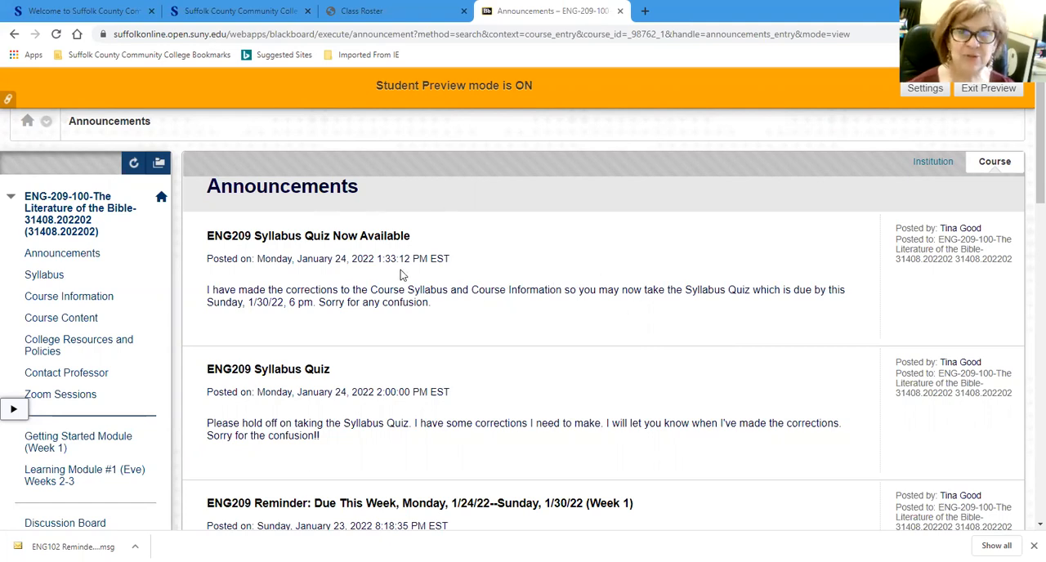
# - Scroll through the announcements, then go to the Getting Started Module (Week 1) page from the course menu
pyautogui.scroll(-3)
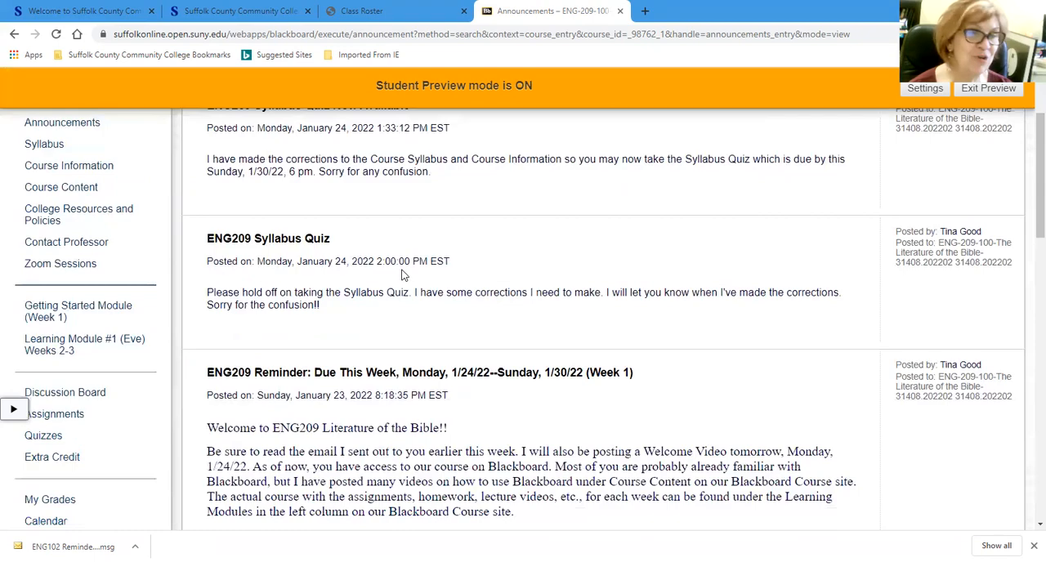
pyautogui.scroll(-3)
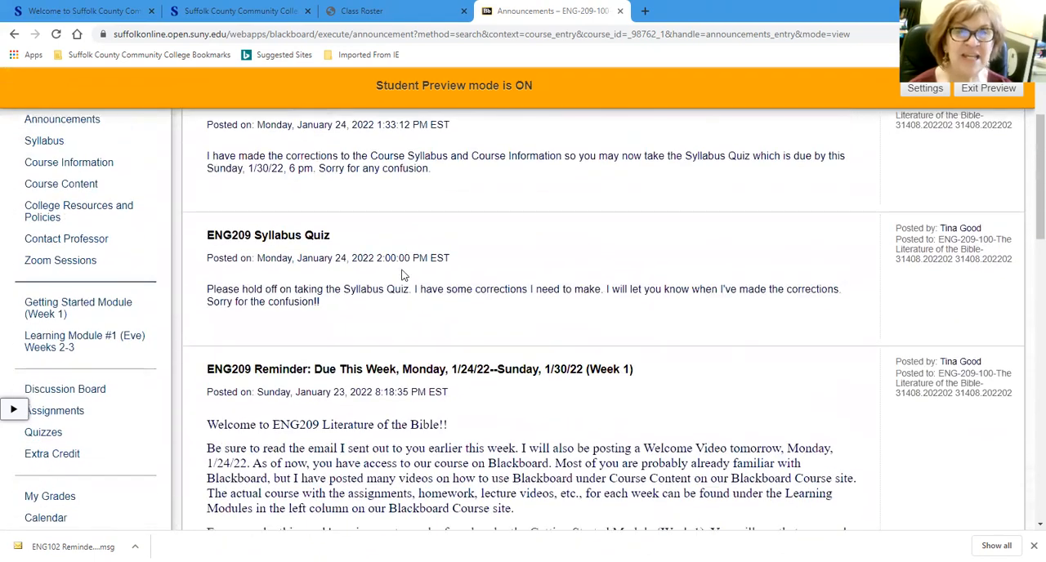
pyautogui.scroll(-3)
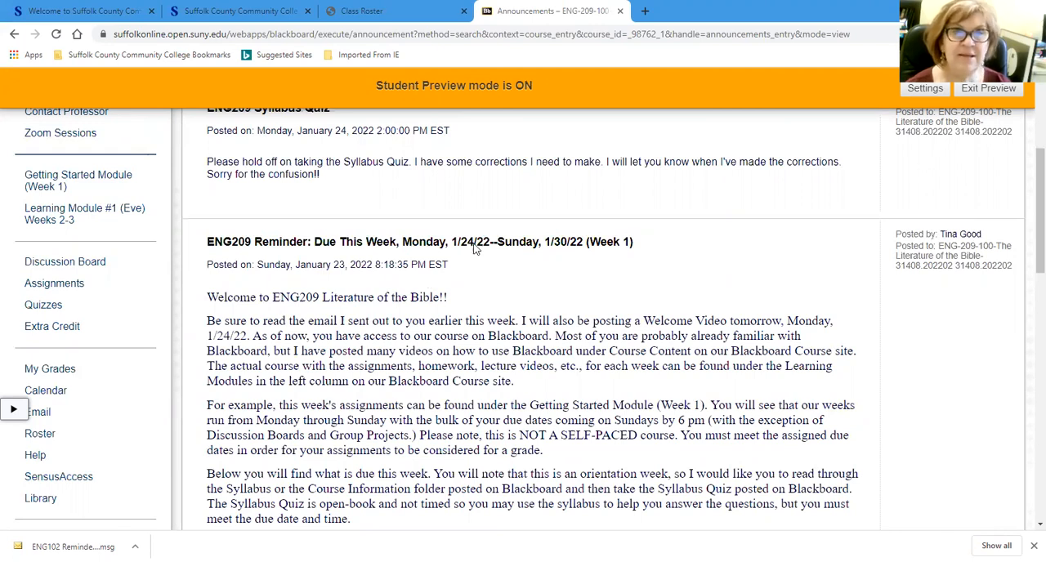
pyautogui.moveTo(490, 327)
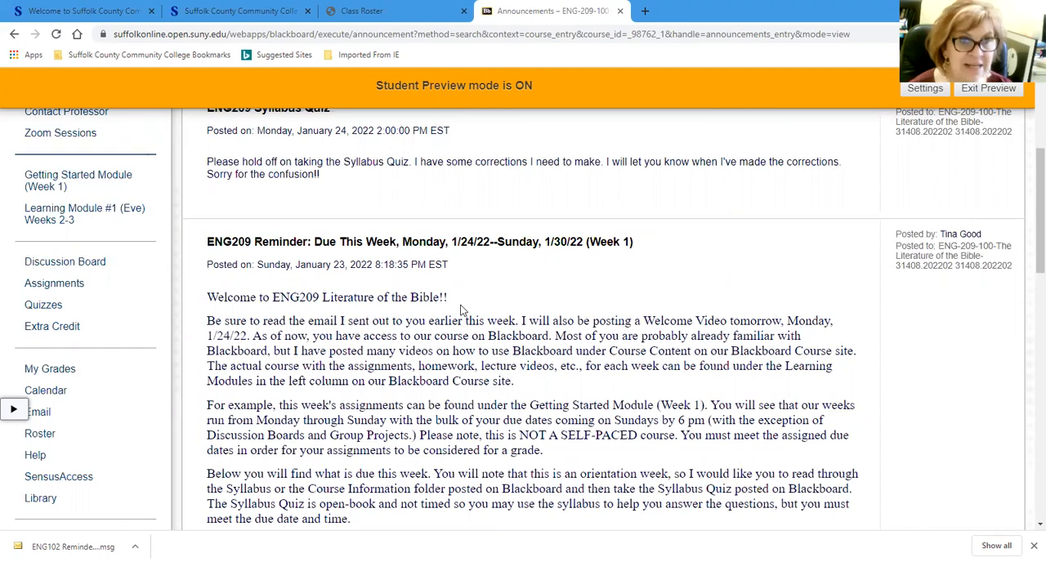
pyautogui.moveTo(482, 305)
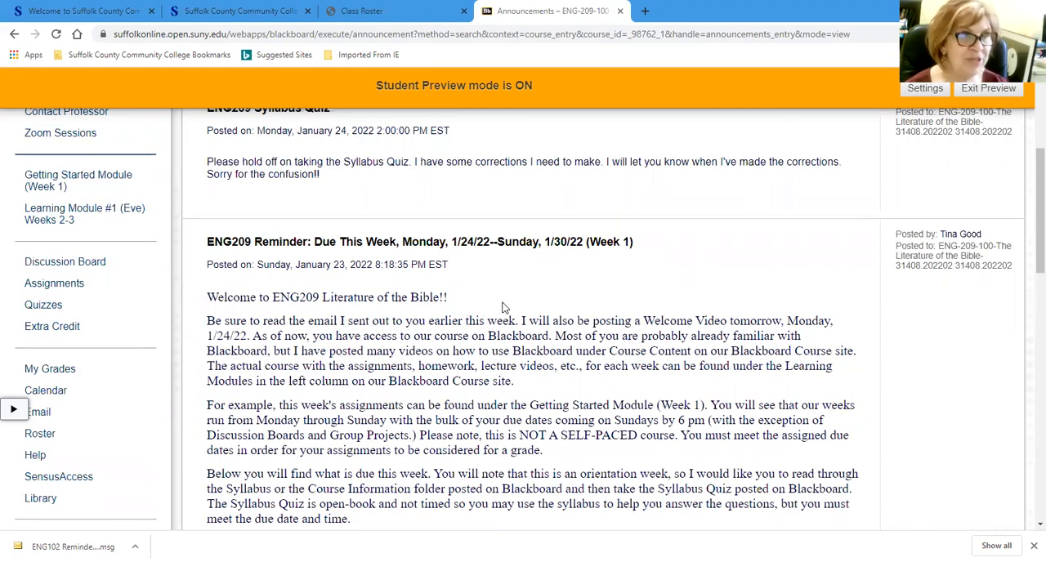
pyautogui.moveTo(484, 298)
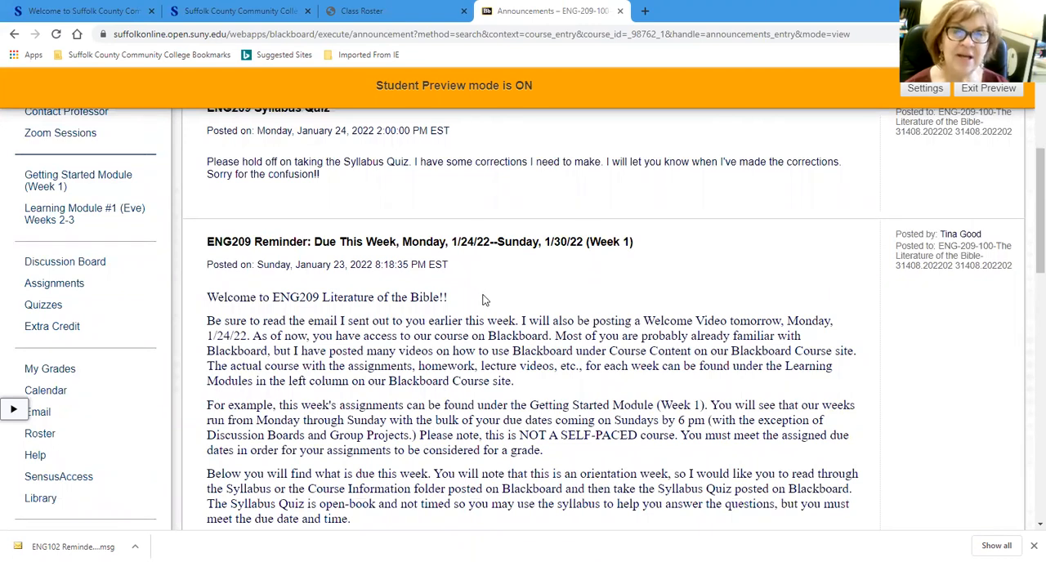
pyautogui.moveTo(505, 297)
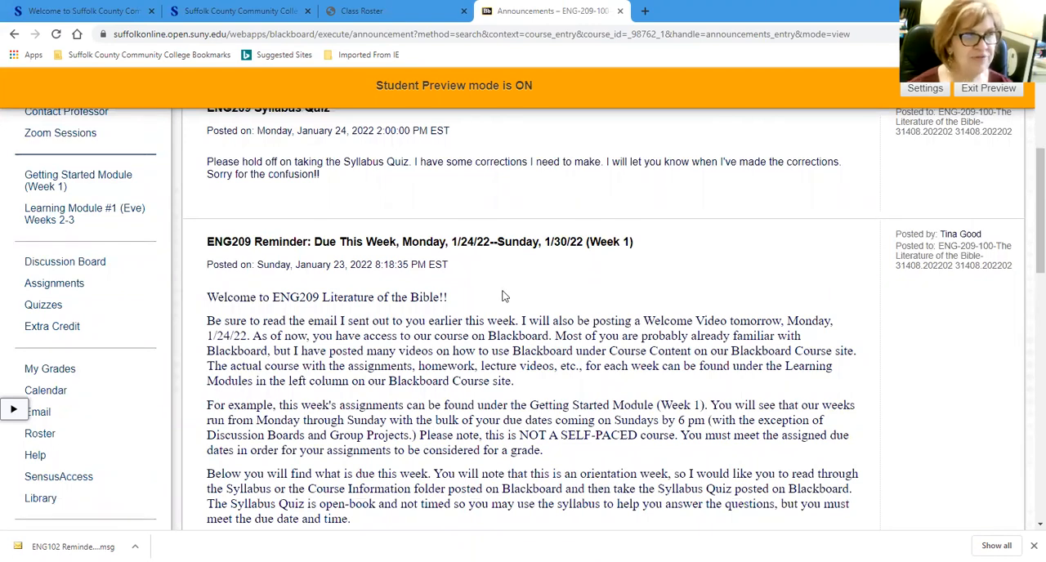
pyautogui.moveTo(538, 295)
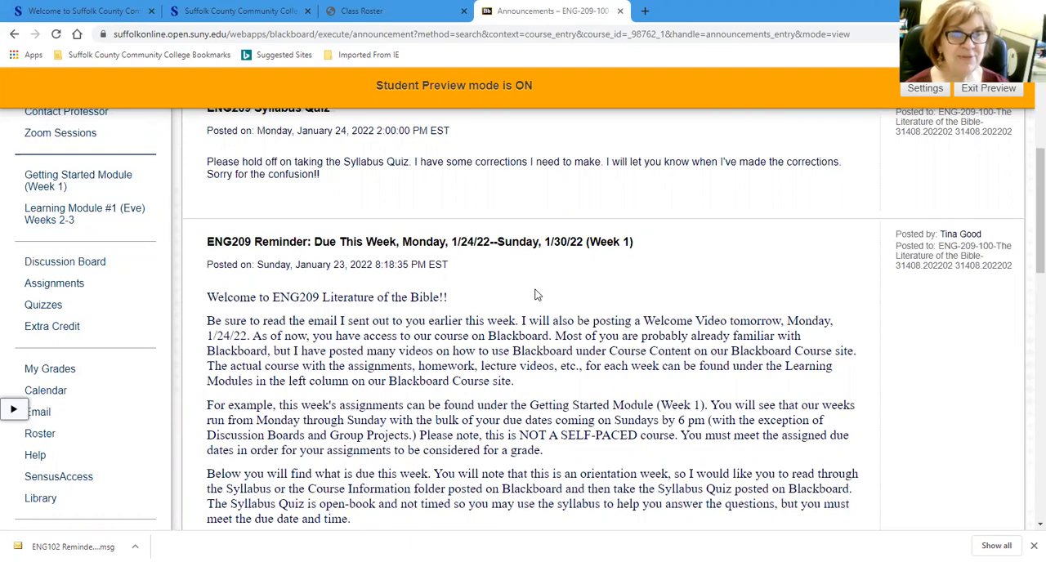
pyautogui.moveTo(551, 282)
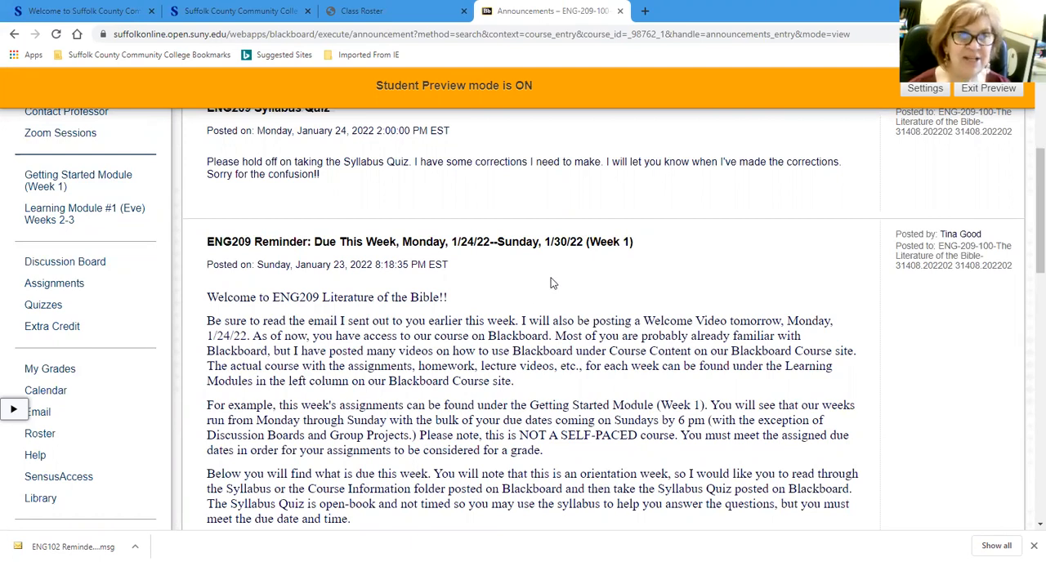
pyautogui.moveTo(493, 290)
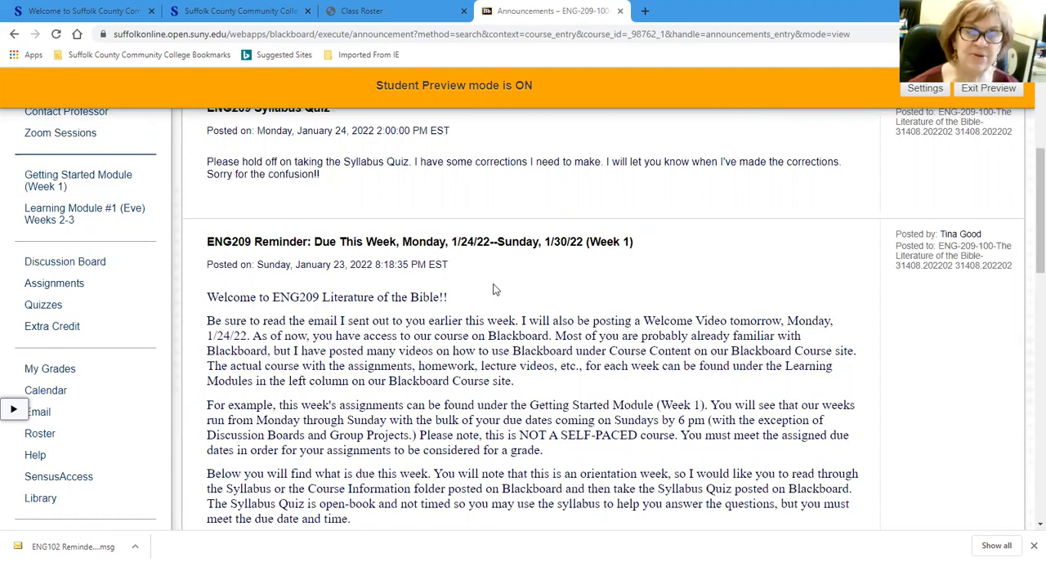
pyautogui.moveTo(482, 283)
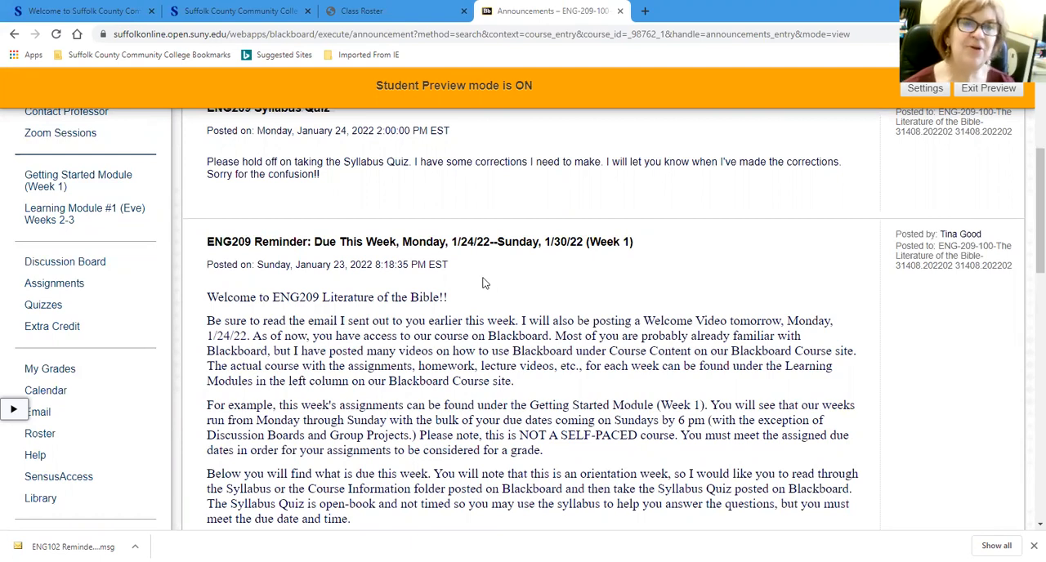
pyautogui.moveTo(493, 317)
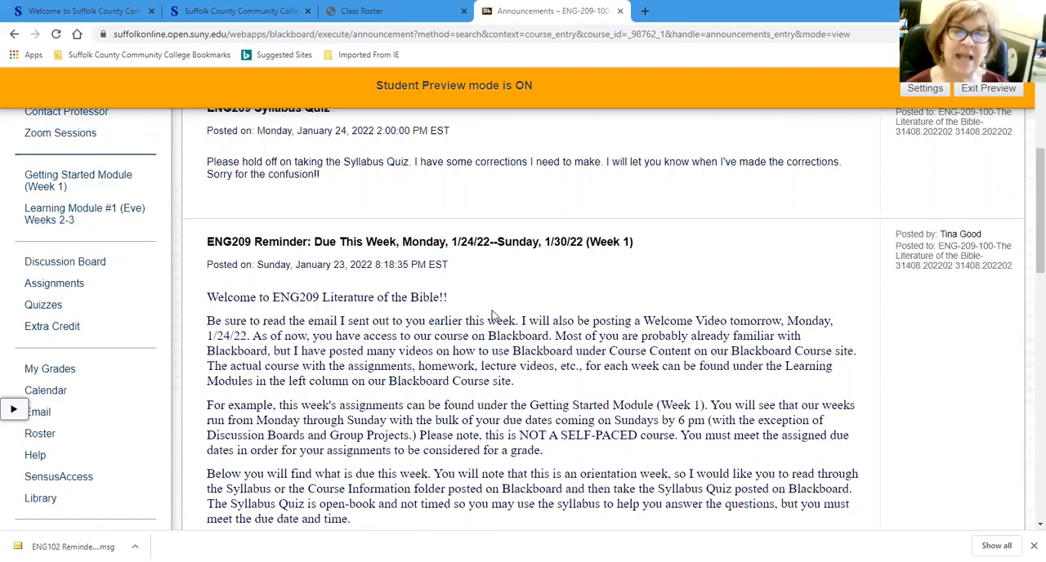
pyautogui.scroll(3)
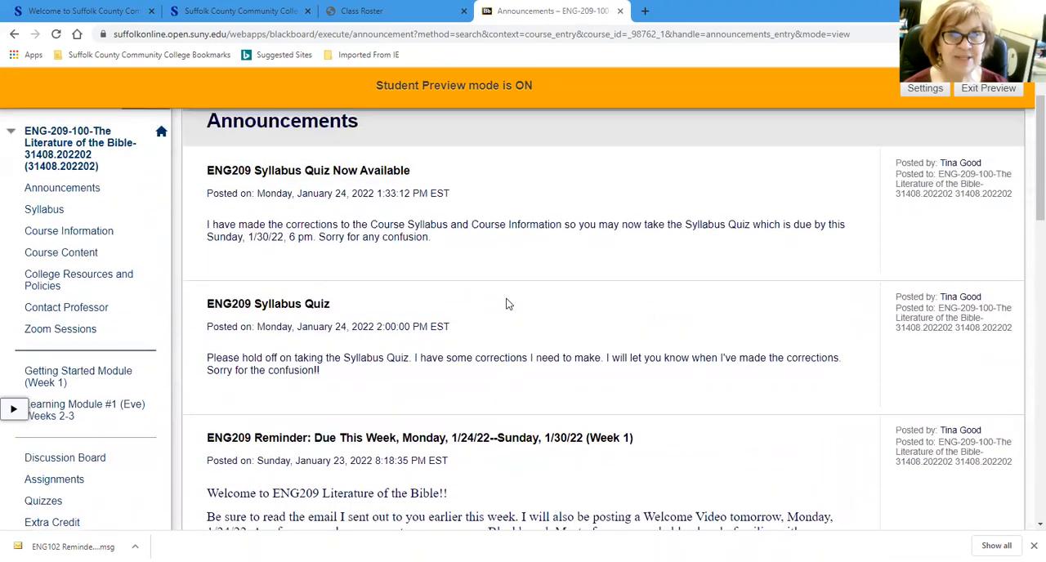
pyautogui.moveTo(540, 282)
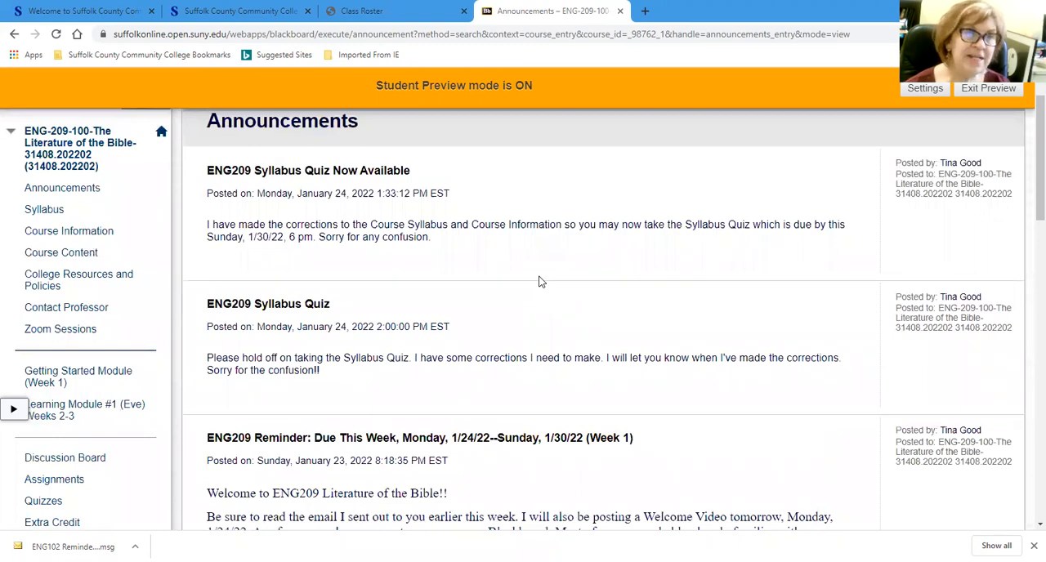
pyautogui.moveTo(515, 348)
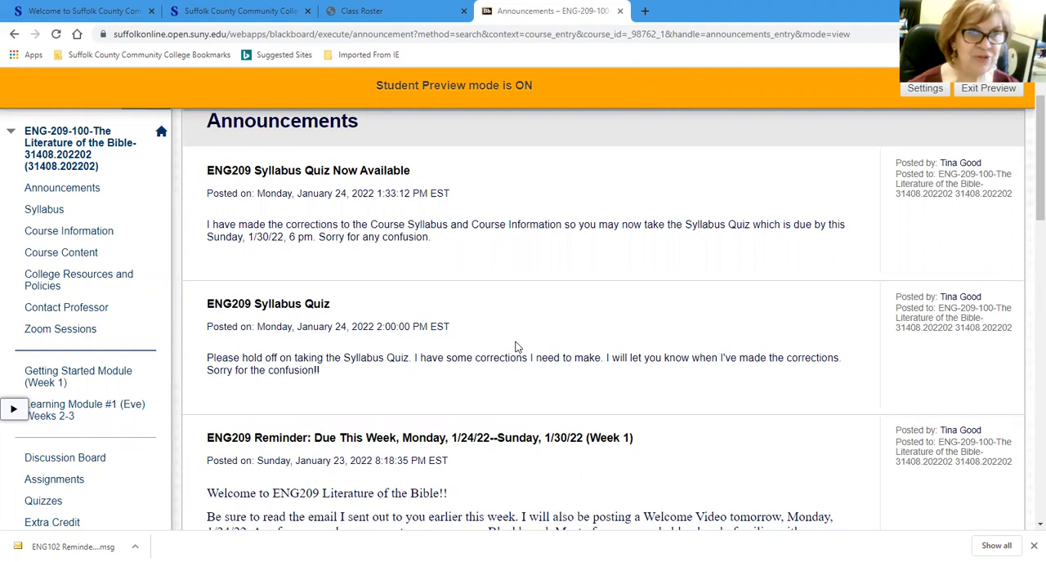
pyautogui.moveTo(464, 338)
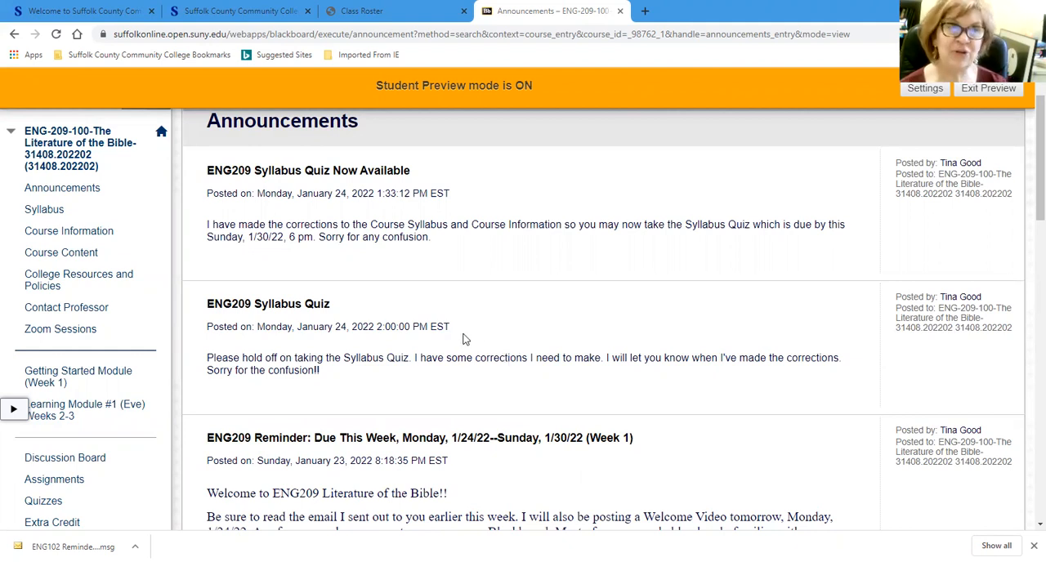
pyautogui.moveTo(480, 396)
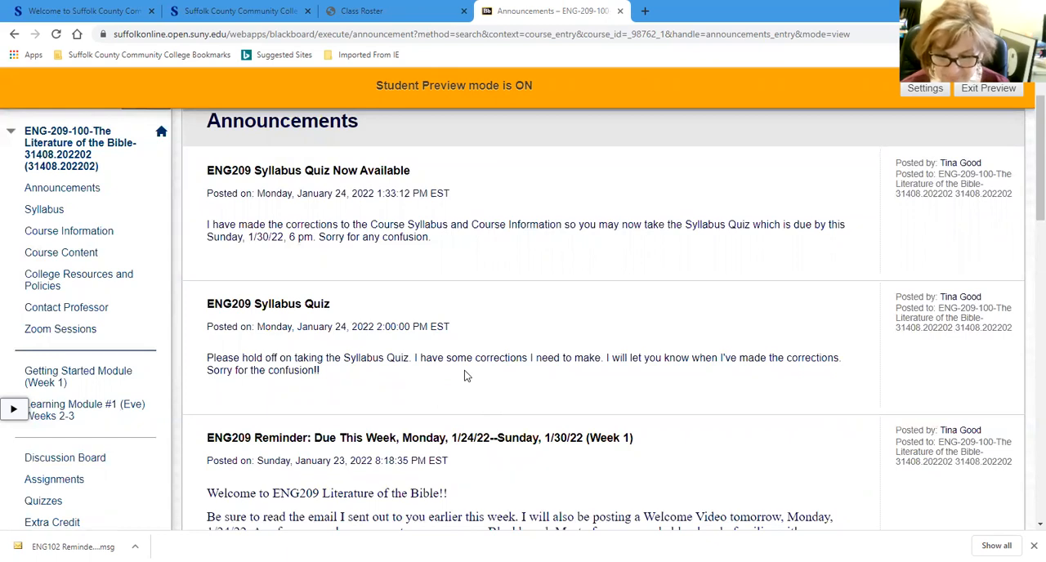
pyautogui.moveTo(409, 509)
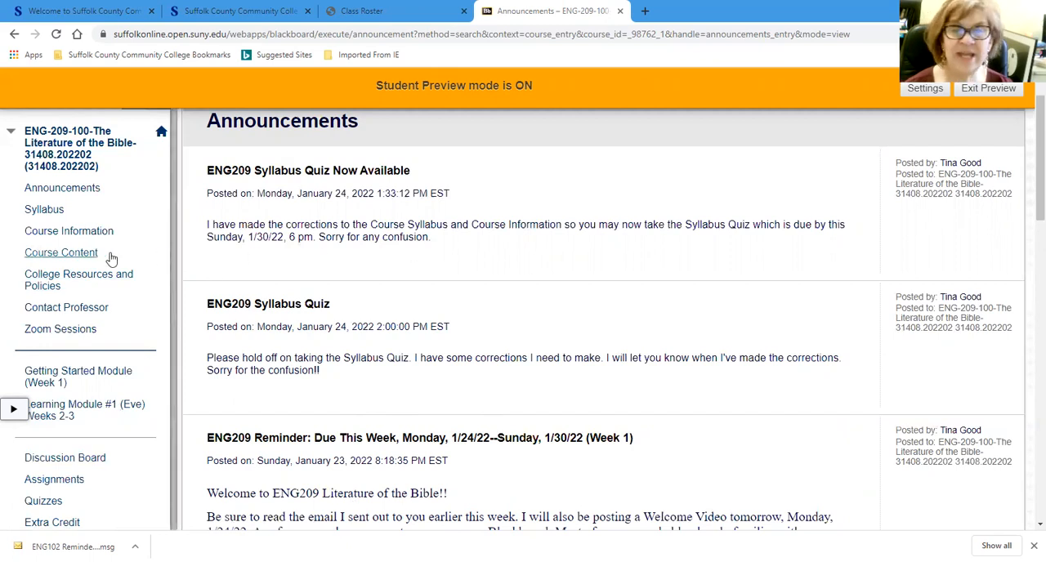
pyautogui.scroll(-3)
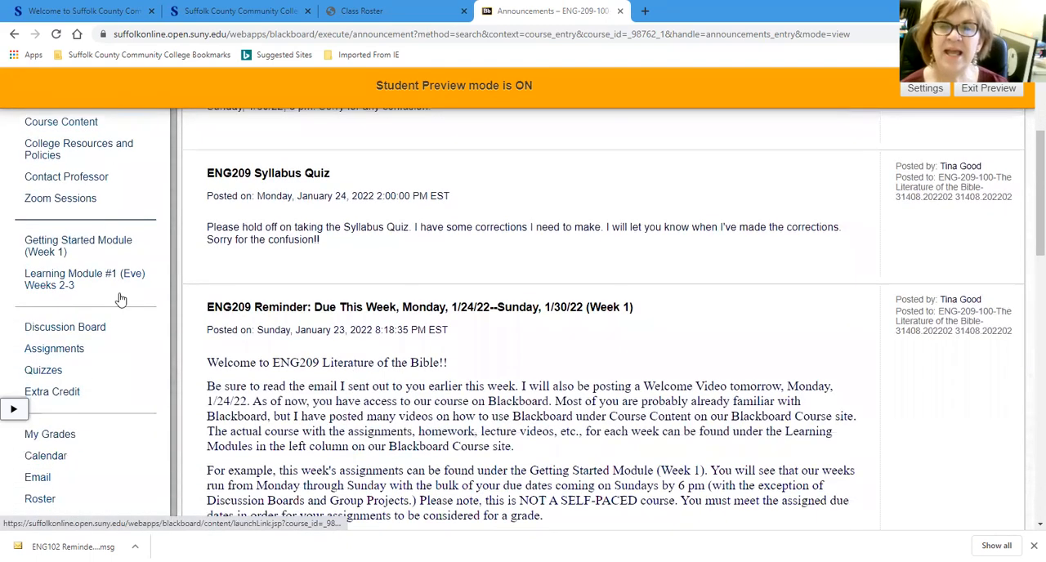
pyautogui.moveTo(103, 313)
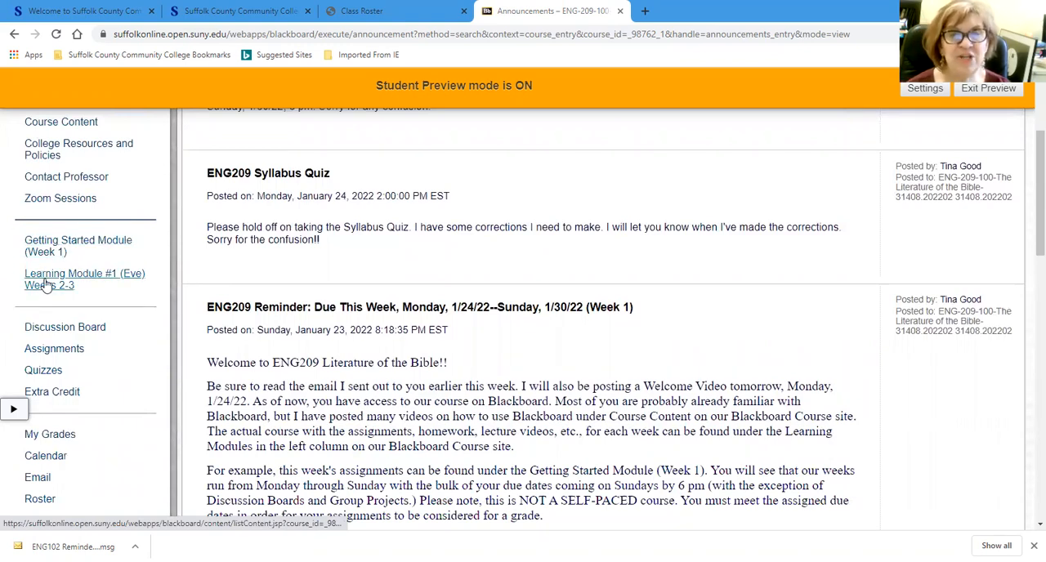
pyautogui.moveTo(63, 255)
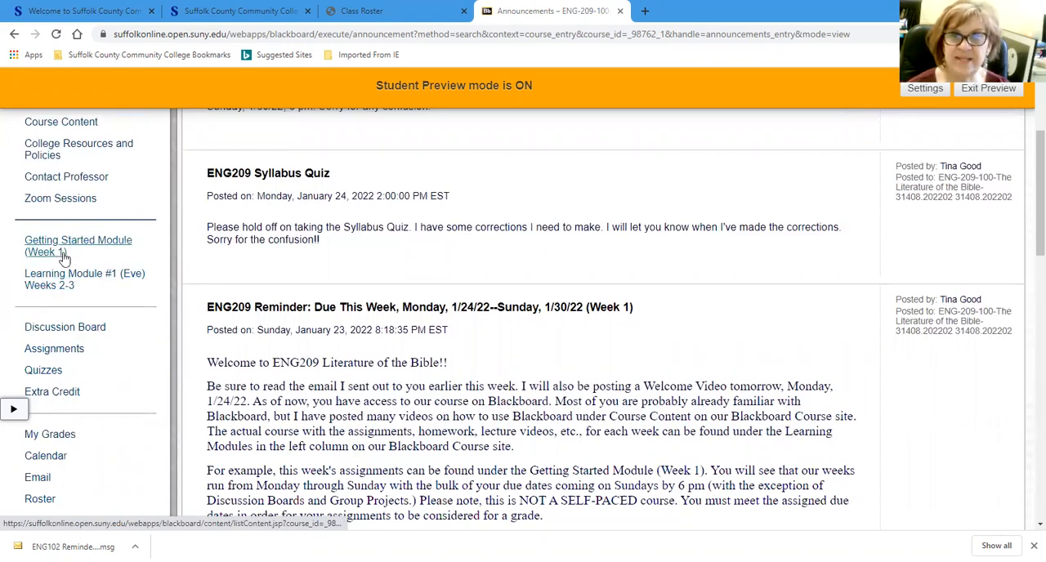
pyautogui.moveTo(66, 292)
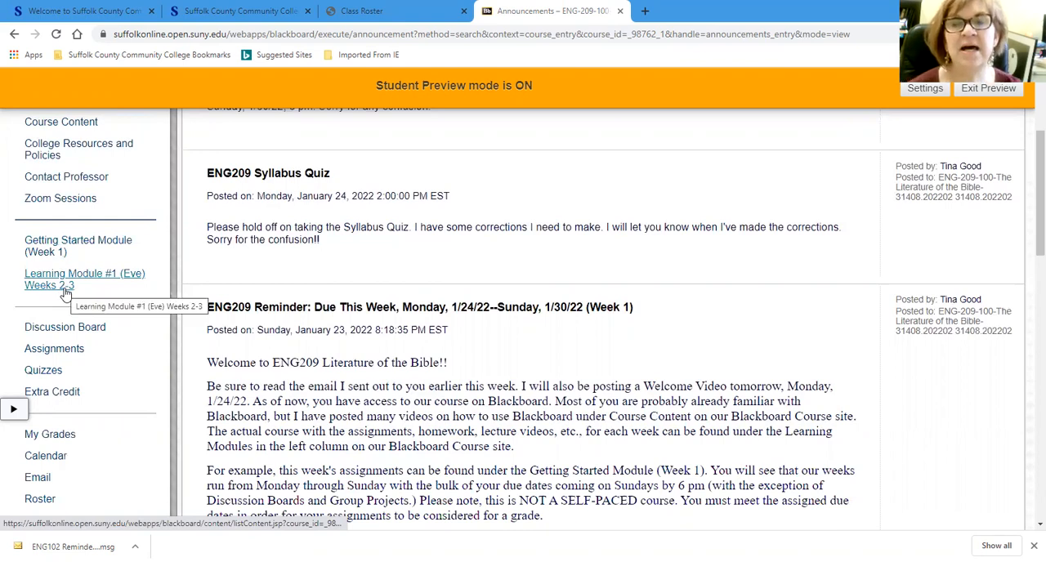
pyautogui.moveTo(94, 293)
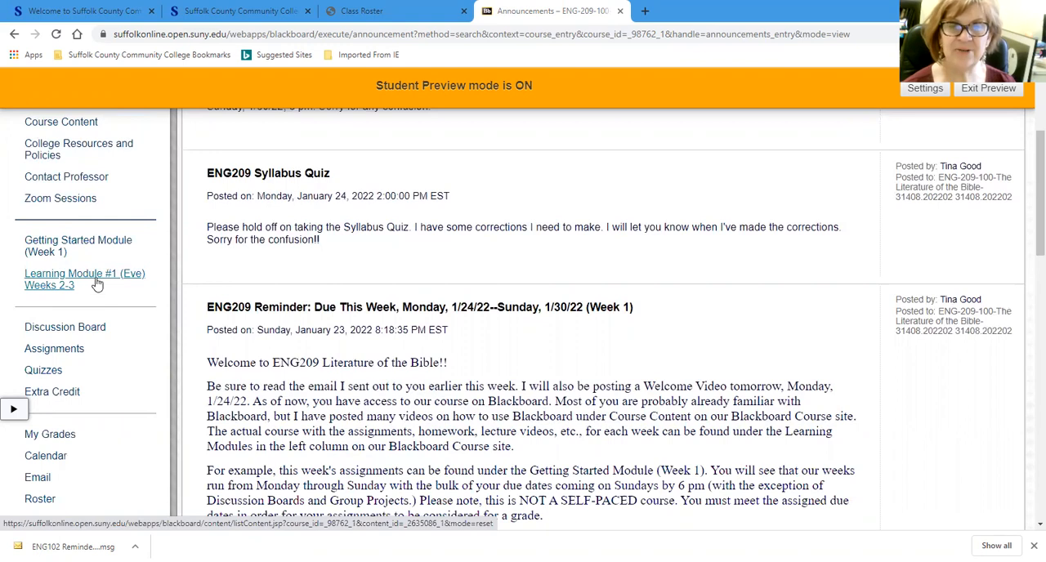
pyautogui.scroll(-3)
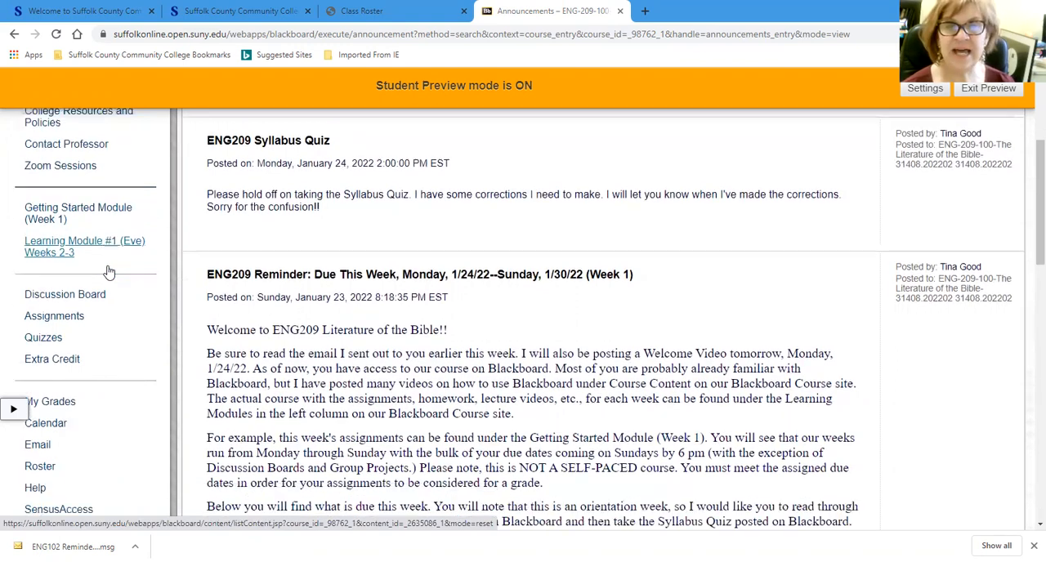
pyautogui.scroll(-3)
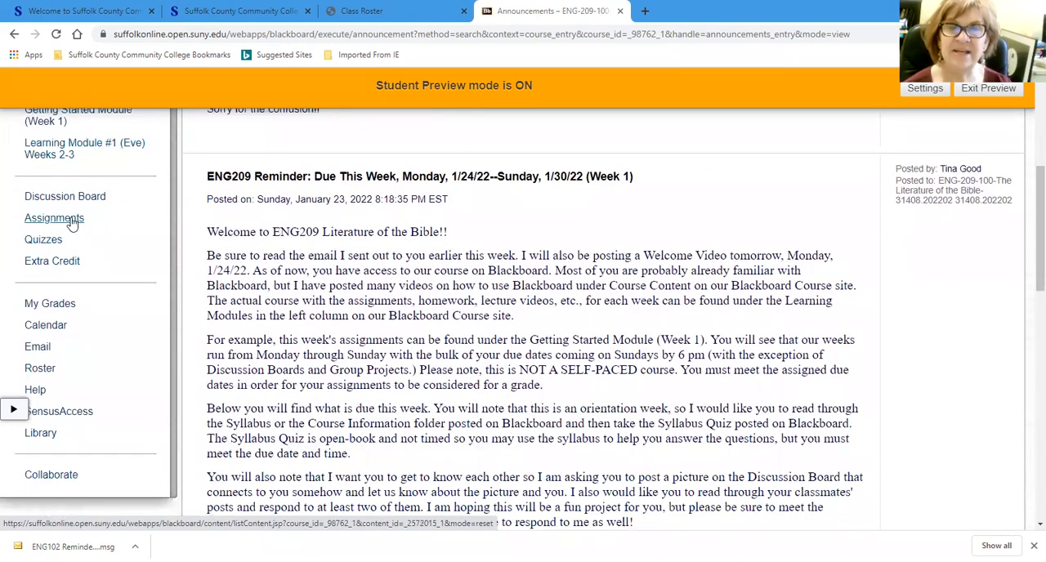
pyautogui.moveTo(46, 325)
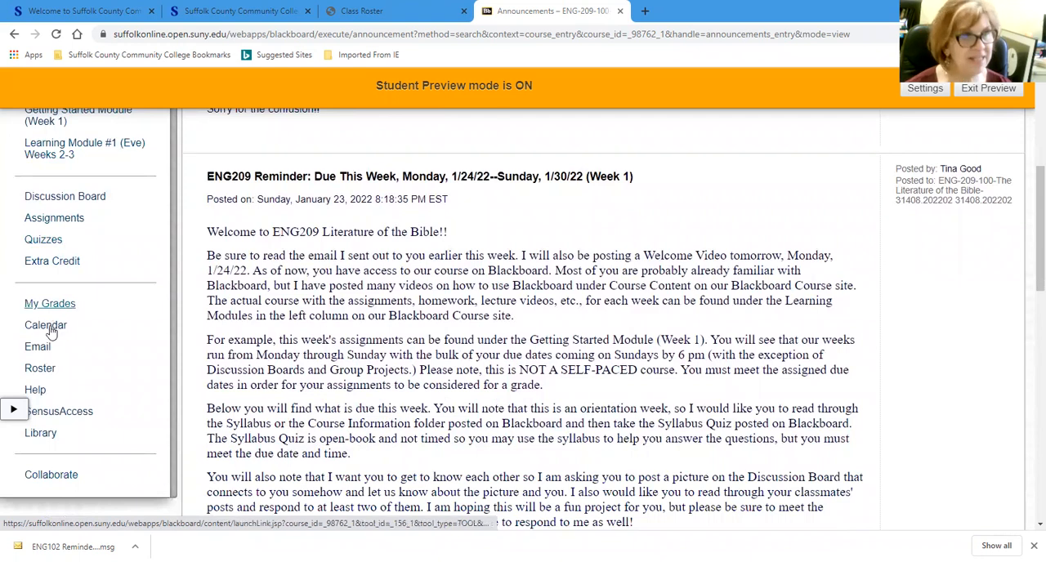
pyautogui.moveTo(46, 325)
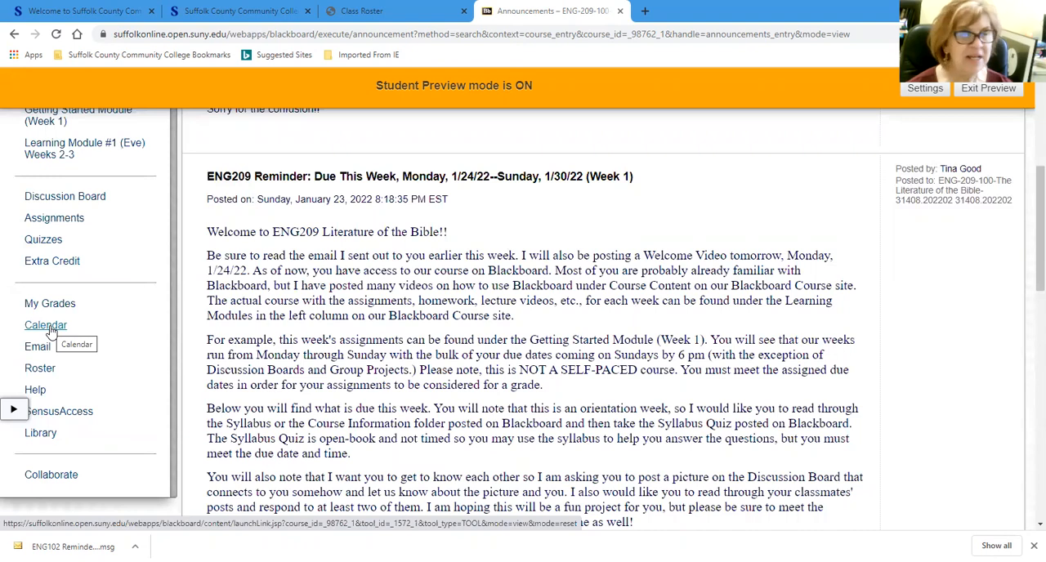
pyautogui.moveTo(65, 330)
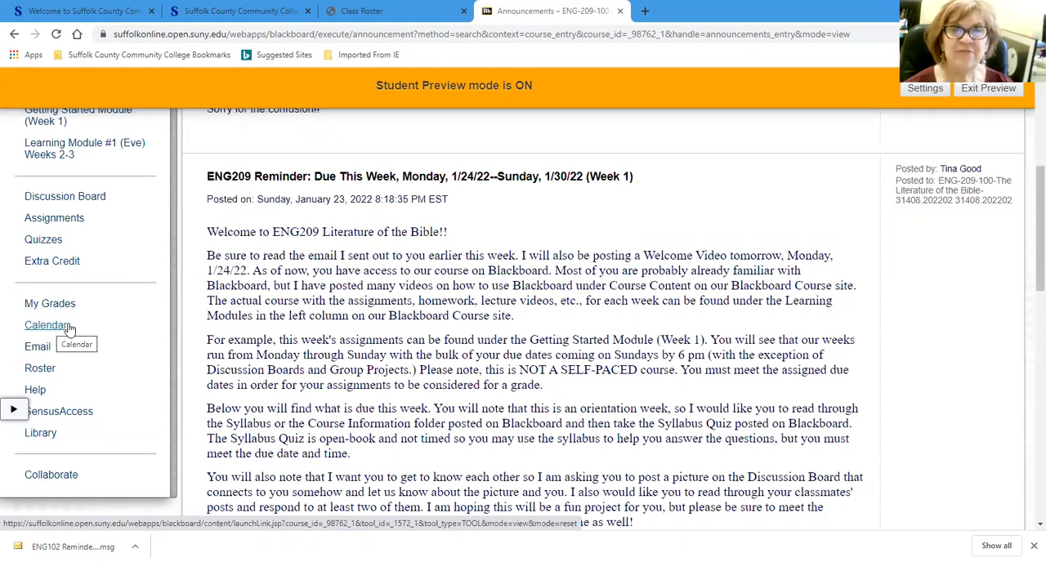
pyautogui.scroll(3)
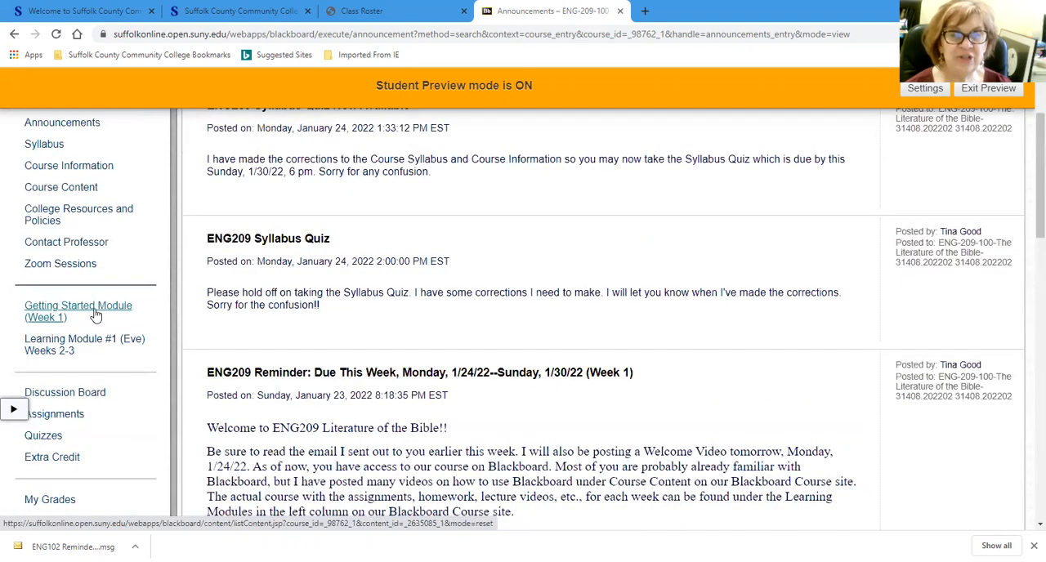
pyautogui.moveTo(78, 311)
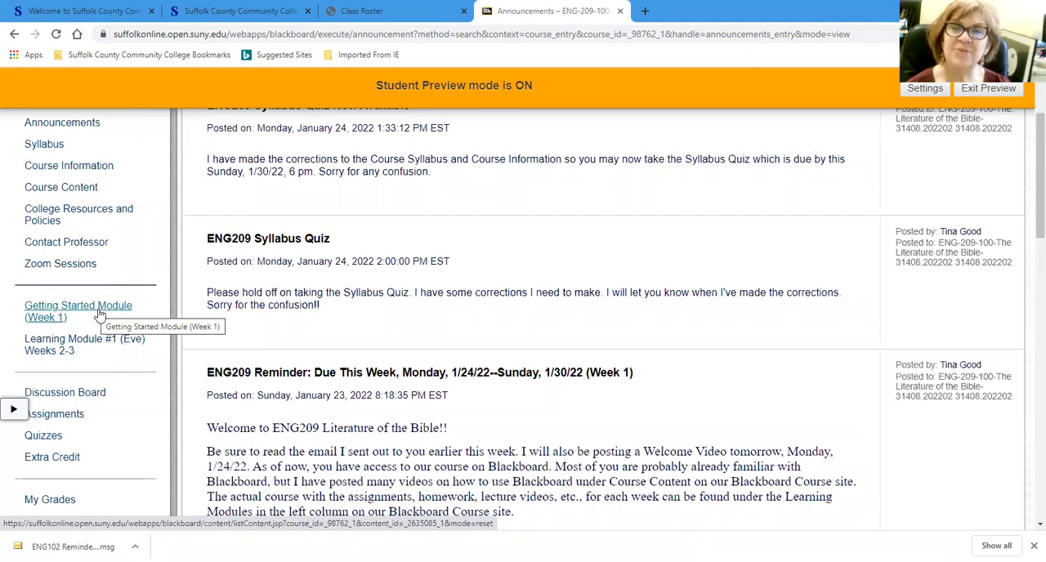
pyautogui.moveTo(84, 344)
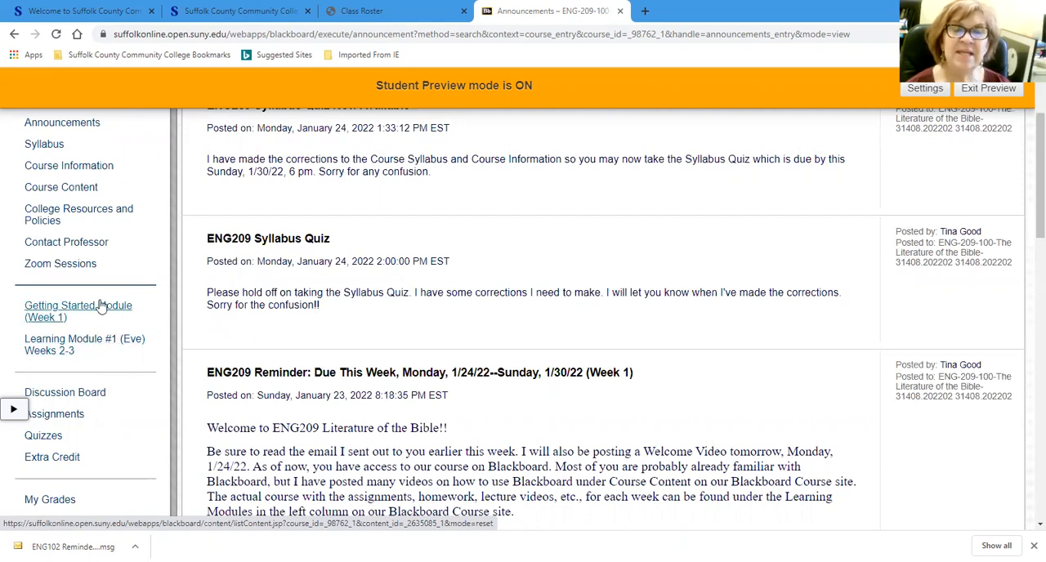
pyautogui.moveTo(119, 311)
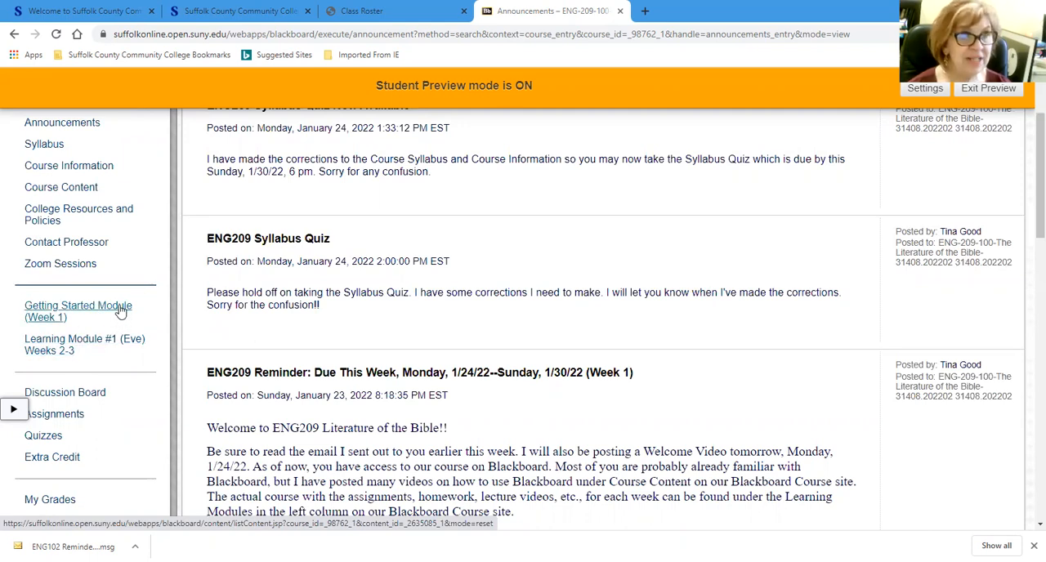
pyautogui.moveTo(66, 317)
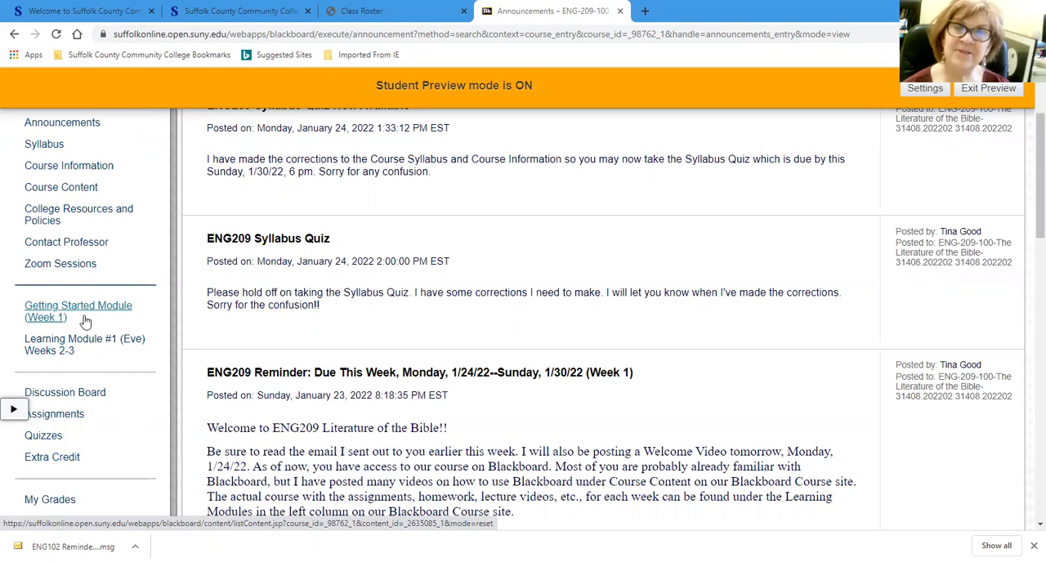
pyautogui.moveTo(98, 339)
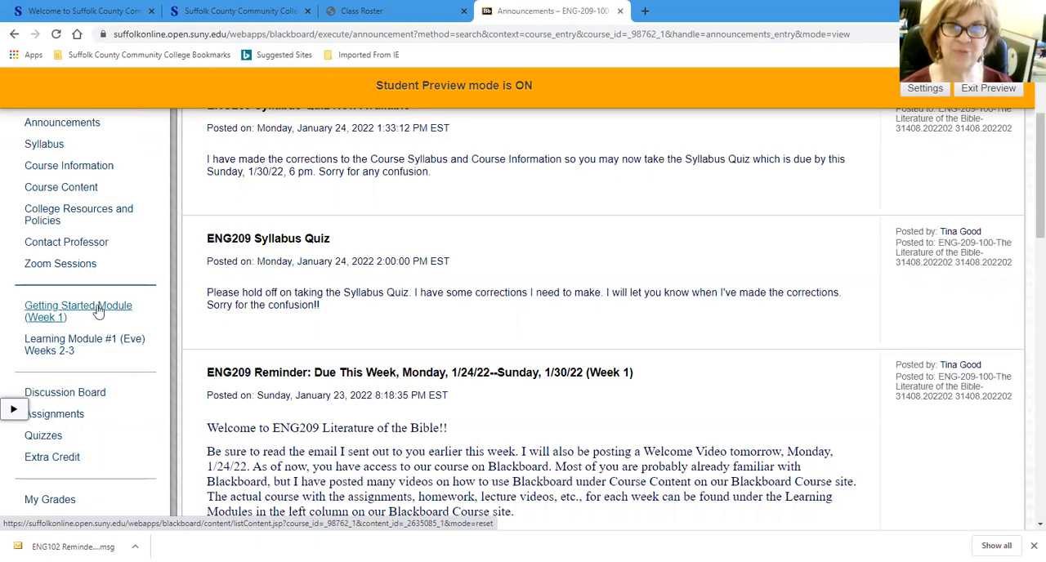
pyautogui.moveTo(78, 312)
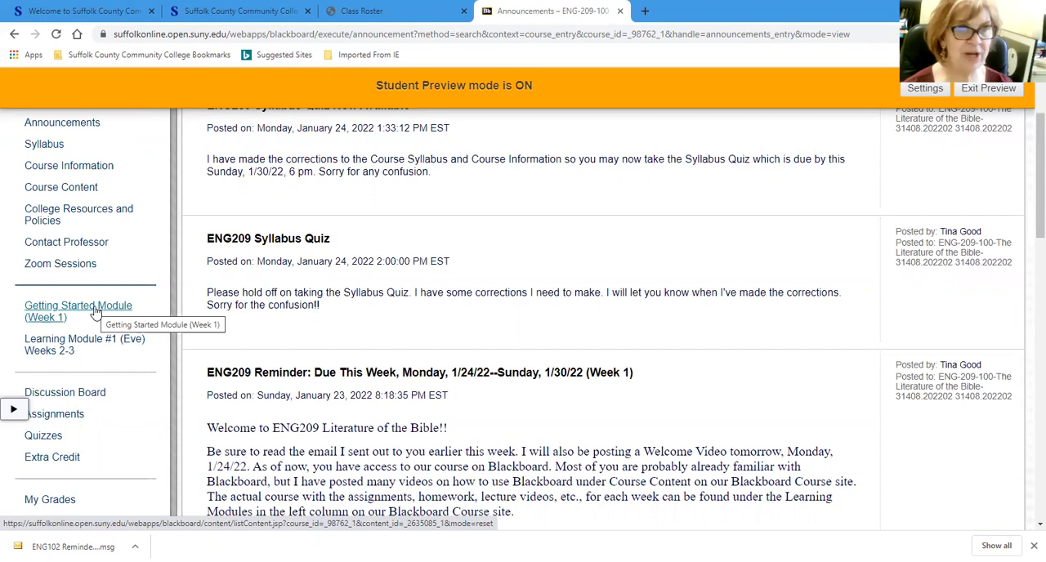
pyautogui.click(78, 311)
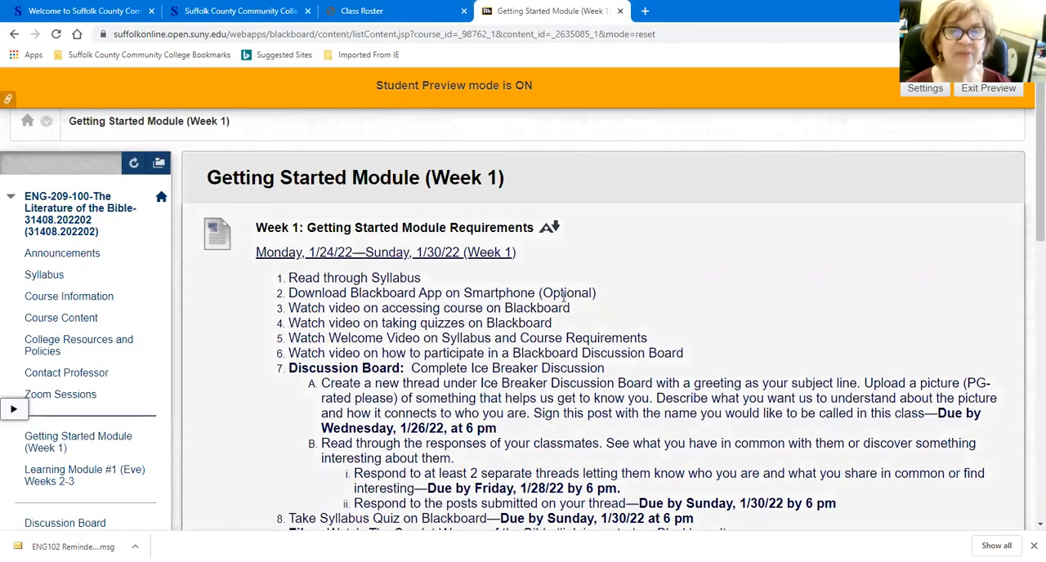
pyautogui.scroll(-3)
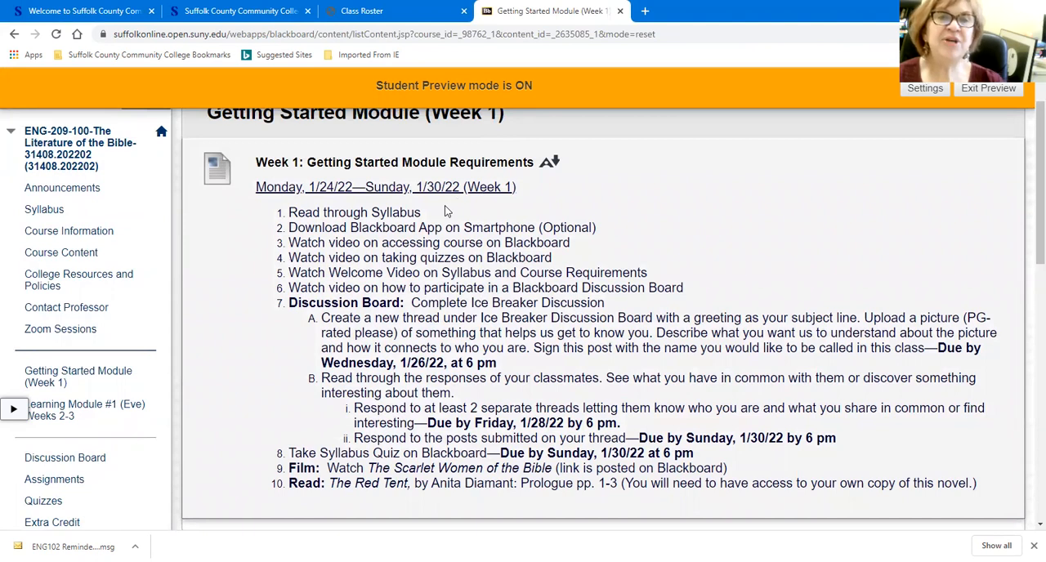
pyautogui.moveTo(275, 258)
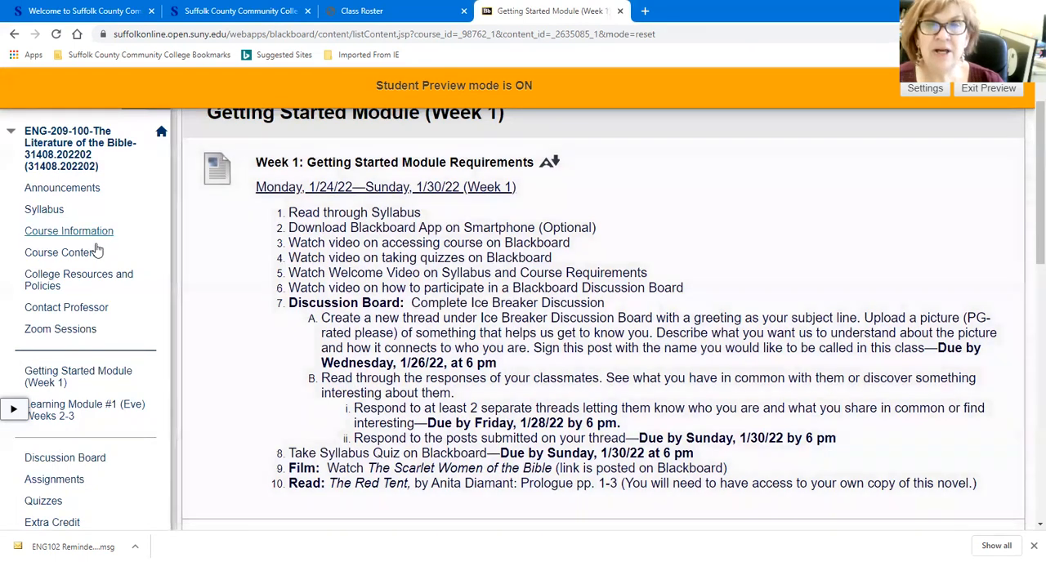
pyautogui.moveTo(68, 231)
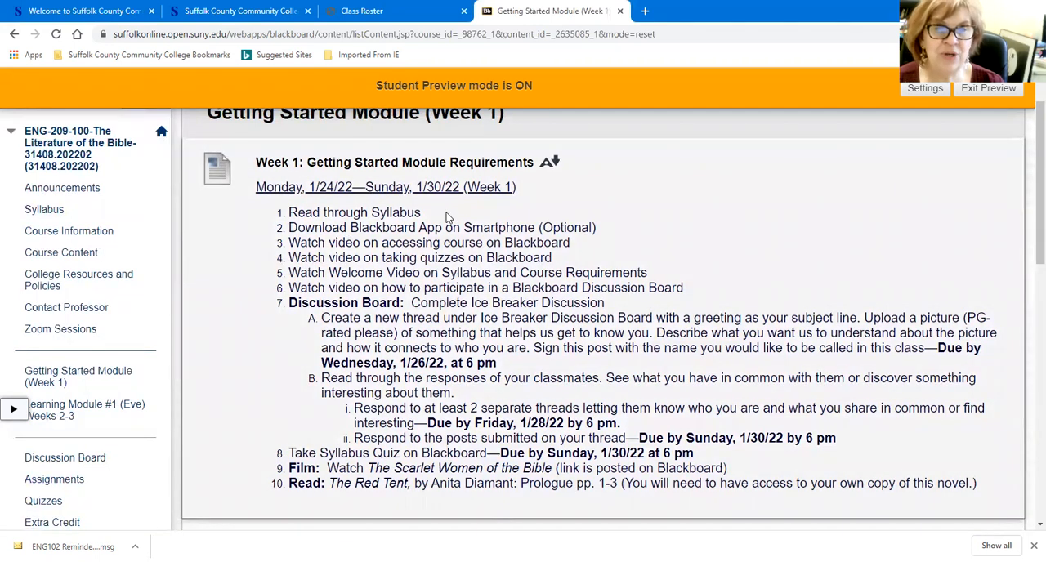
pyautogui.moveTo(365, 241)
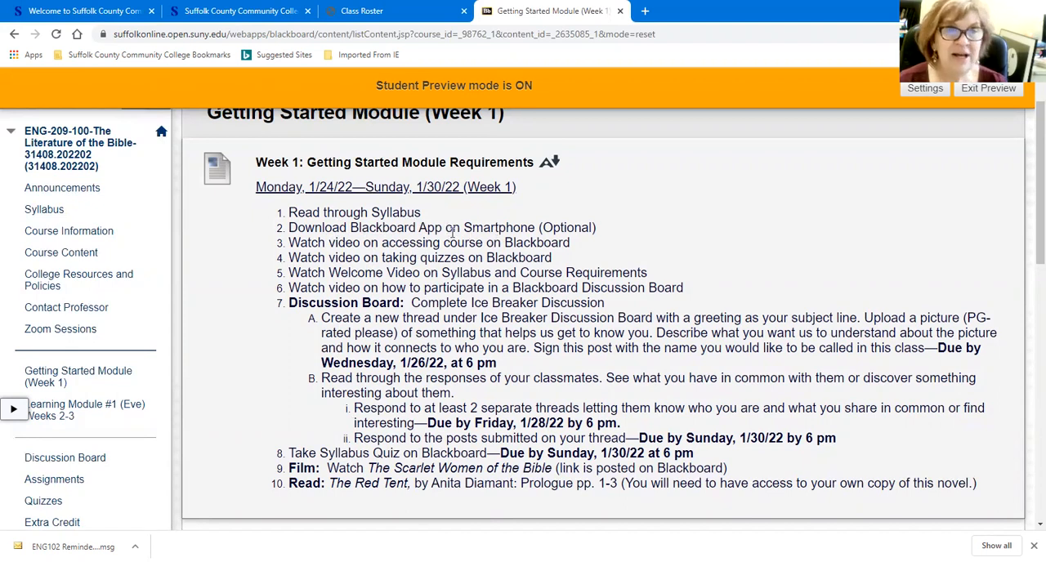
pyautogui.moveTo(603, 234)
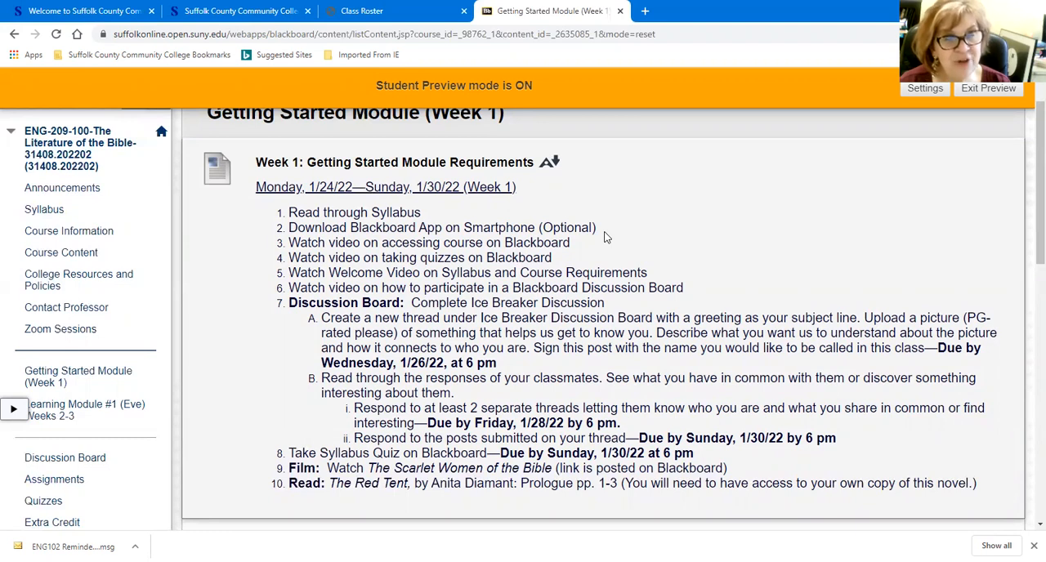
pyautogui.moveTo(621, 216)
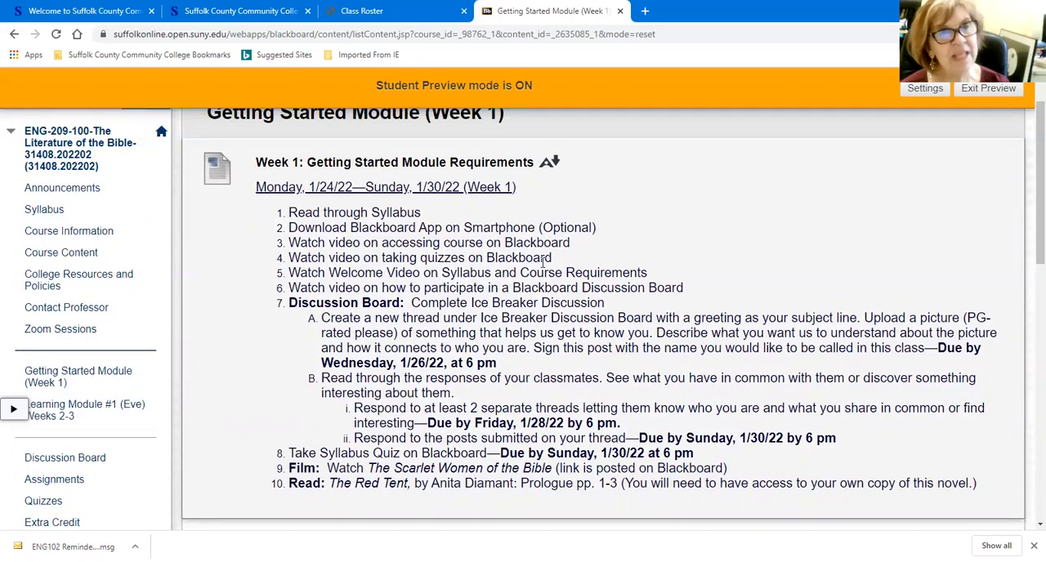
pyautogui.moveTo(616, 237)
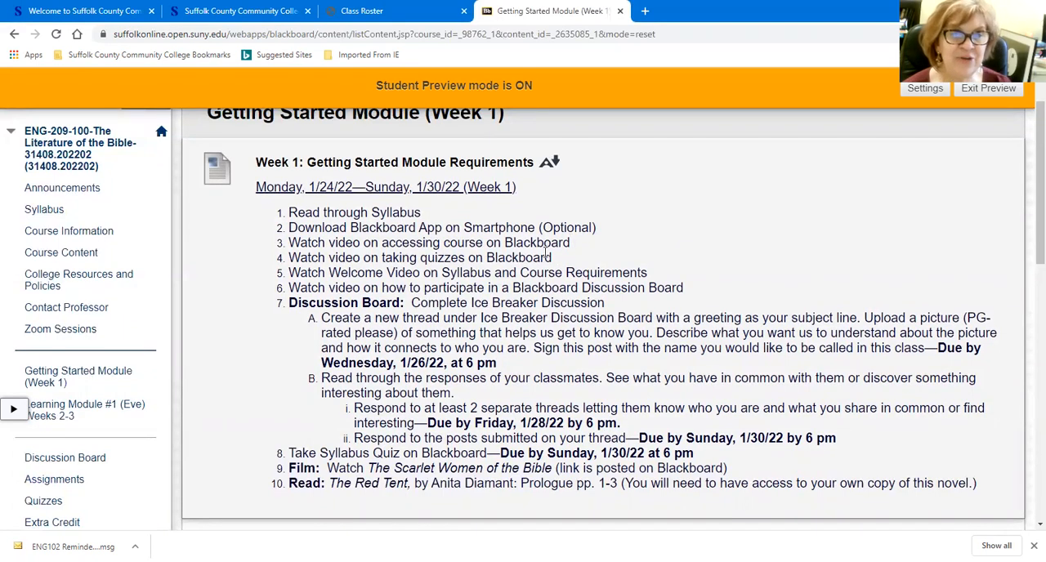
pyautogui.moveTo(580, 250)
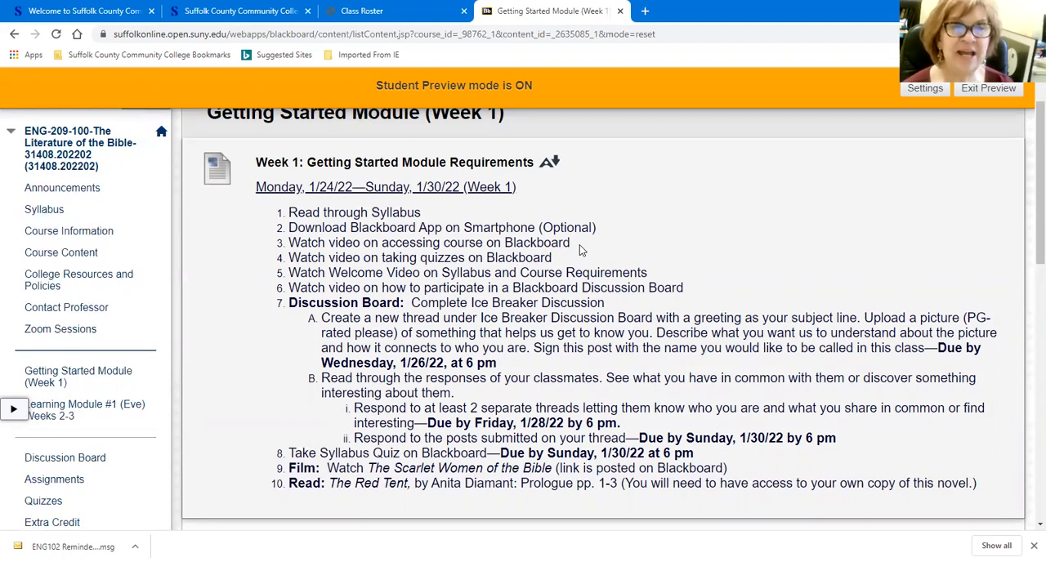
pyautogui.moveTo(319, 312)
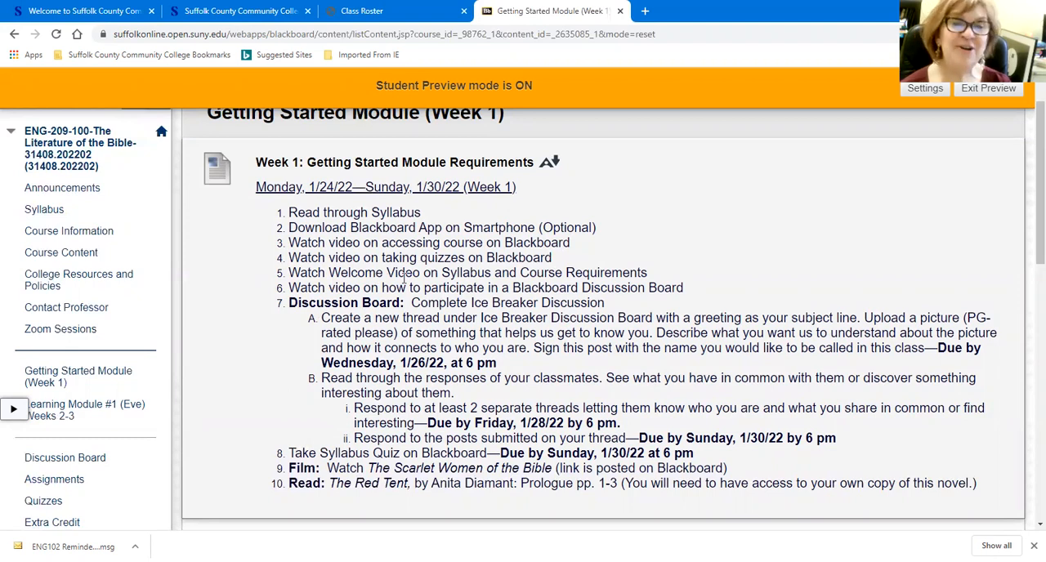
pyautogui.moveTo(315, 316)
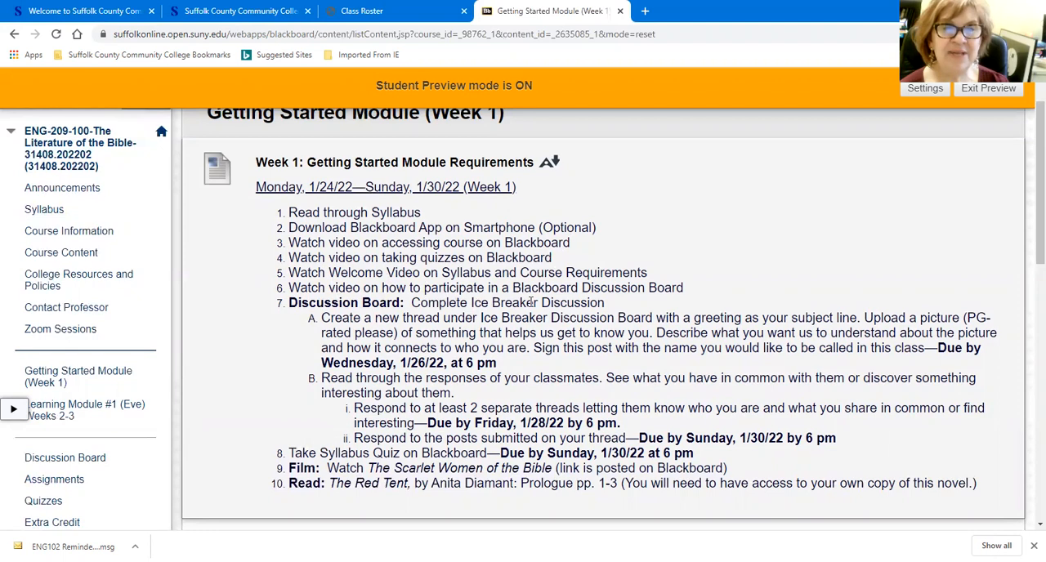
pyautogui.scroll(-3)
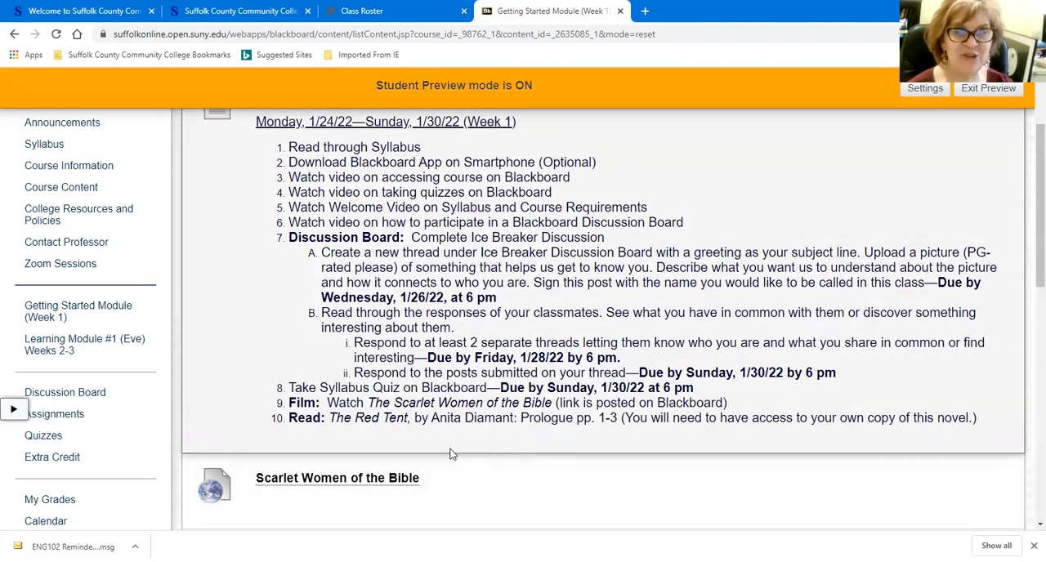
pyautogui.moveTo(464, 438)
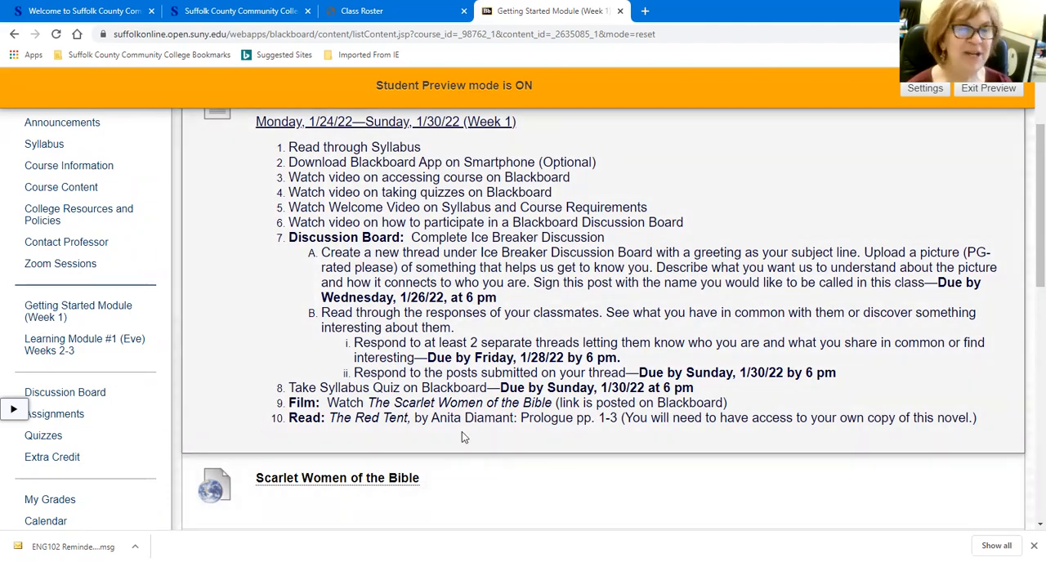
# - Scroll through the Week 1 numbered to-do list from the Ice Breaker discussion to The Red Tent reading
pyautogui.scroll(-3)
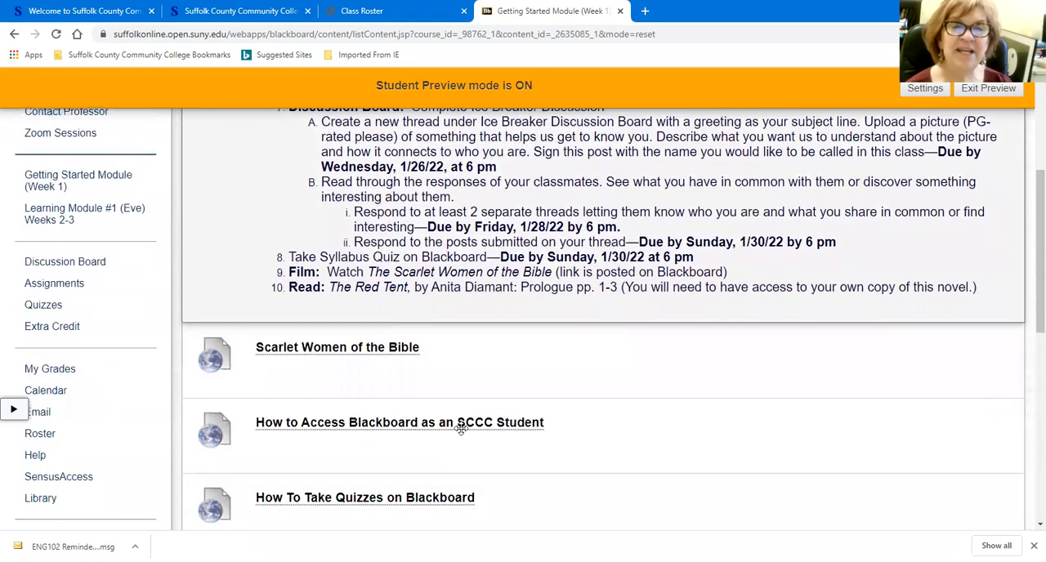
pyautogui.scroll(-3)
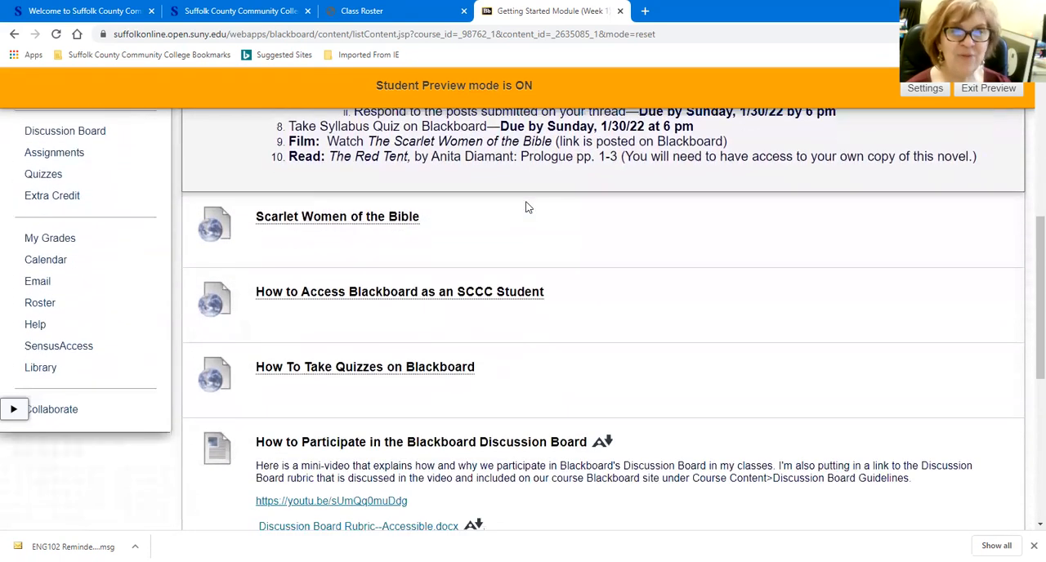
pyautogui.moveTo(472, 479)
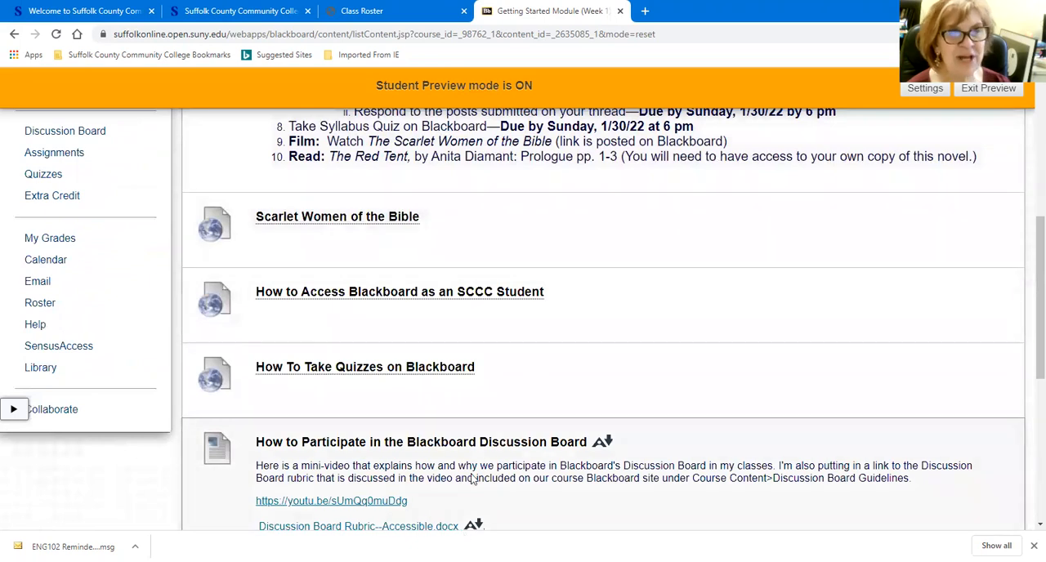
pyautogui.moveTo(336, 217)
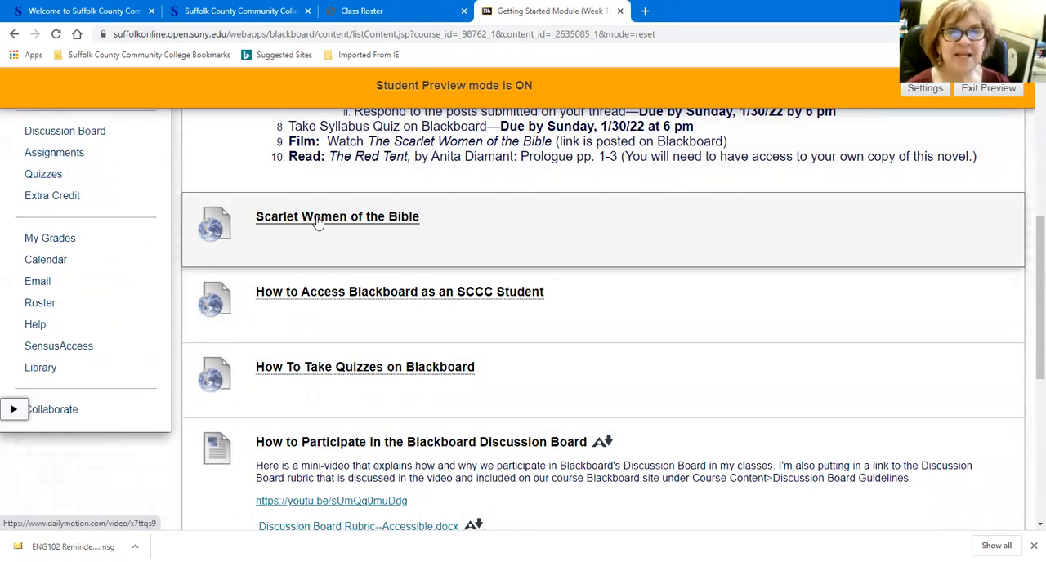
pyautogui.moveTo(364, 335)
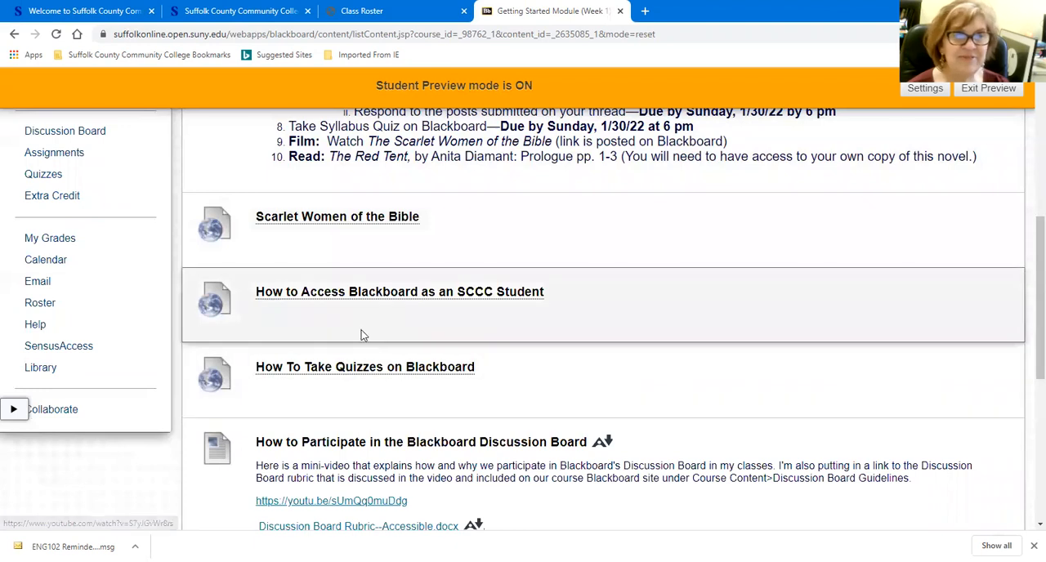
pyautogui.scroll(-3)
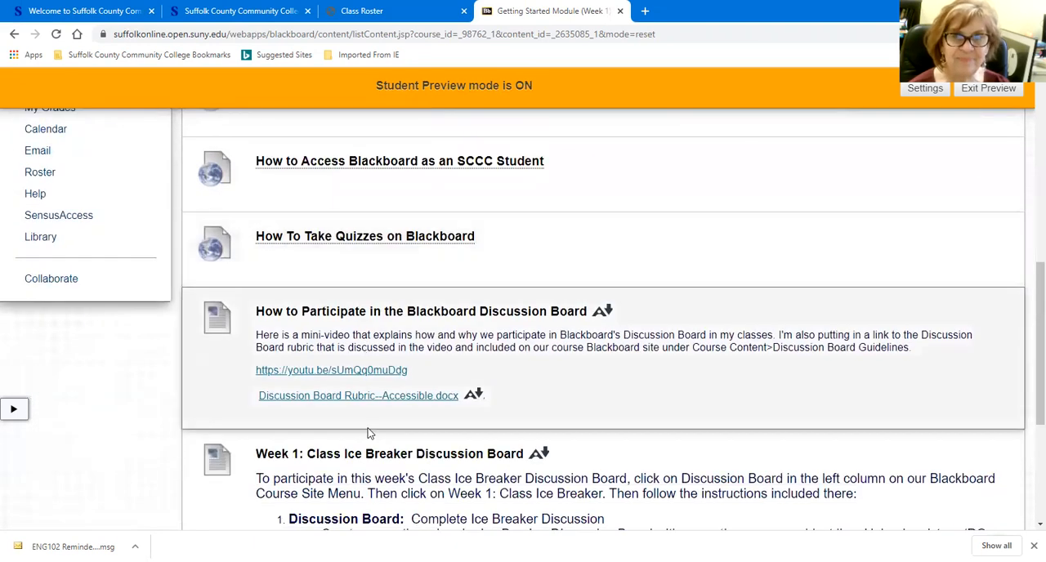
pyautogui.moveTo(442, 391)
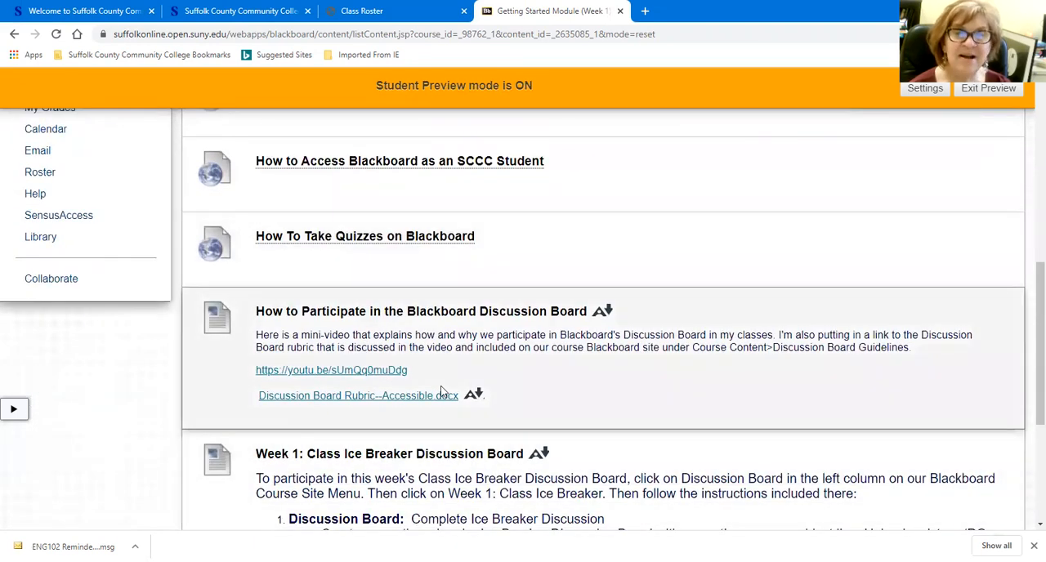
pyautogui.scroll(-3)
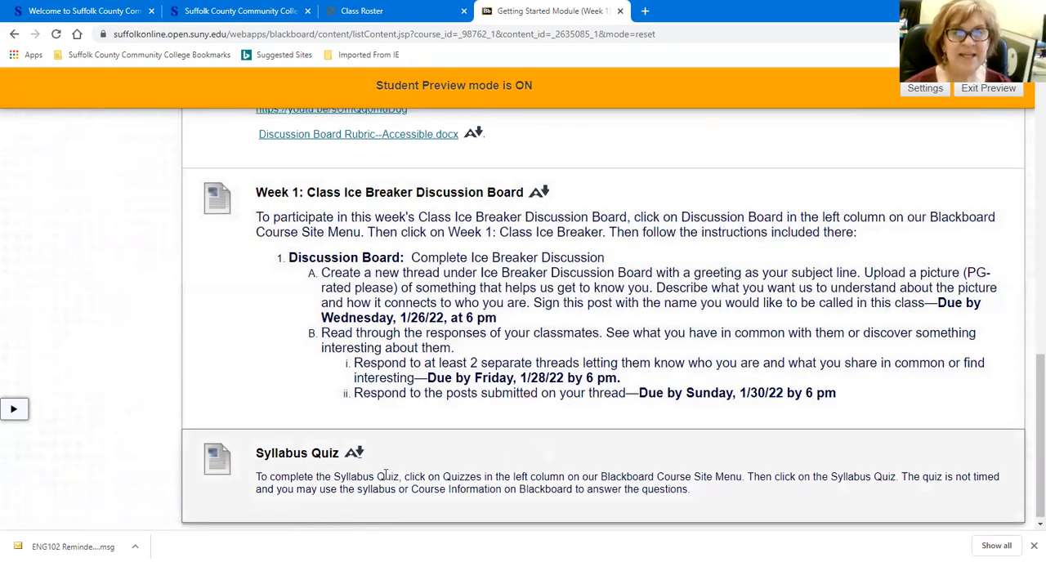
pyautogui.moveTo(416, 464)
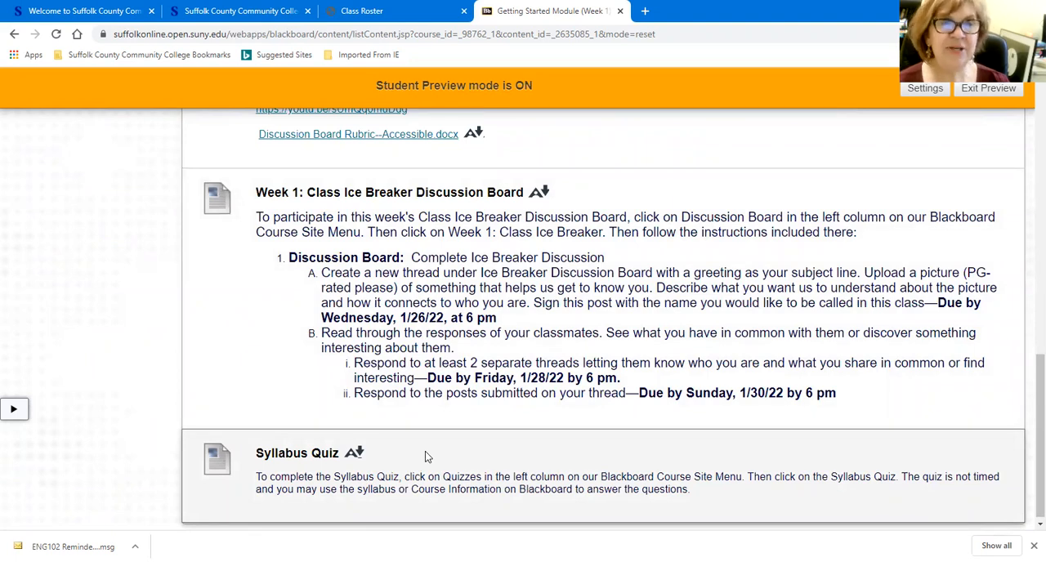
pyautogui.scroll(3)
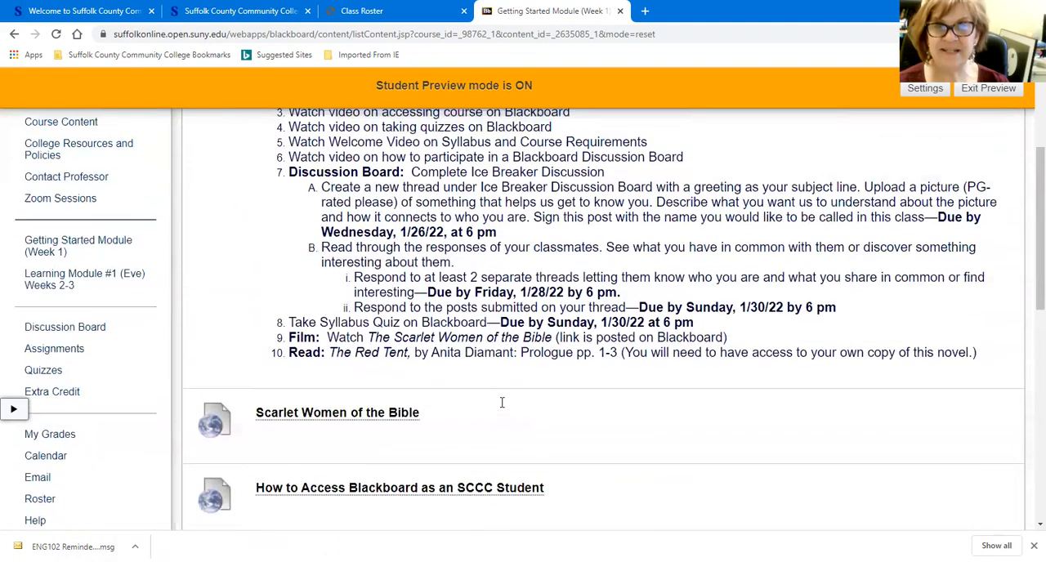
pyautogui.moveTo(65, 327)
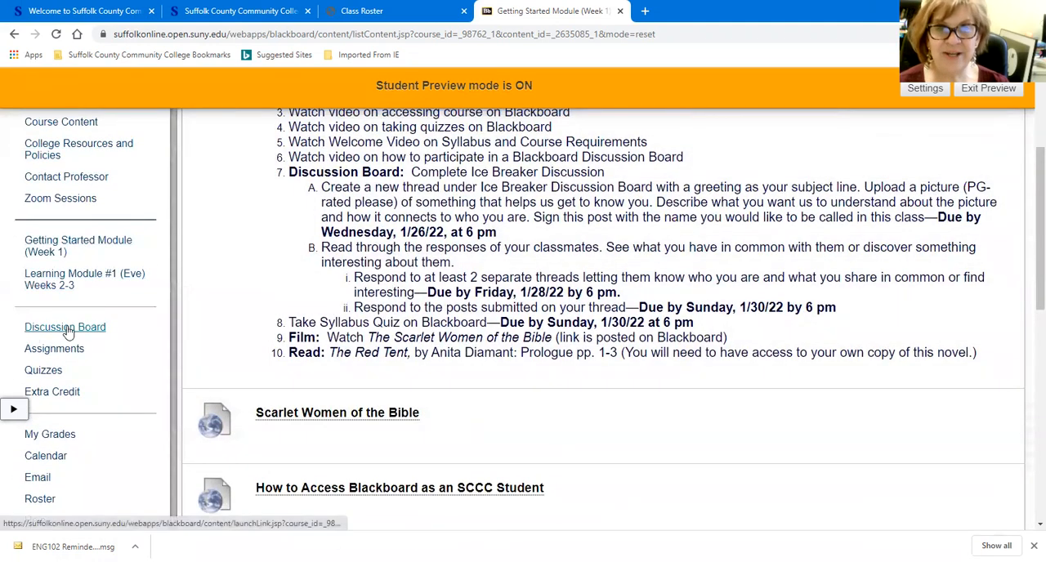
pyautogui.moveTo(65, 327)
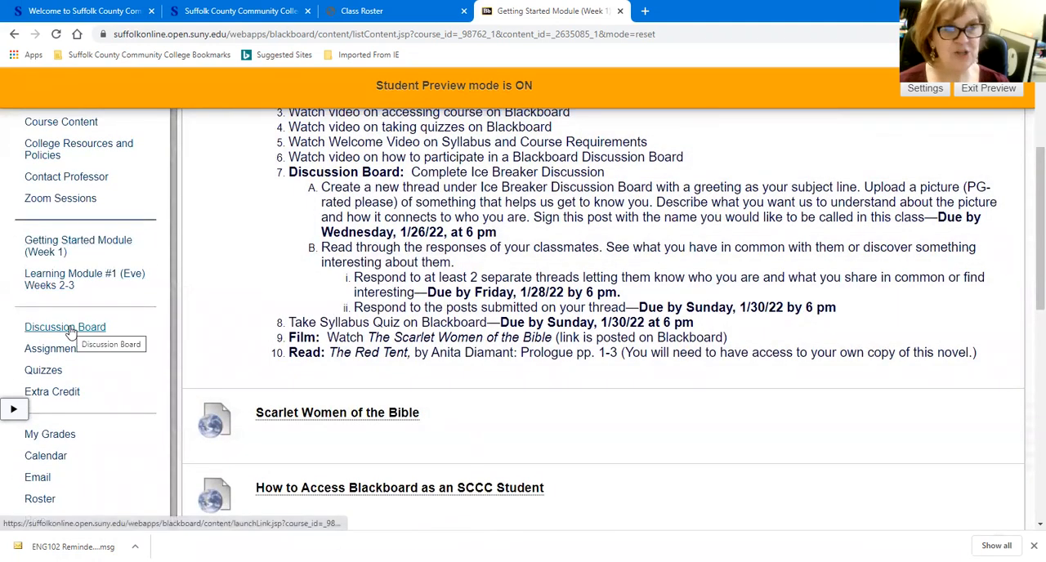
# - Go to the Discussion Board and enter the Week 1: Class Ice Breaker Discussion Board forum
pyautogui.click(65, 327)
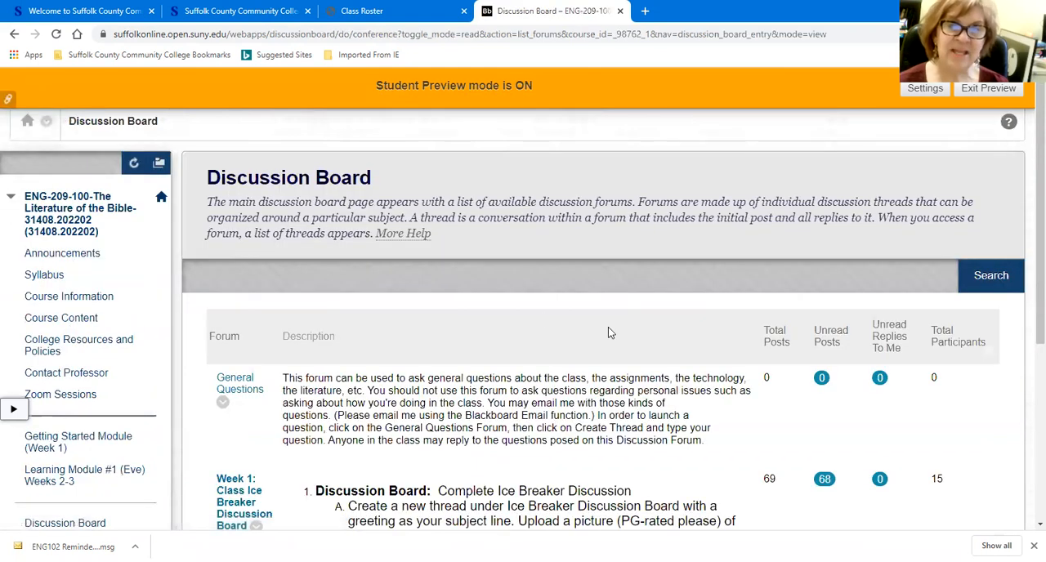
pyautogui.scroll(-3)
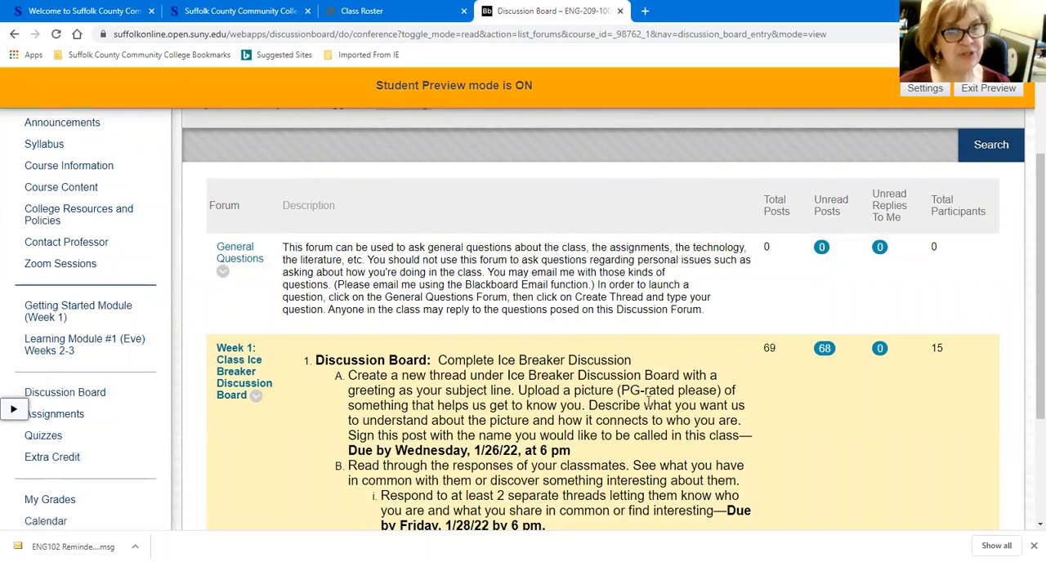
pyautogui.scroll(-3)
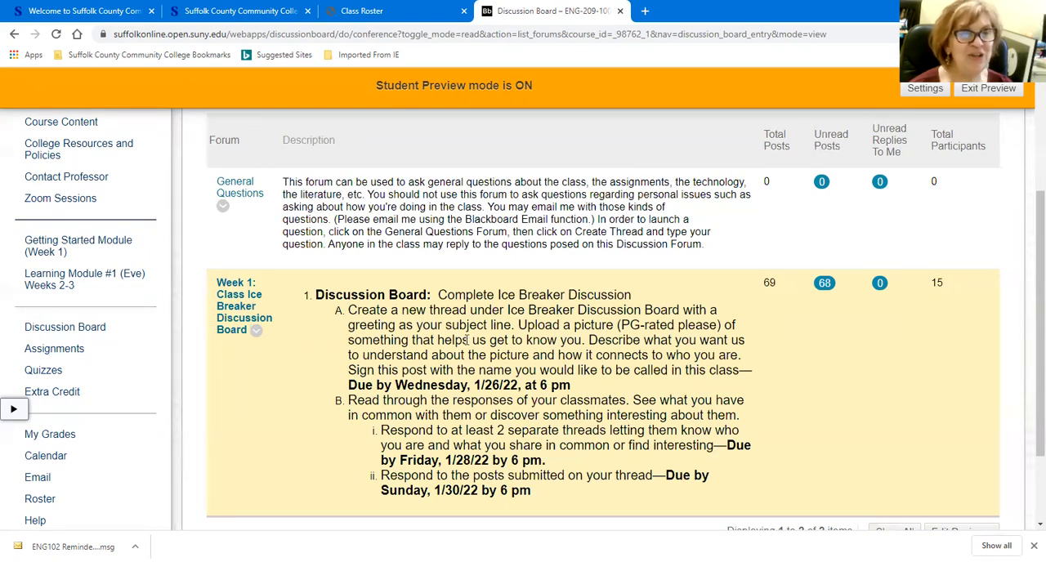
pyautogui.moveTo(805, 311)
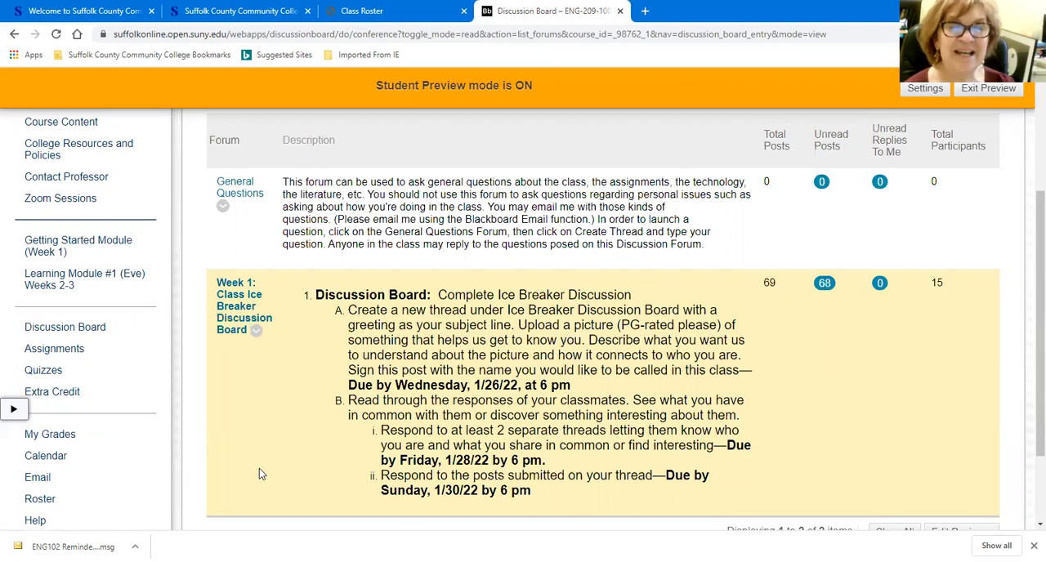
pyautogui.moveTo(284, 466)
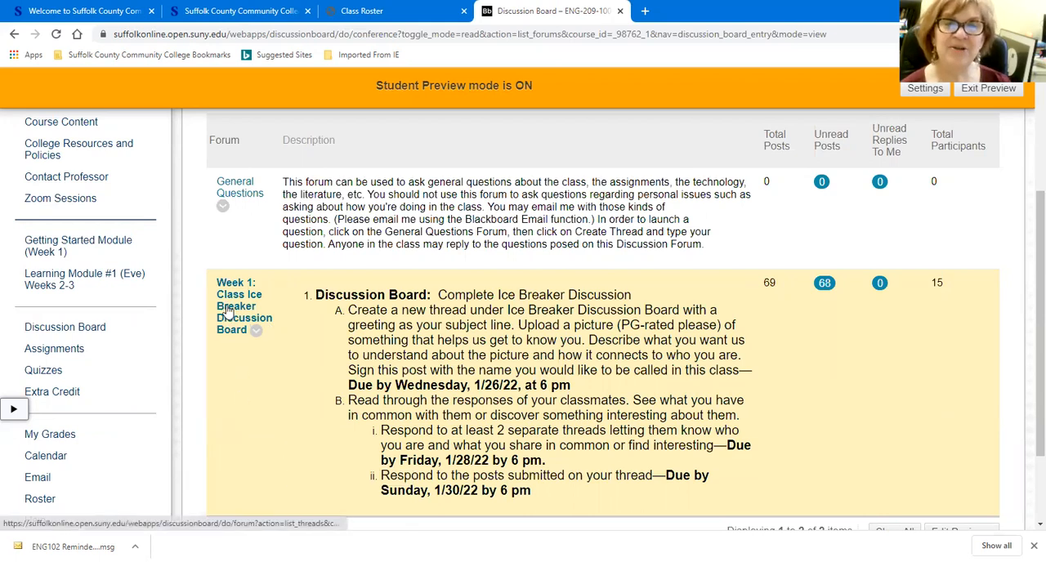
pyautogui.click(239, 306)
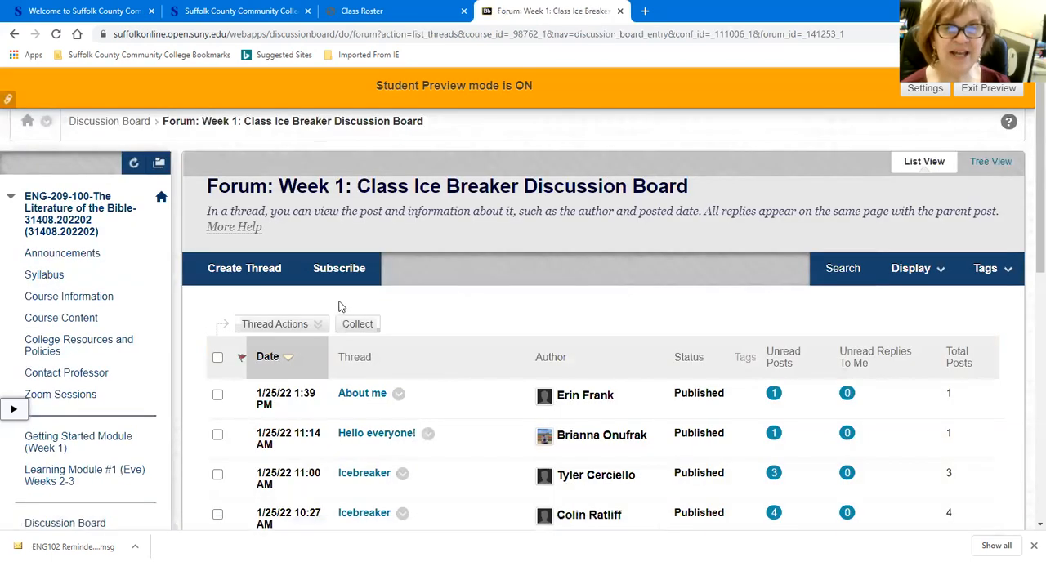
# - Read the 'Hi from Professor Good!' thread with its Hamilton stage photo post and replies
pyautogui.scroll(-3)
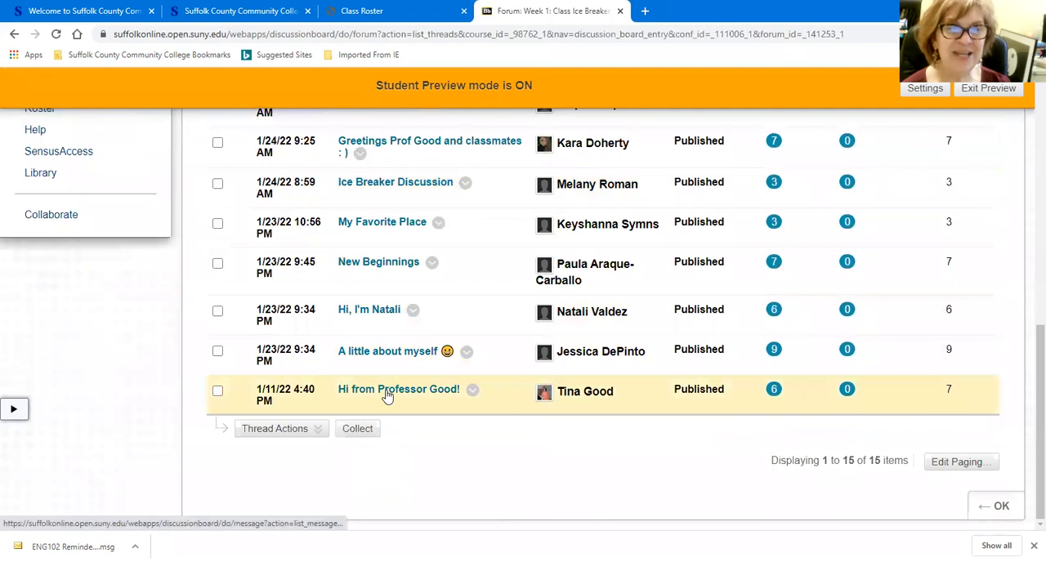
pyautogui.click(398, 389)
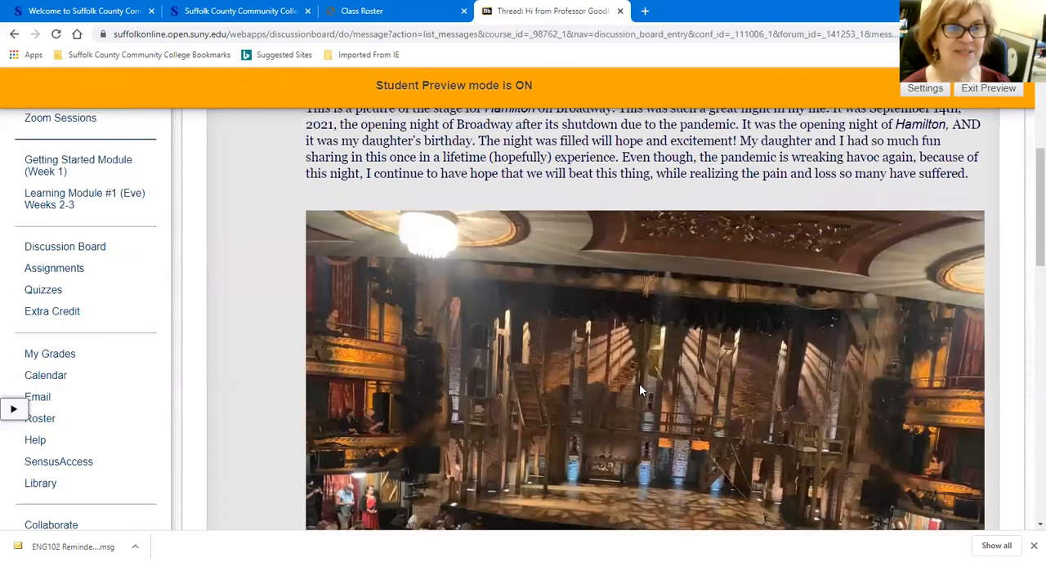
pyautogui.scroll(-3)
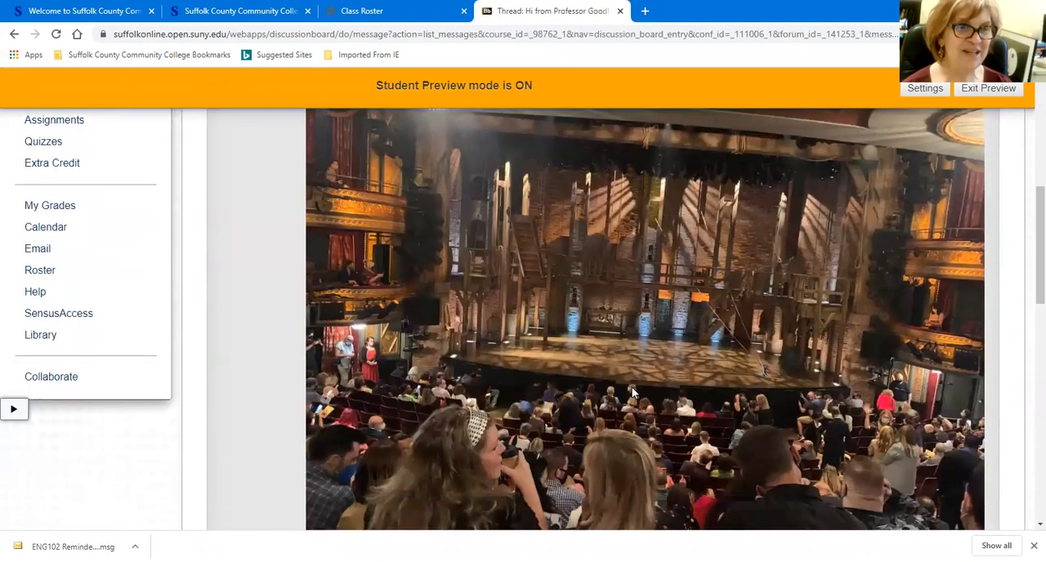
pyautogui.scroll(3)
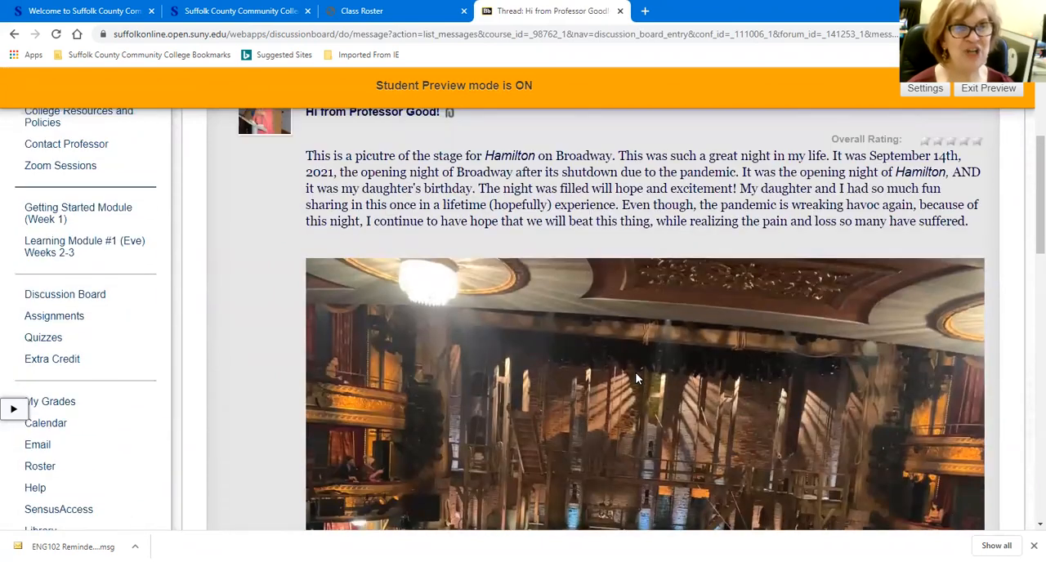
pyautogui.scroll(-3)
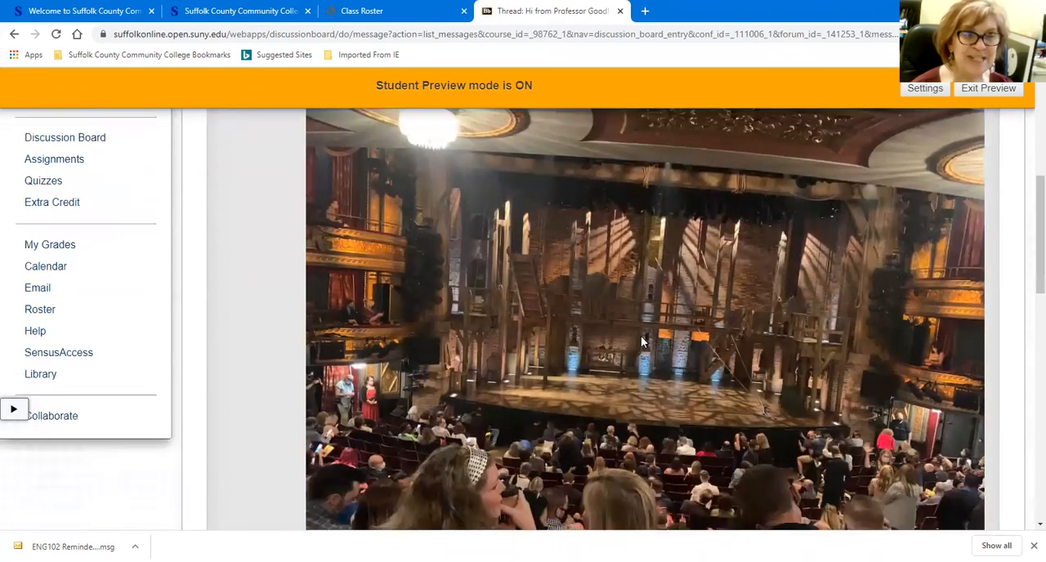
pyautogui.scroll(-3)
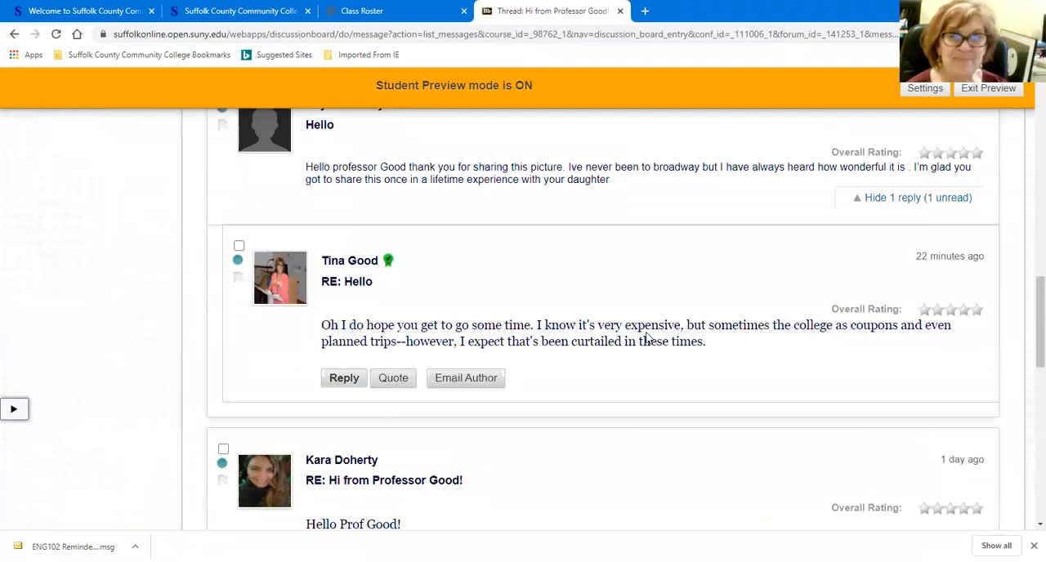
pyautogui.scroll(3)
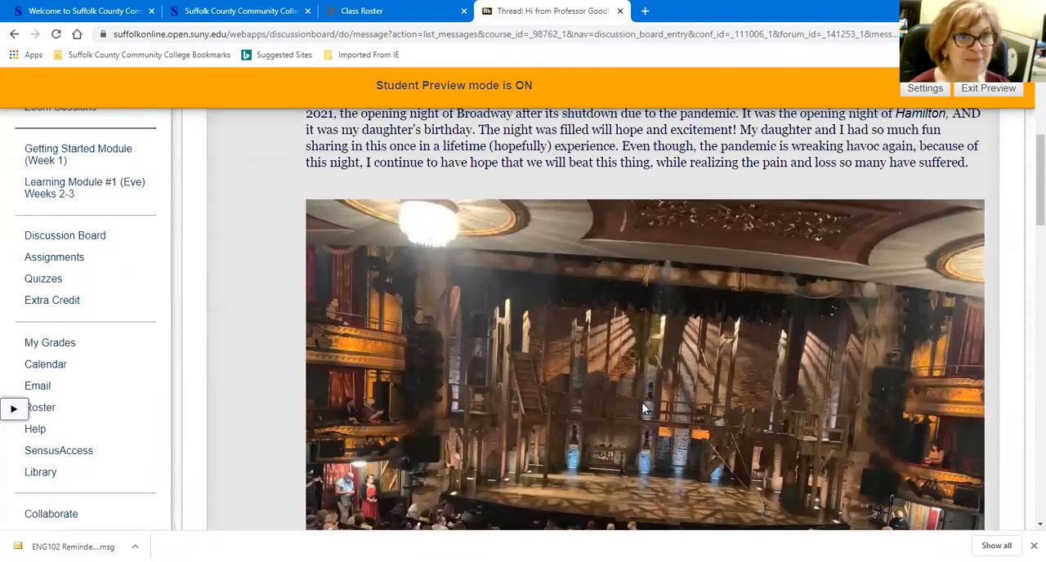
pyautogui.scroll(3)
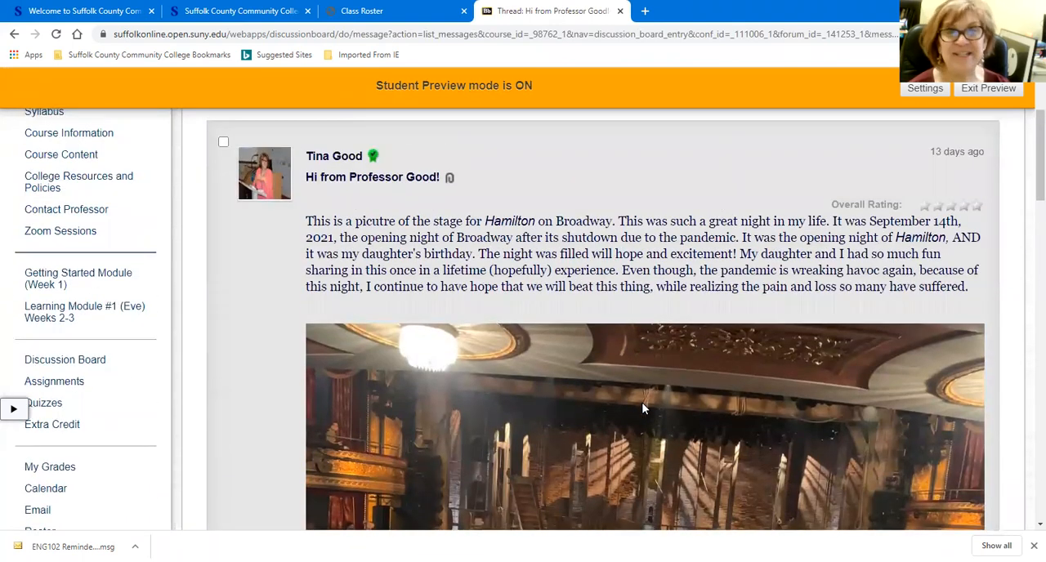
pyautogui.scroll(3)
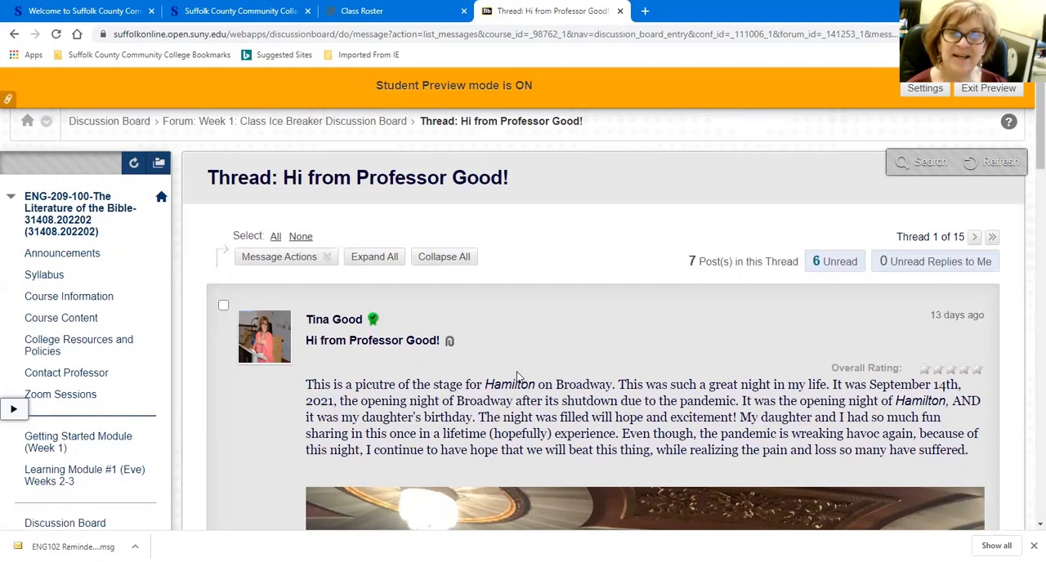
pyautogui.moveTo(577, 358)
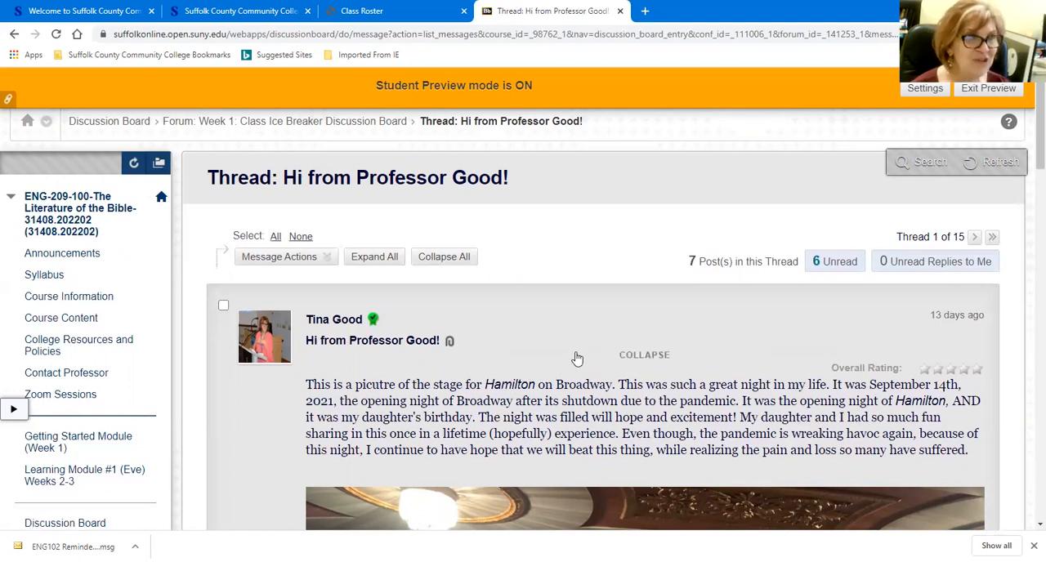
pyautogui.moveTo(439, 372)
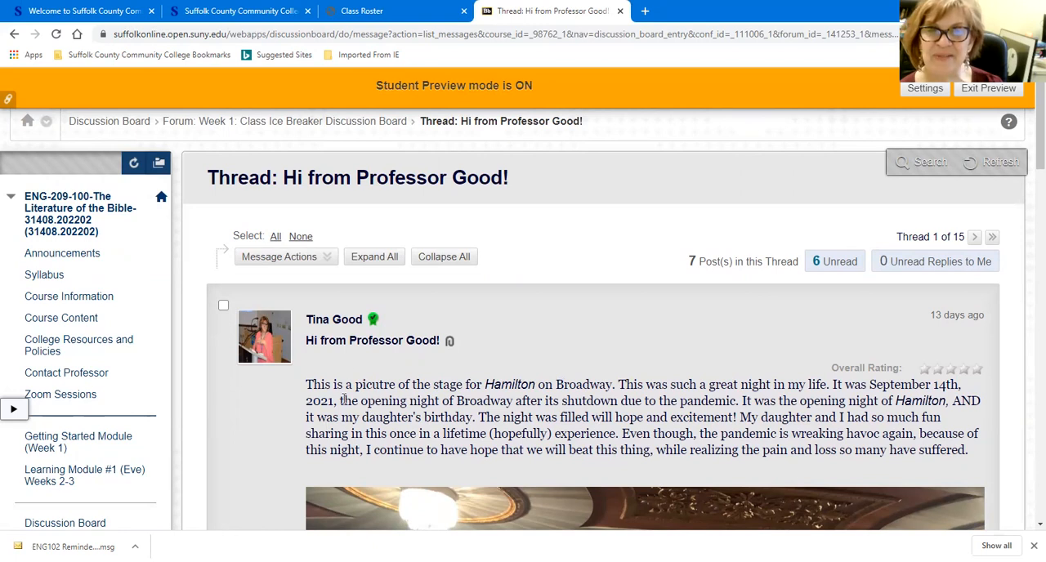
pyautogui.scroll(-3)
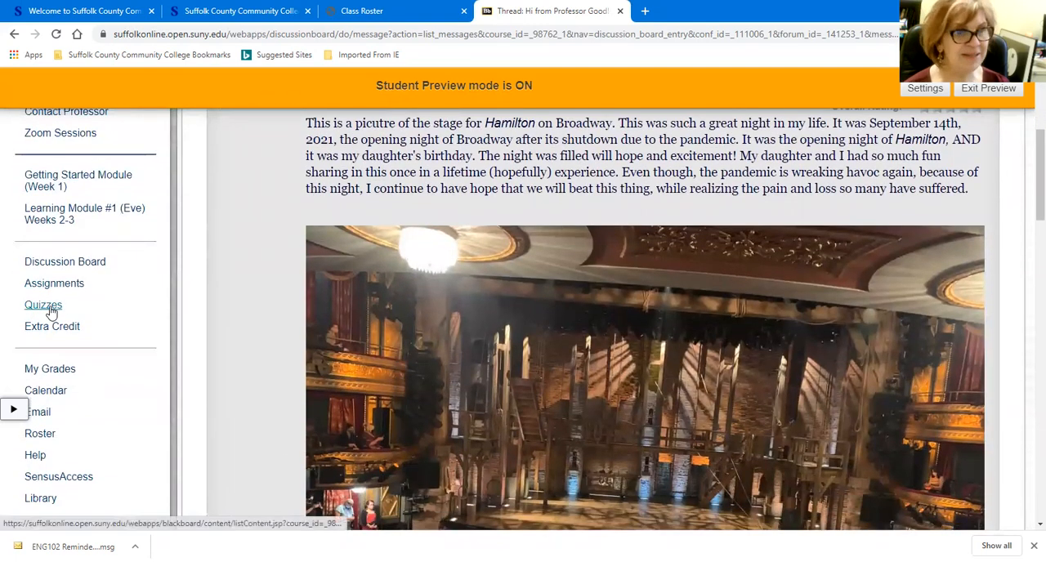
pyautogui.moveTo(43, 305)
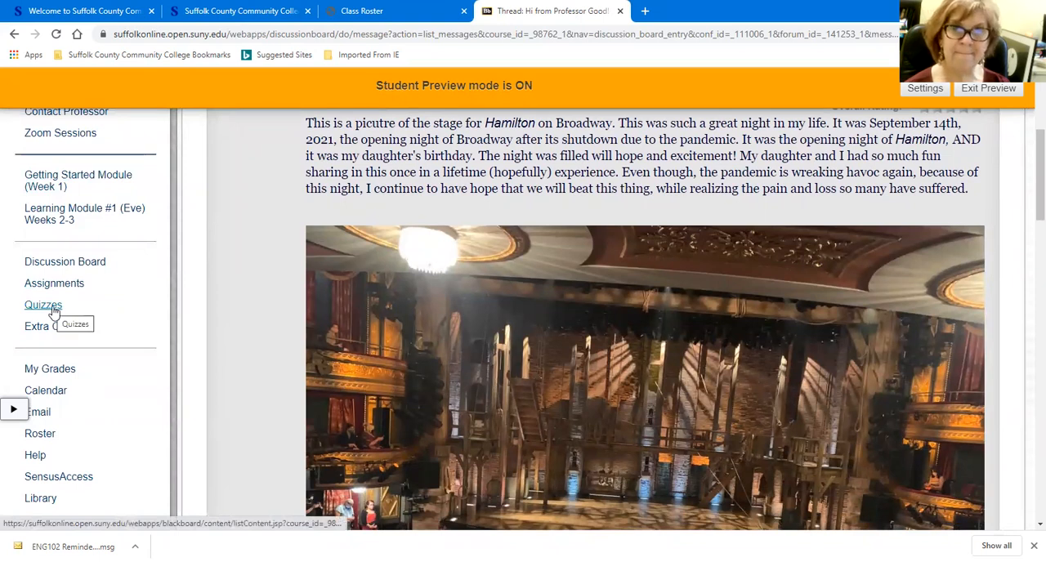
# - Go to the course Quizzes page listing the Syllabus, Week 2 and Red Tent quizzes
pyautogui.click(43, 305)
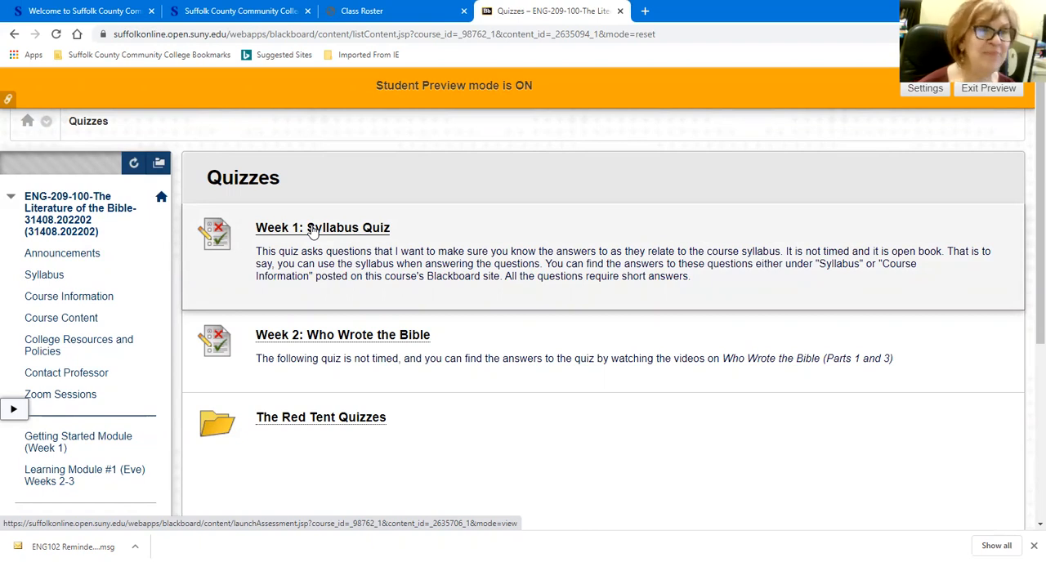
pyautogui.moveTo(363, 242)
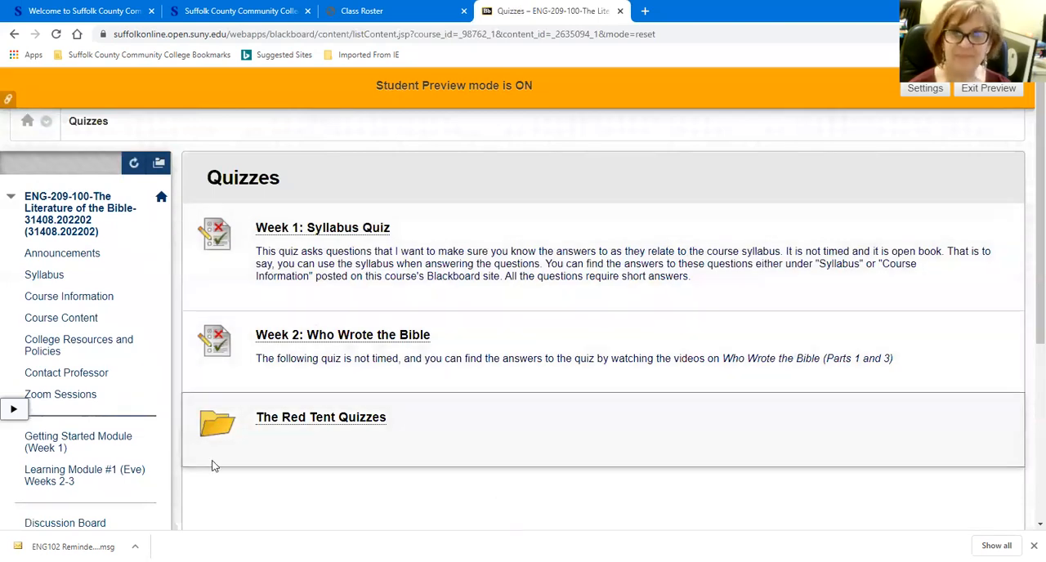
pyautogui.moveTo(654, 433)
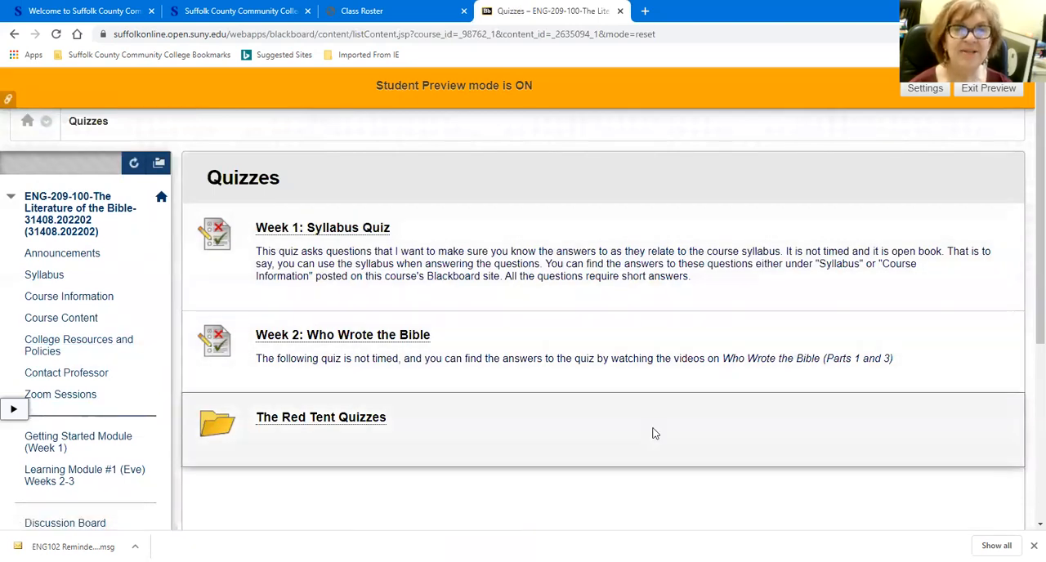
pyautogui.moveTo(60, 318)
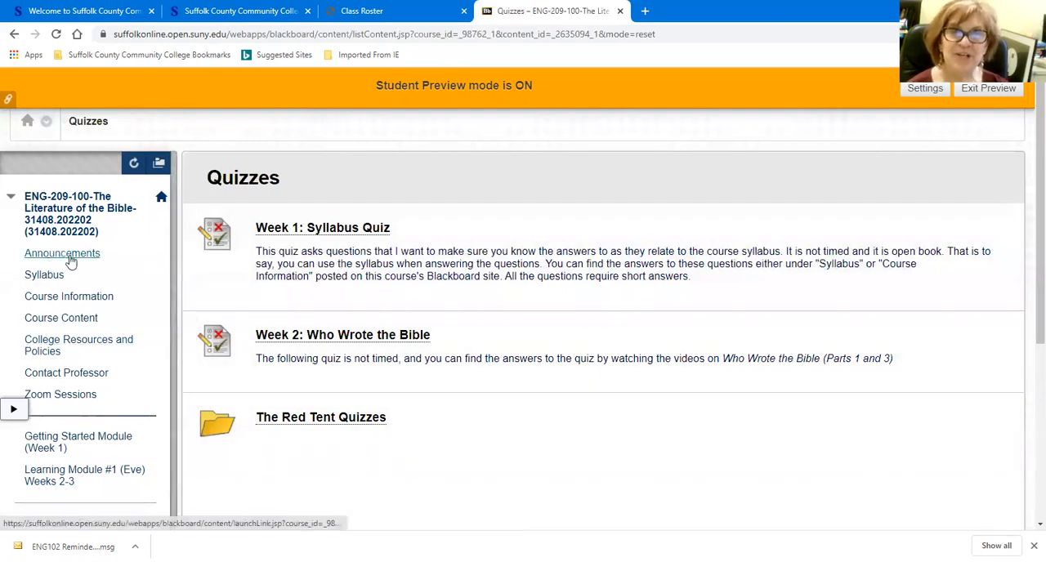
# - Return to the course Announcements page with the Syllabus Quiz notices
pyautogui.click(62, 253)
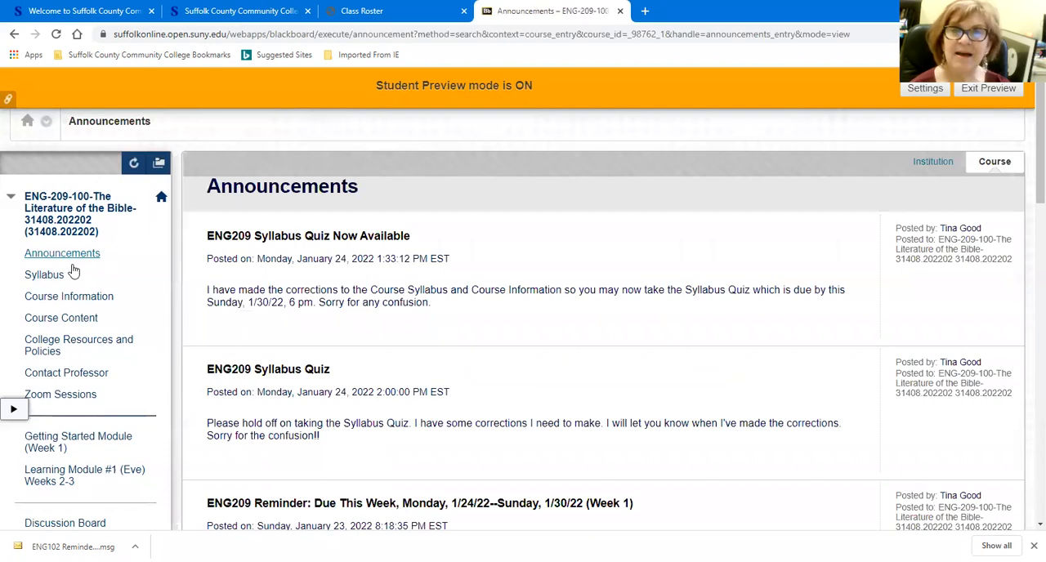
# - Go to the Syllabus page offering the ENG209 Syllabus Spring 2022 Remote document
pyautogui.click(44, 275)
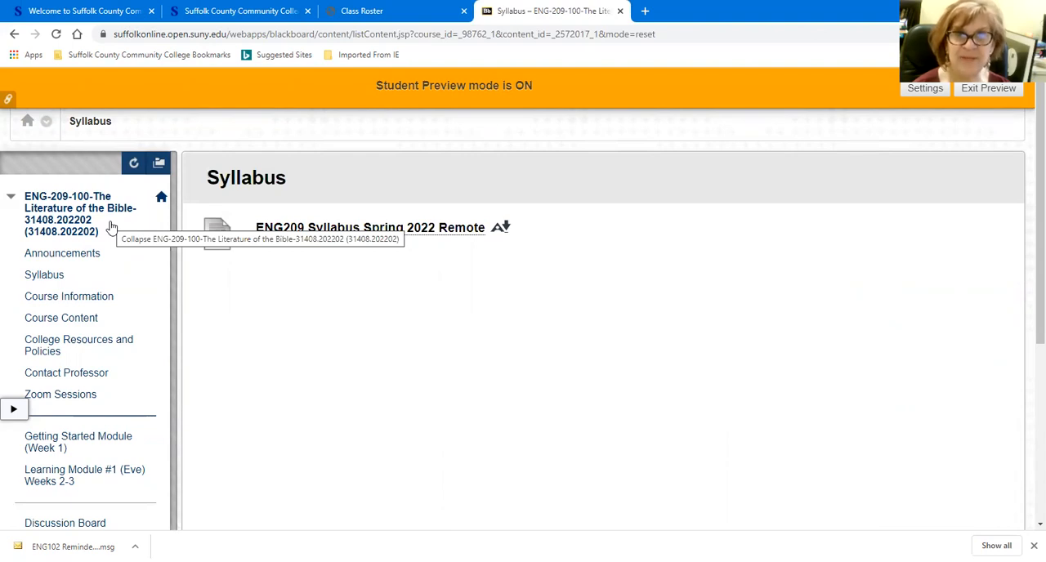
pyautogui.moveTo(517, 315)
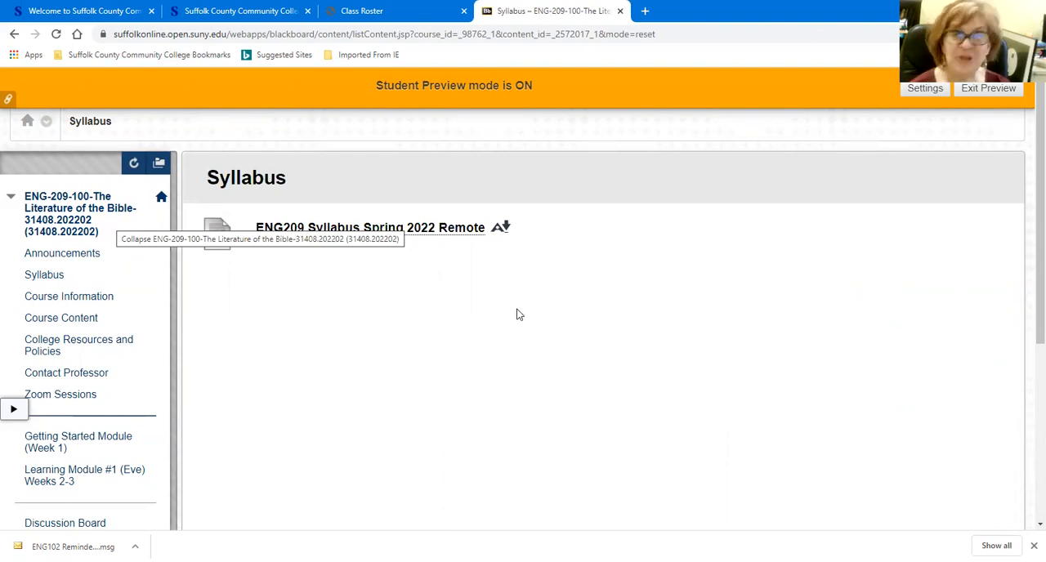
pyautogui.moveTo(22, 335)
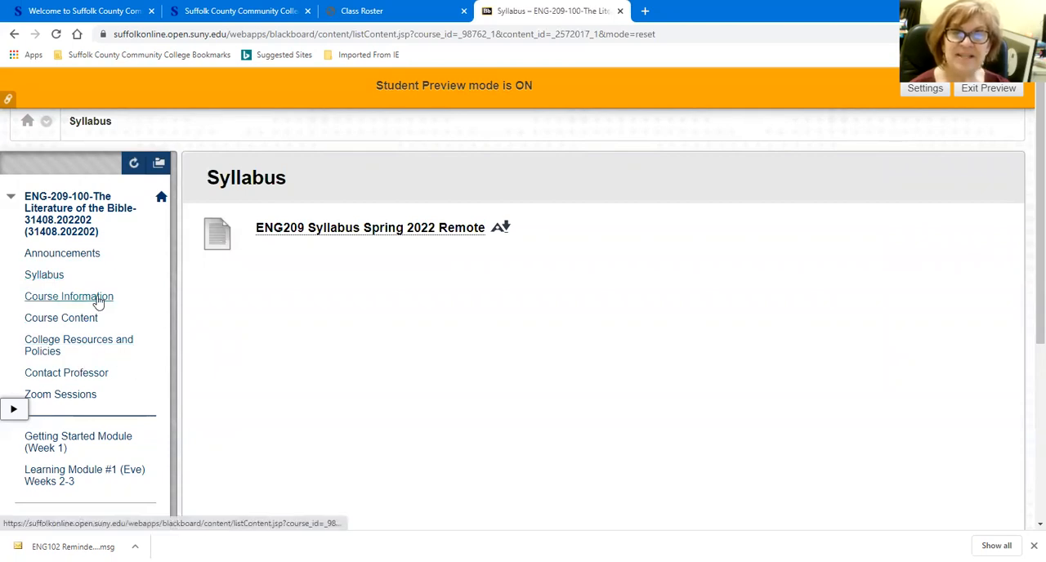
pyautogui.moveTo(31, 301)
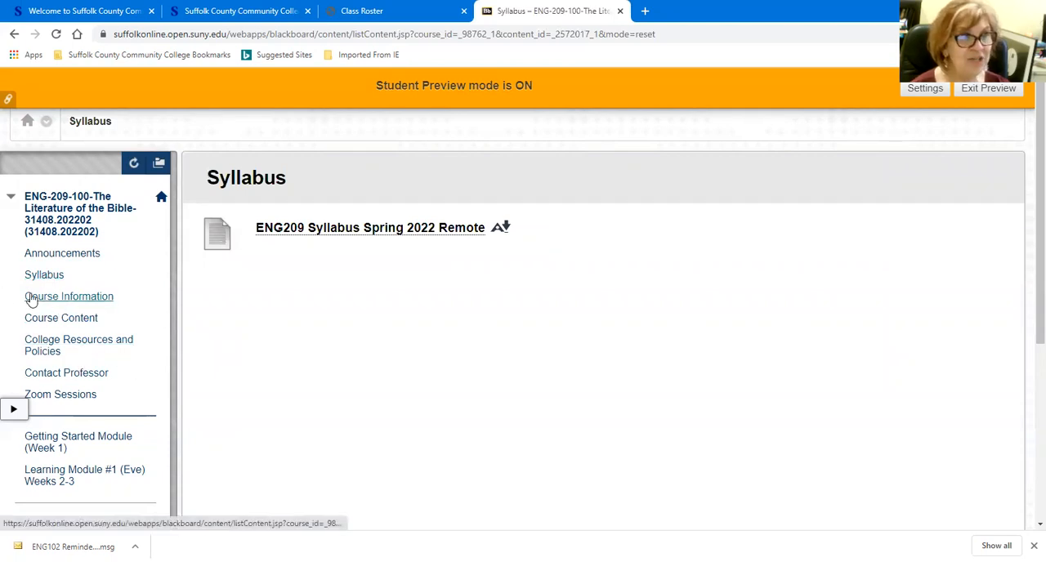
# - Go to Course Information and scroll down to Required Texts and the Remote/Online Course Information folder
pyautogui.scroll(-3)
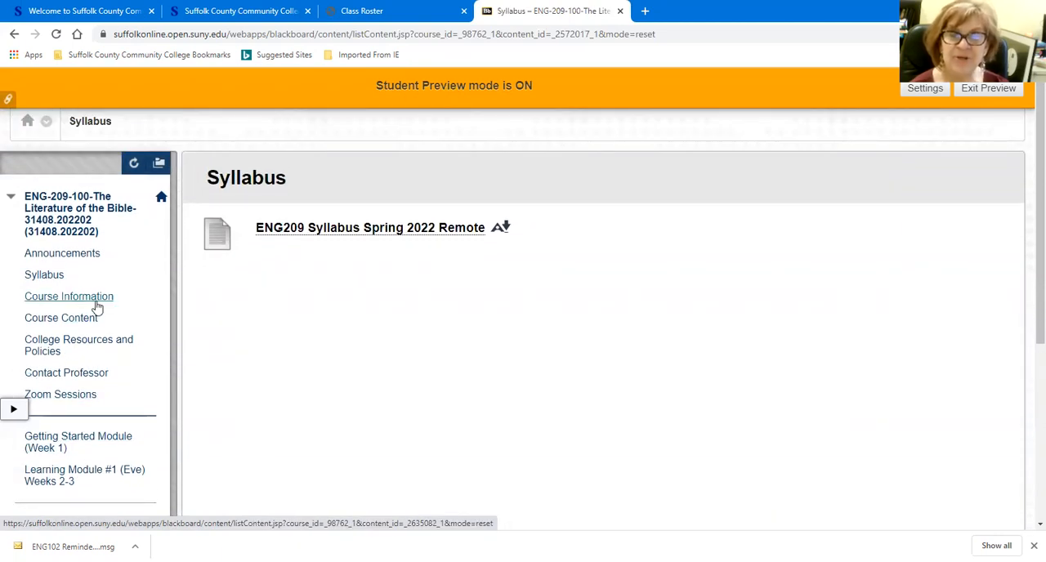
pyautogui.click(69, 296)
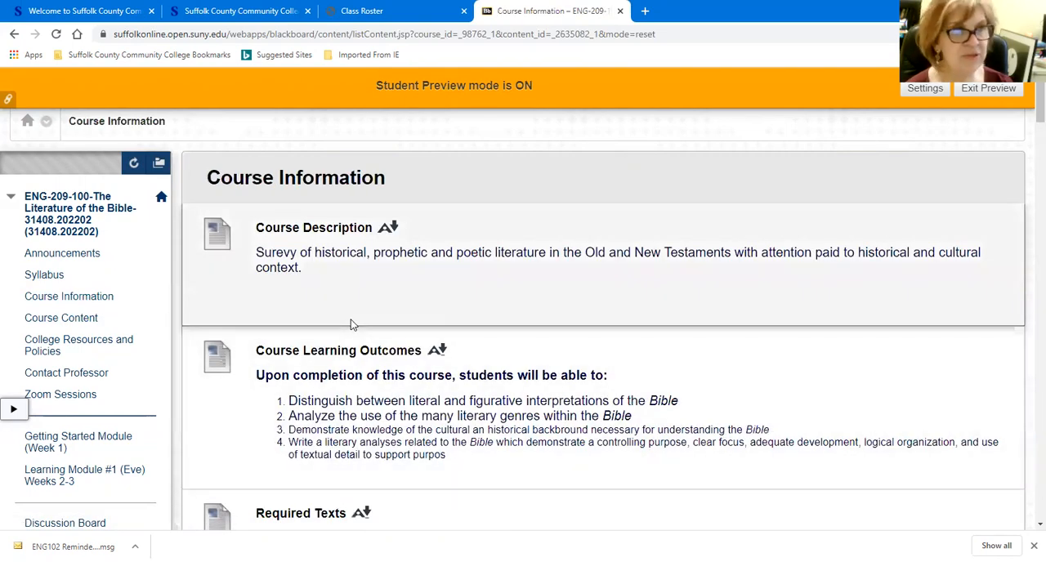
pyautogui.scroll(-3)
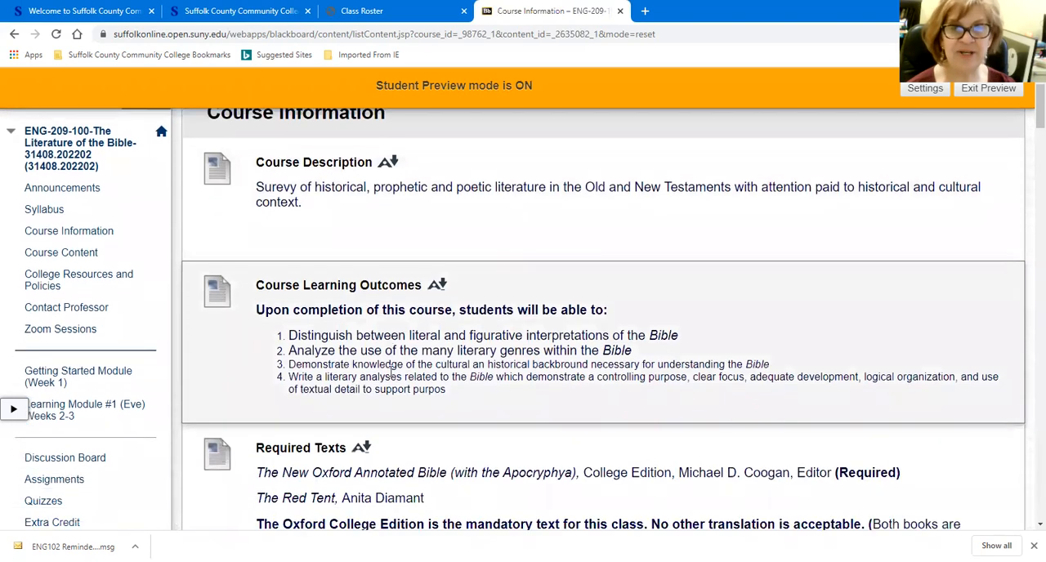
pyautogui.scroll(-3)
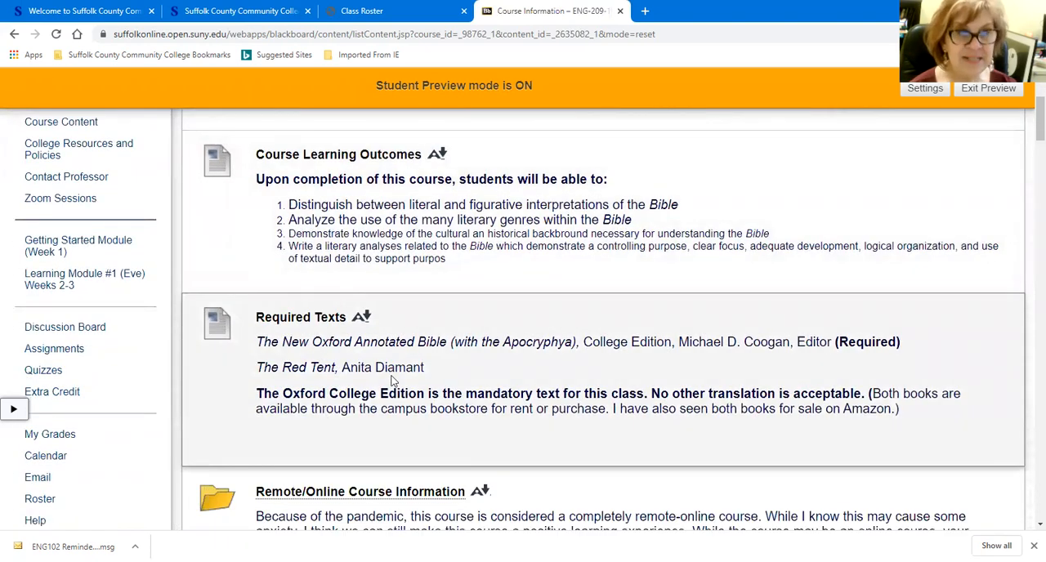
pyautogui.moveTo(417, 360)
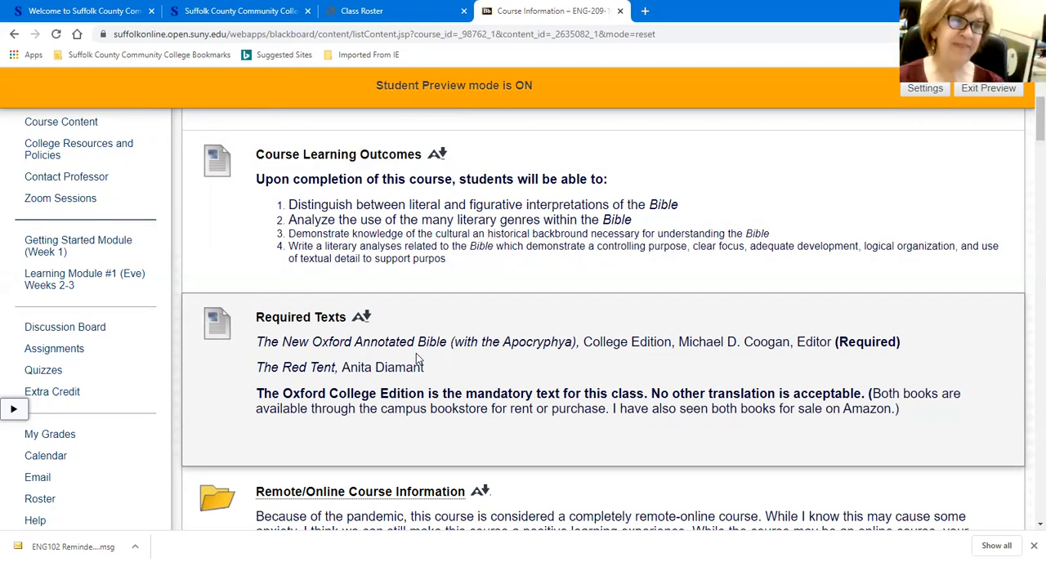
pyautogui.moveTo(520, 321)
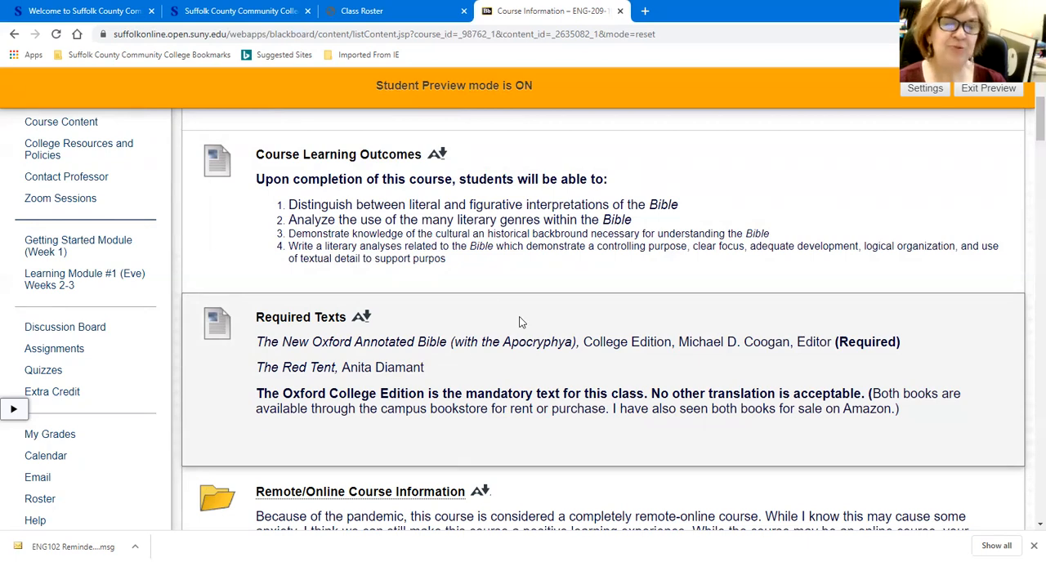
pyautogui.moveTo(484, 396)
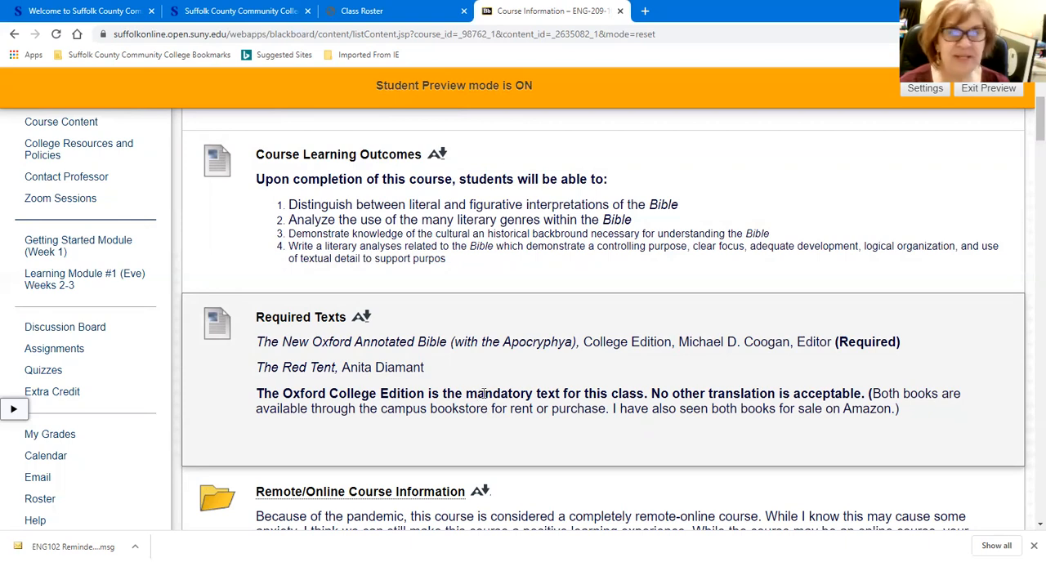
pyautogui.moveTo(344, 376)
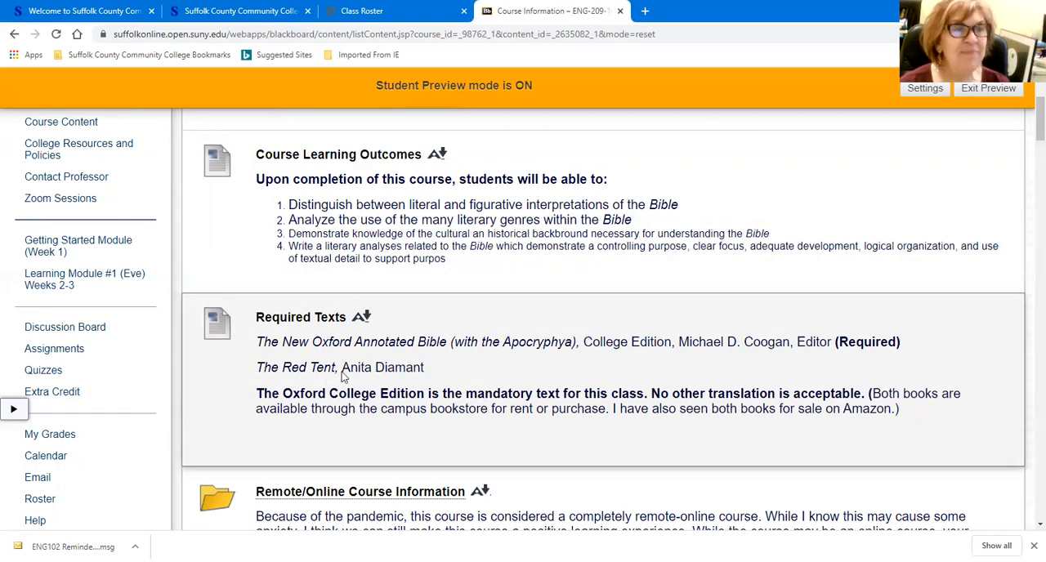
pyautogui.scroll(-3)
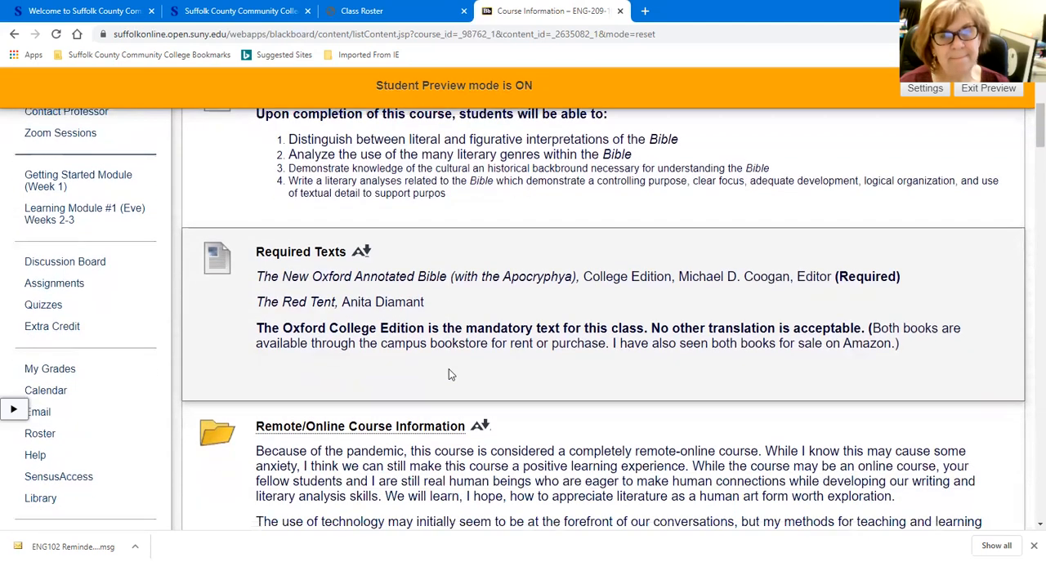
pyautogui.scroll(-3)
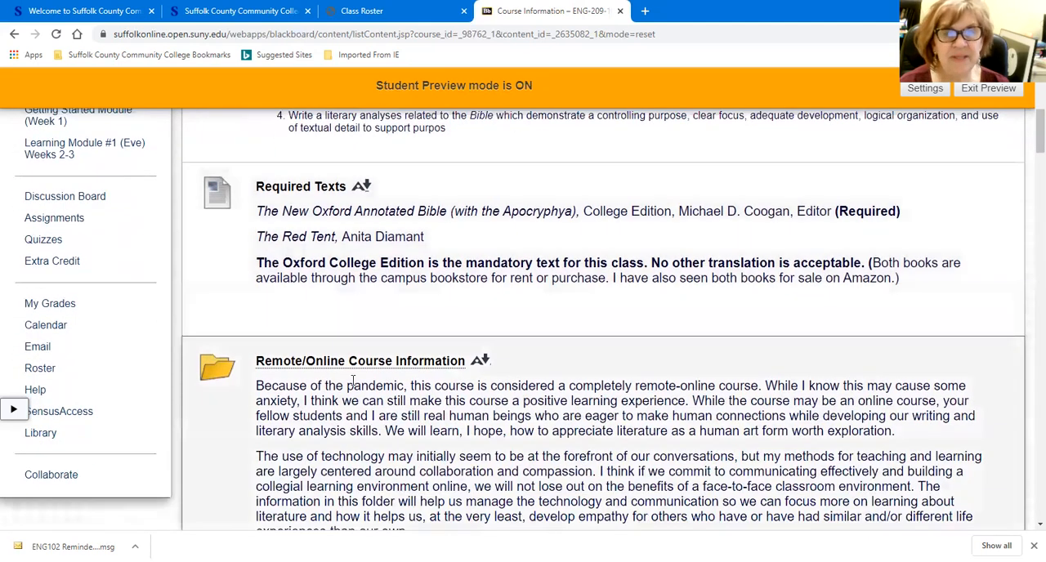
pyautogui.moveTo(359, 366)
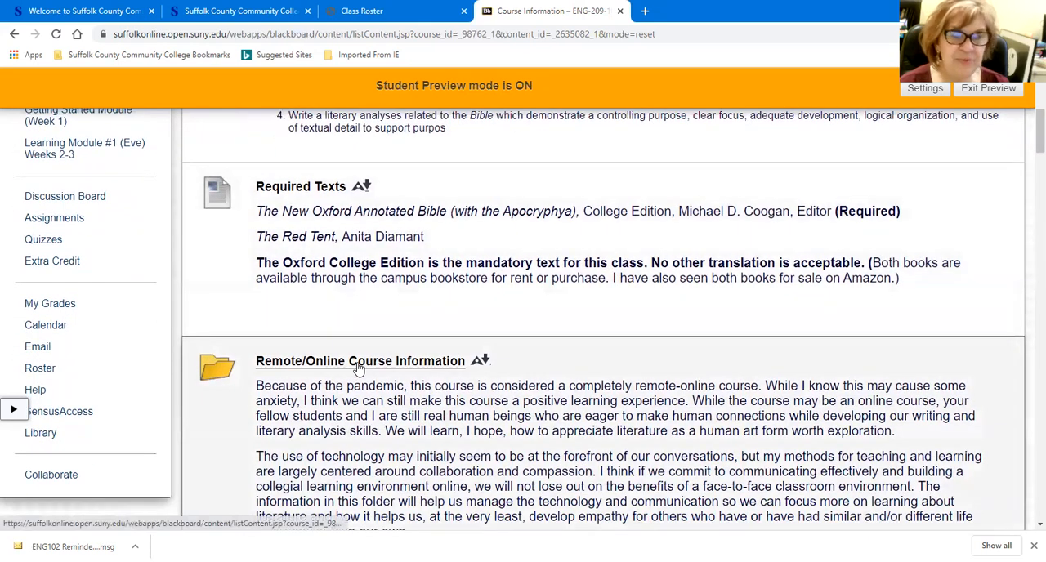
# - Enter the Remote/Online Course Information folder and read through office hours, Blackboard tips, email, Zoom and technology sections
pyautogui.click(360, 360)
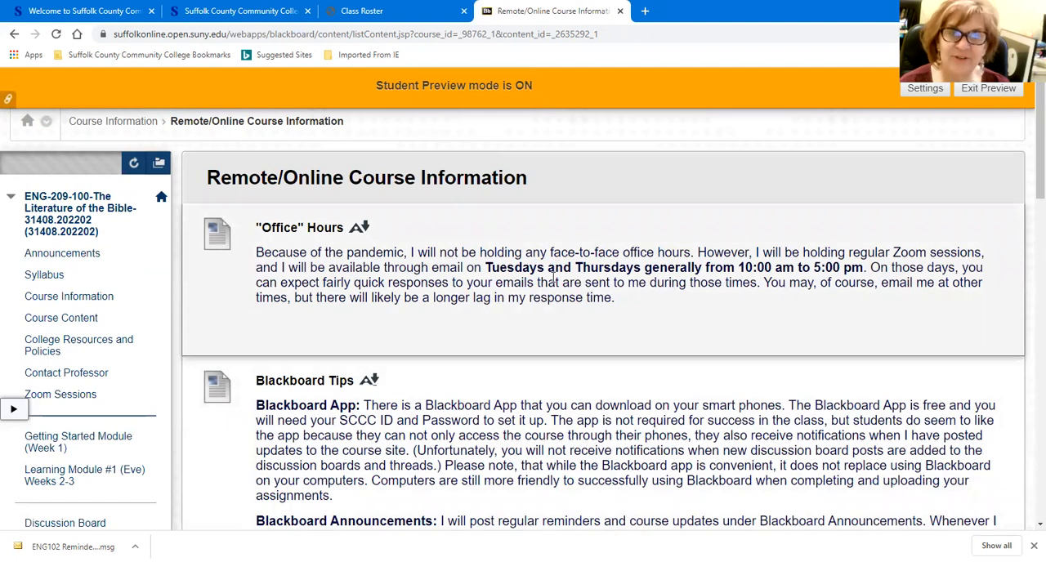
pyautogui.moveTo(551, 277)
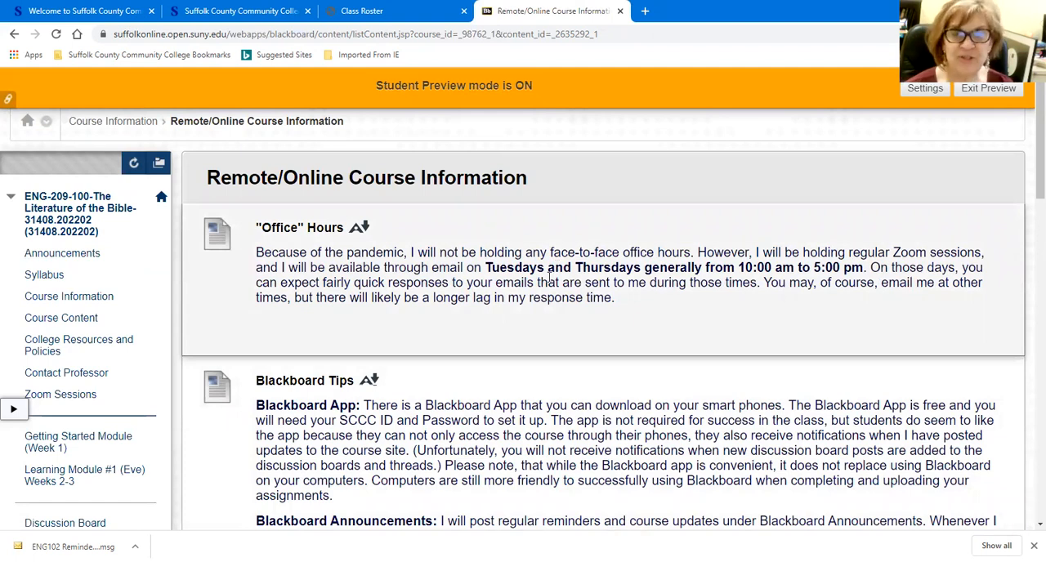
pyautogui.scroll(-3)
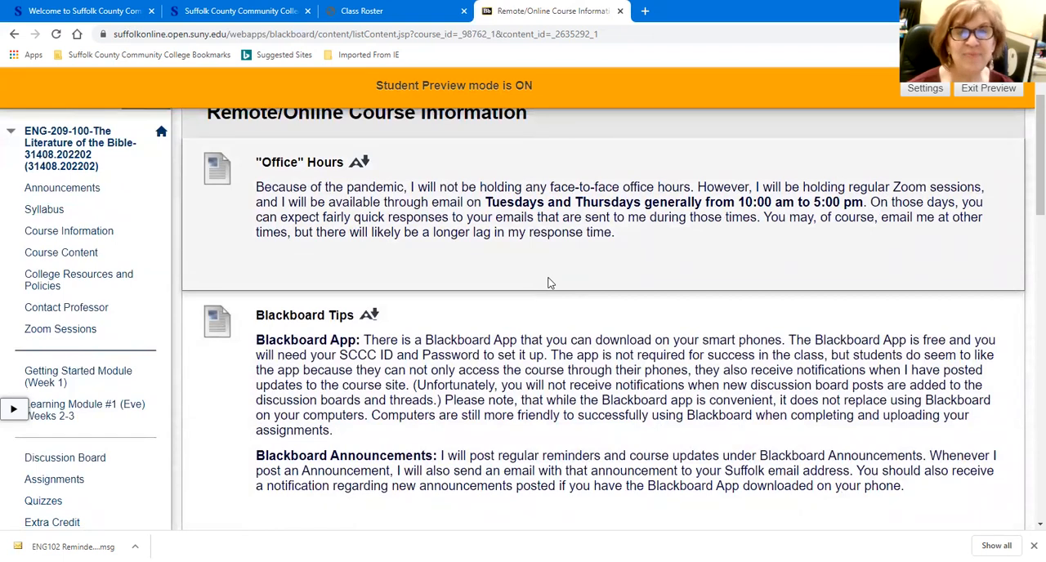
pyautogui.scroll(-3)
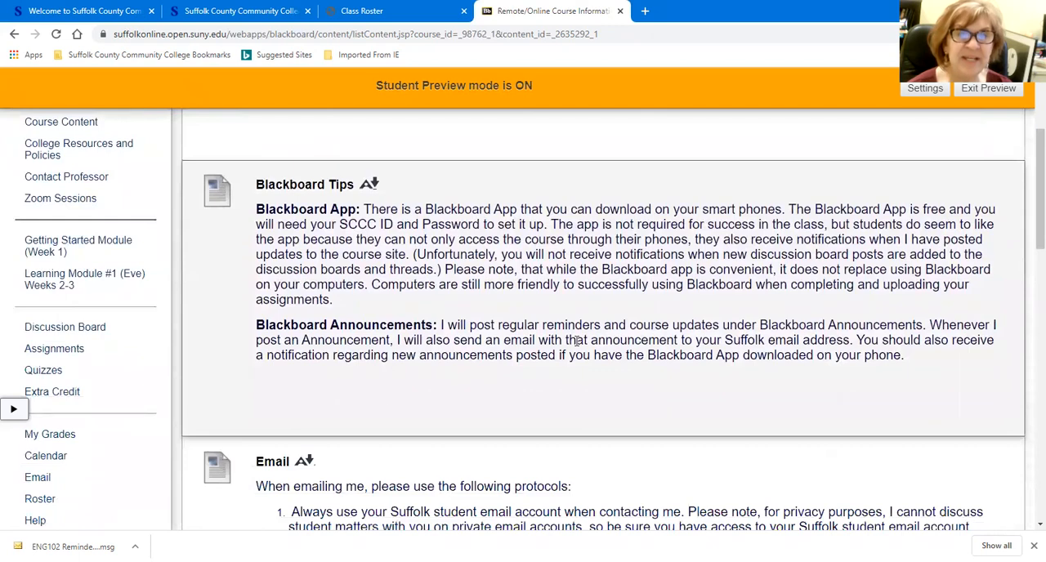
pyautogui.scroll(-3)
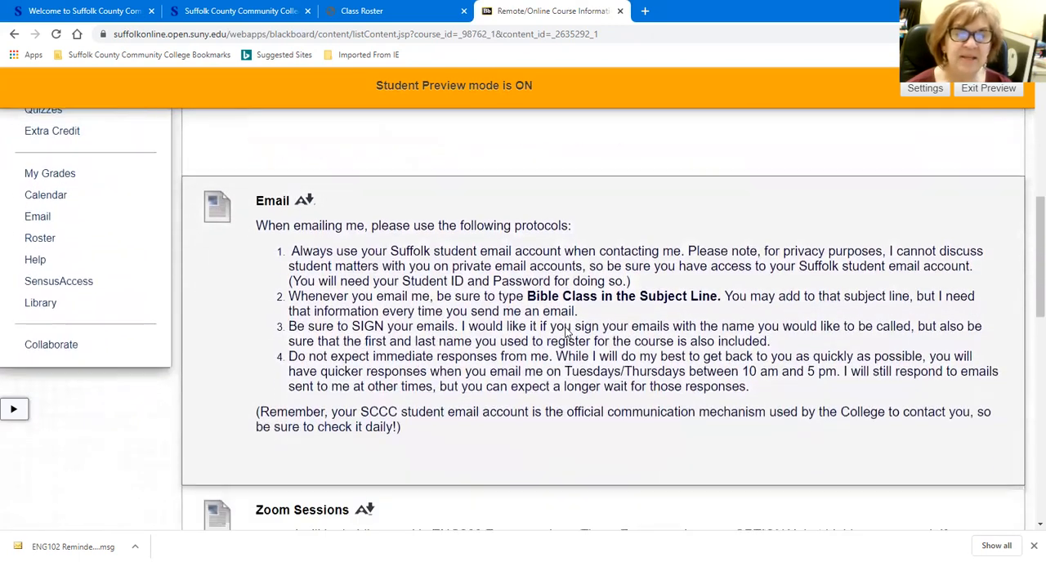
pyautogui.scroll(-3)
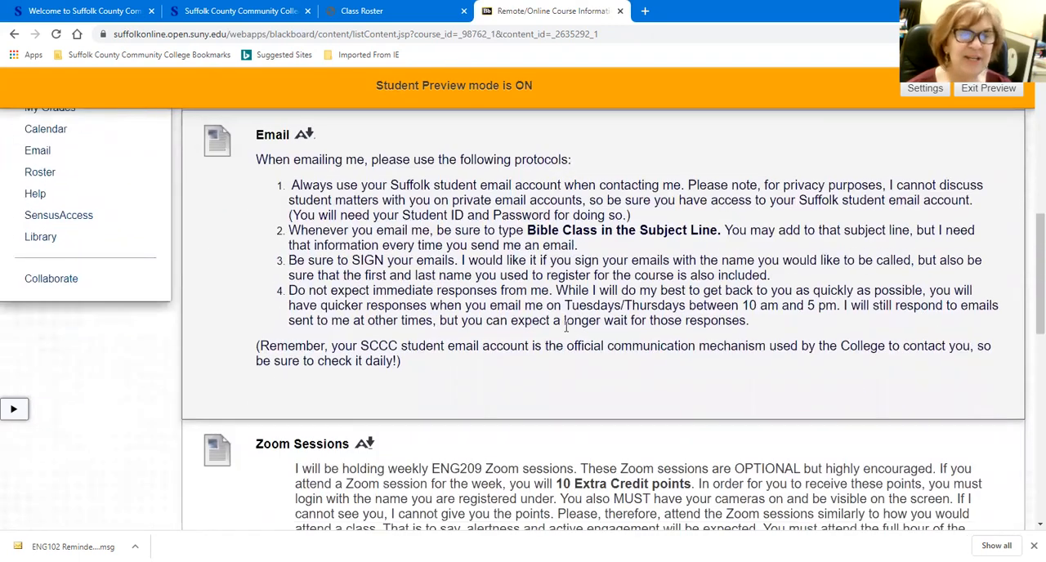
pyautogui.moveTo(566, 237)
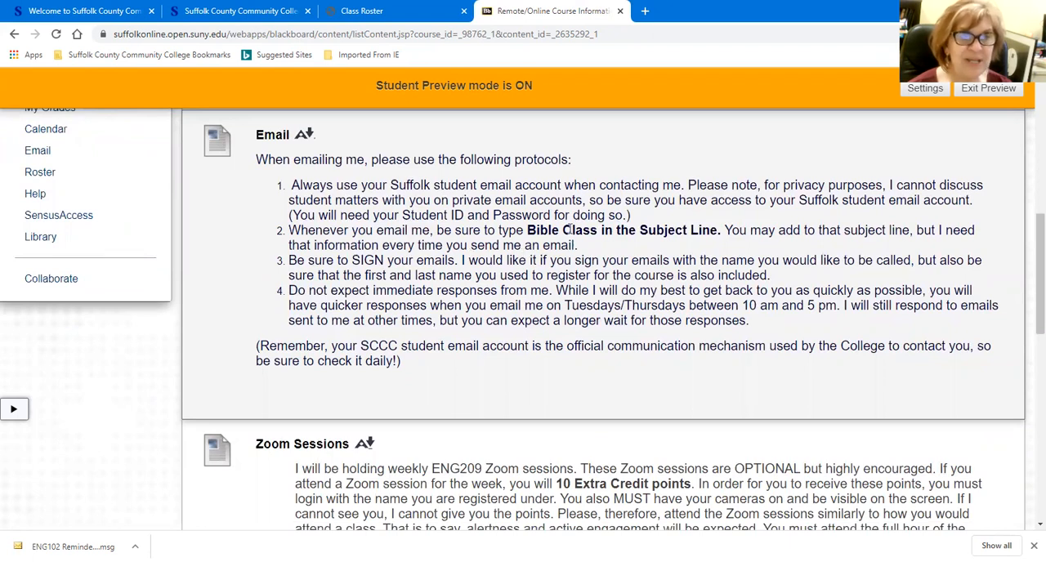
pyautogui.moveTo(664, 244)
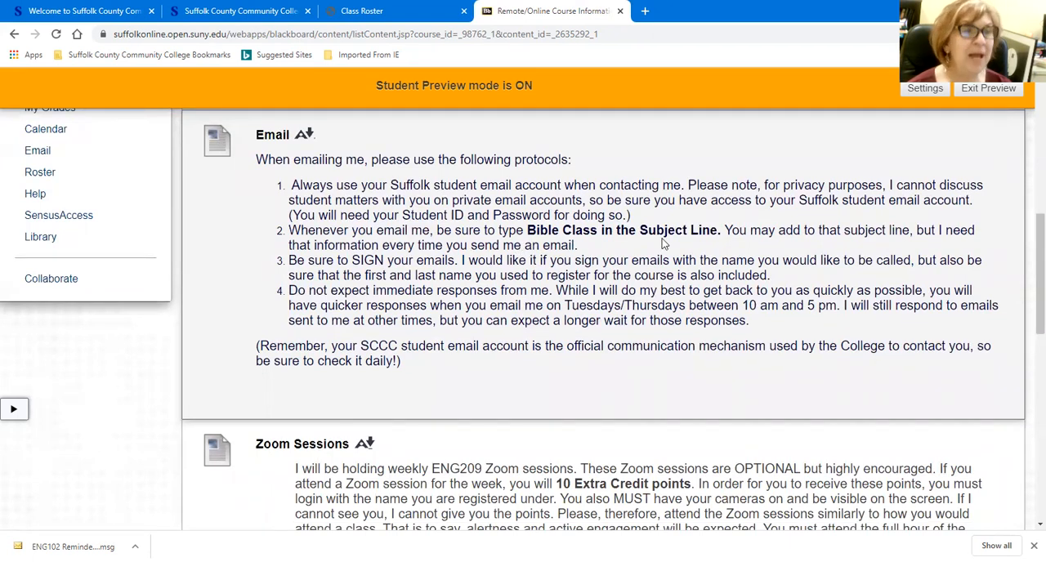
pyautogui.moveTo(490, 293)
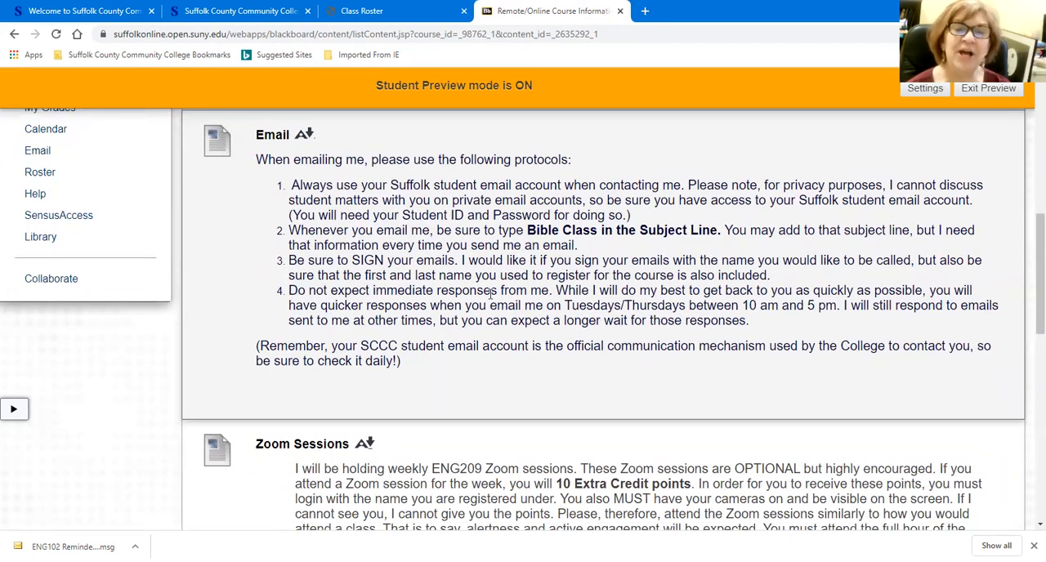
pyautogui.scroll(-3)
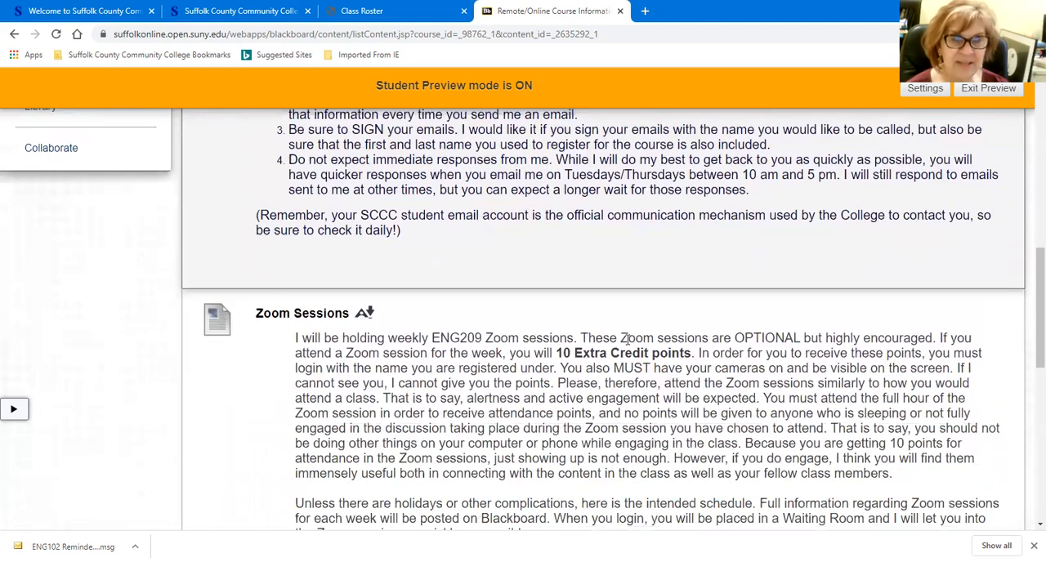
pyautogui.scroll(-3)
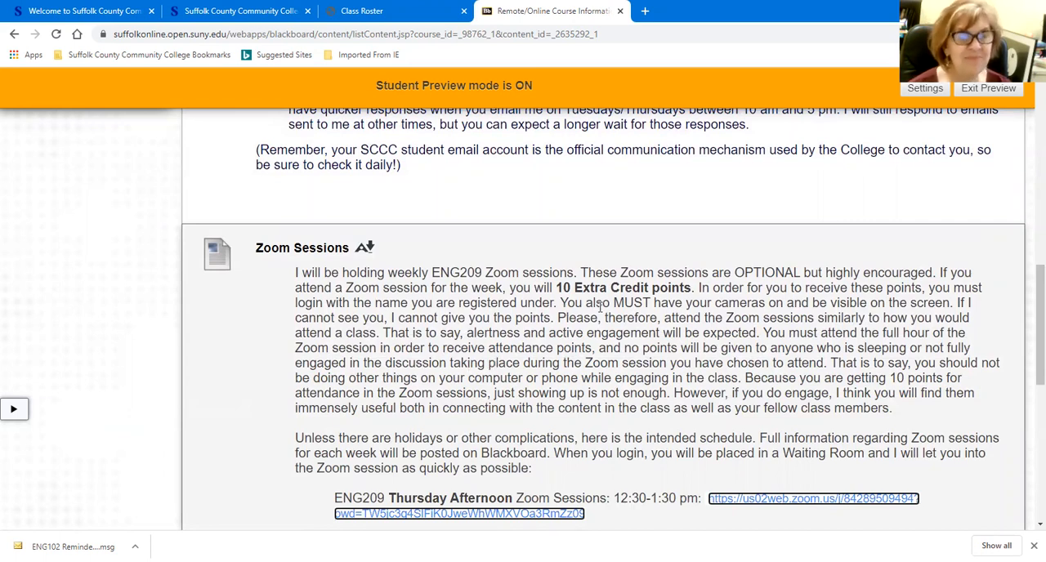
pyautogui.moveTo(619, 296)
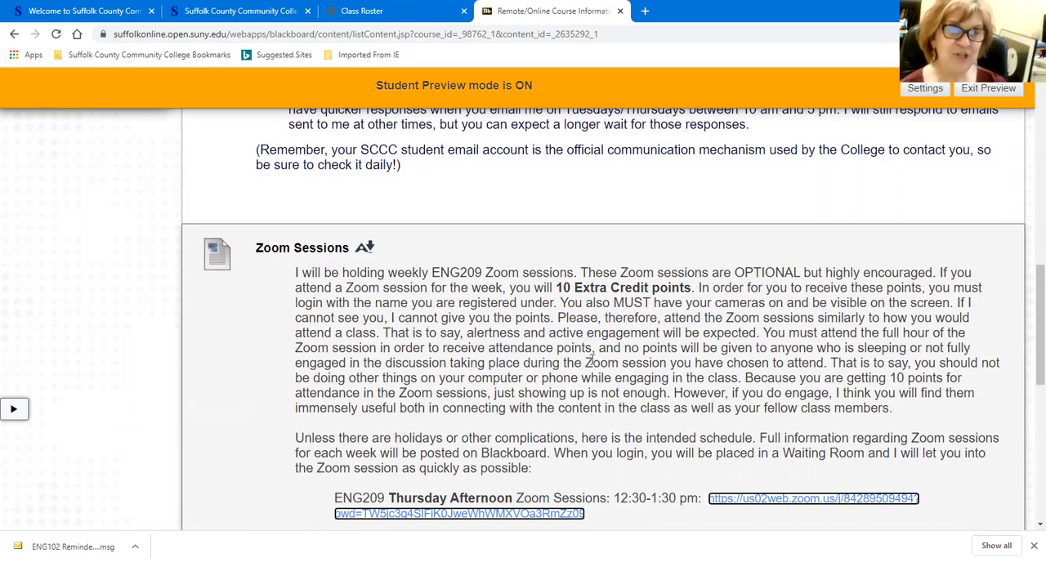
pyautogui.moveTo(578, 426)
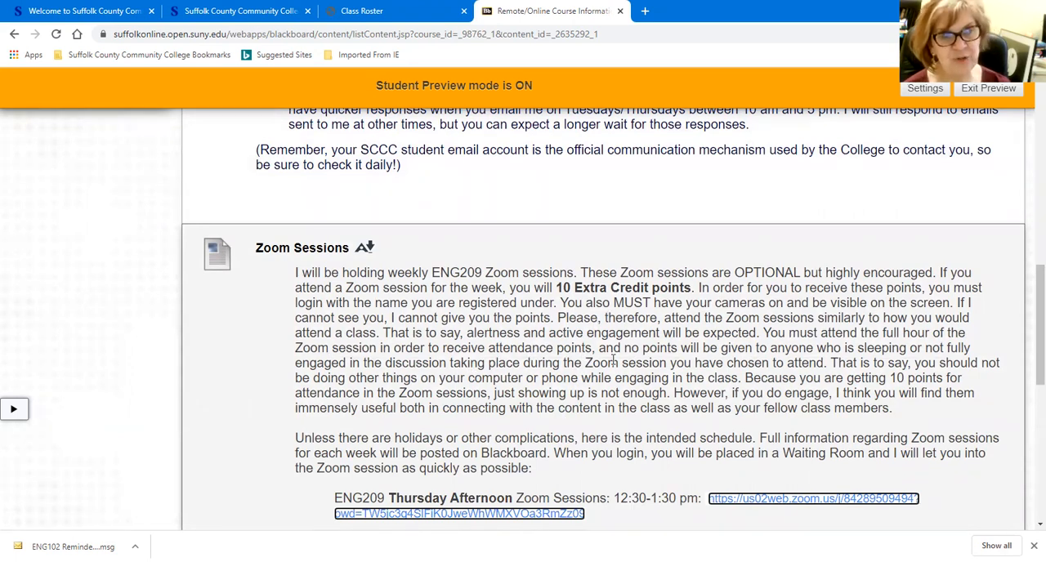
pyautogui.moveTo(809, 452)
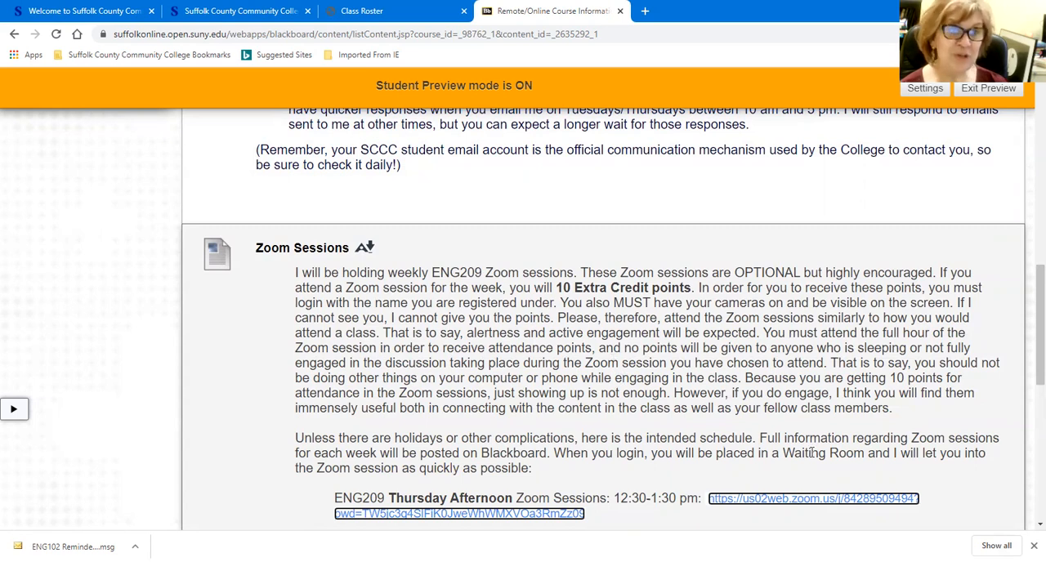
pyautogui.moveTo(792, 509)
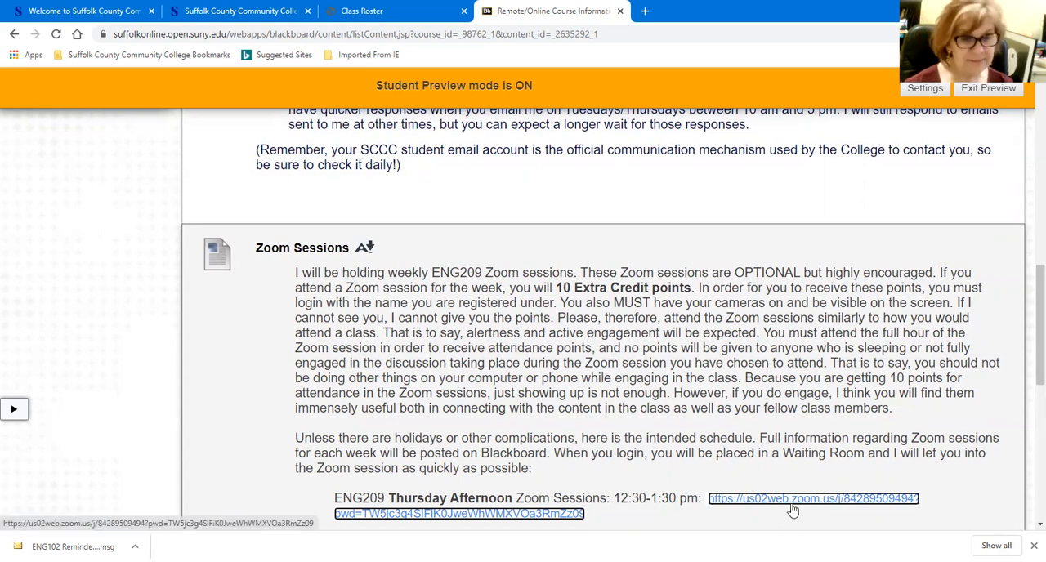
pyautogui.moveTo(752, 401)
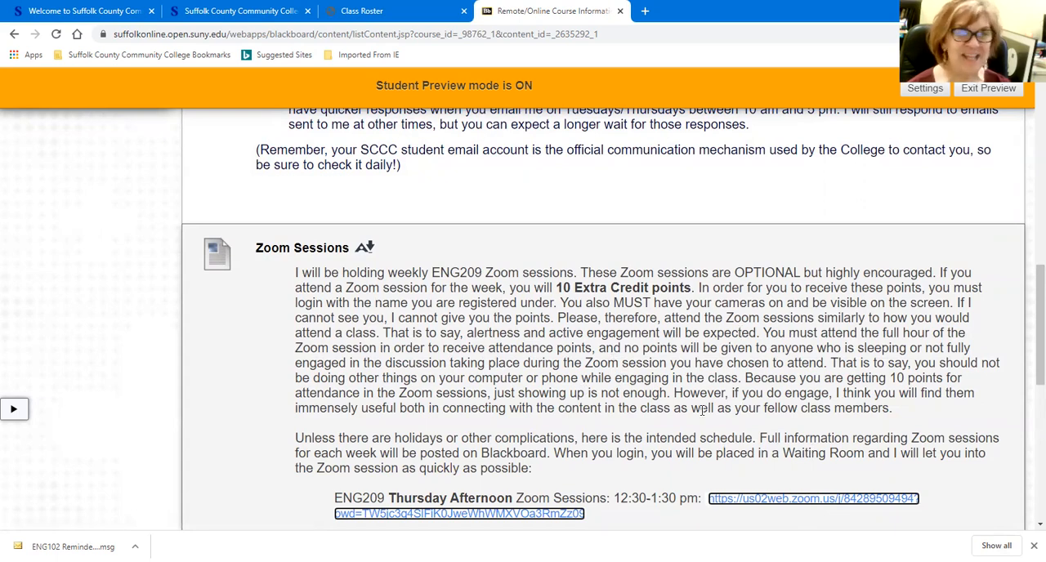
pyautogui.scroll(-3)
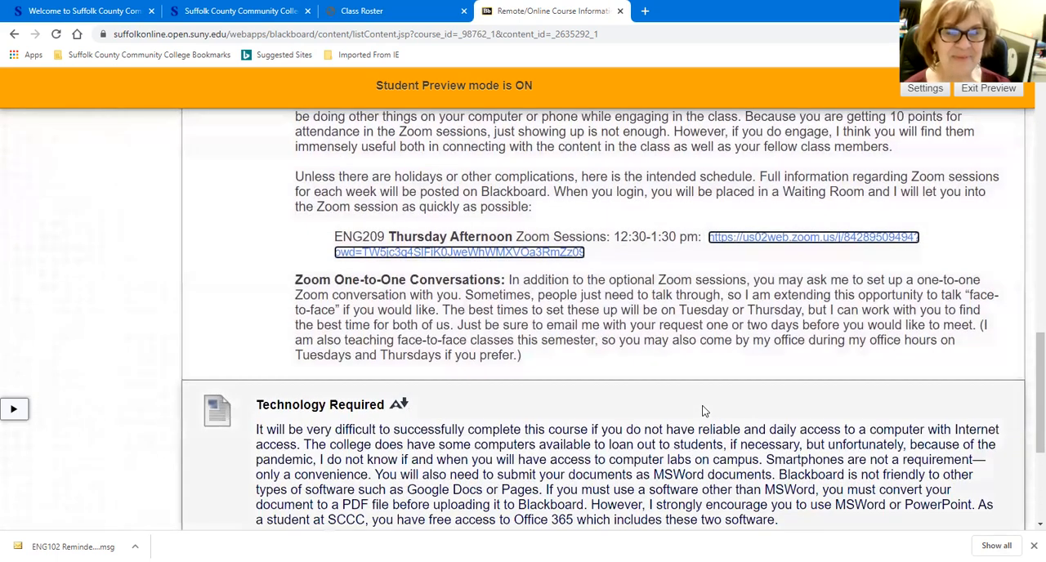
pyautogui.scroll(-3)
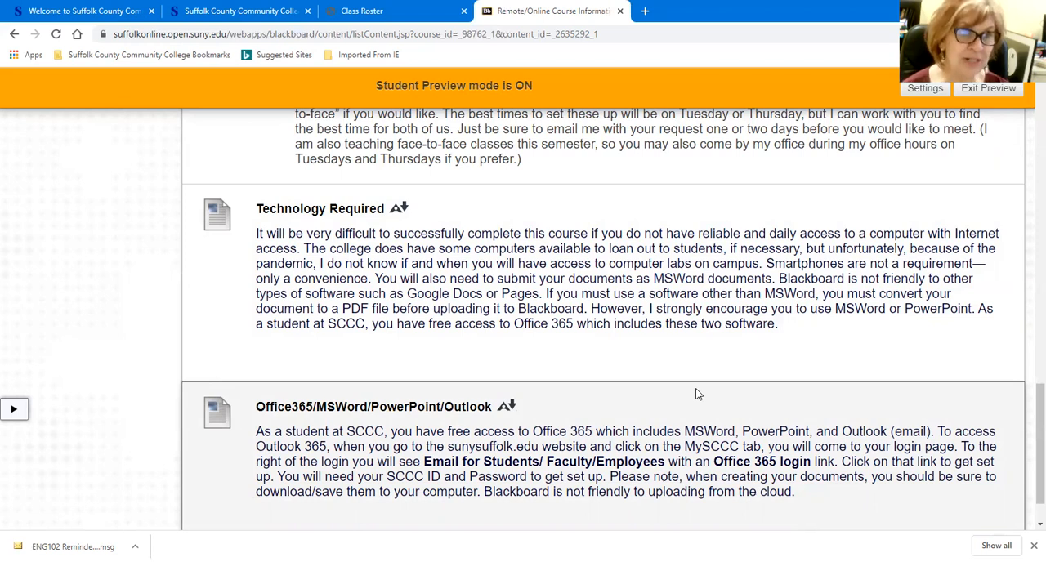
pyautogui.moveTo(746, 383)
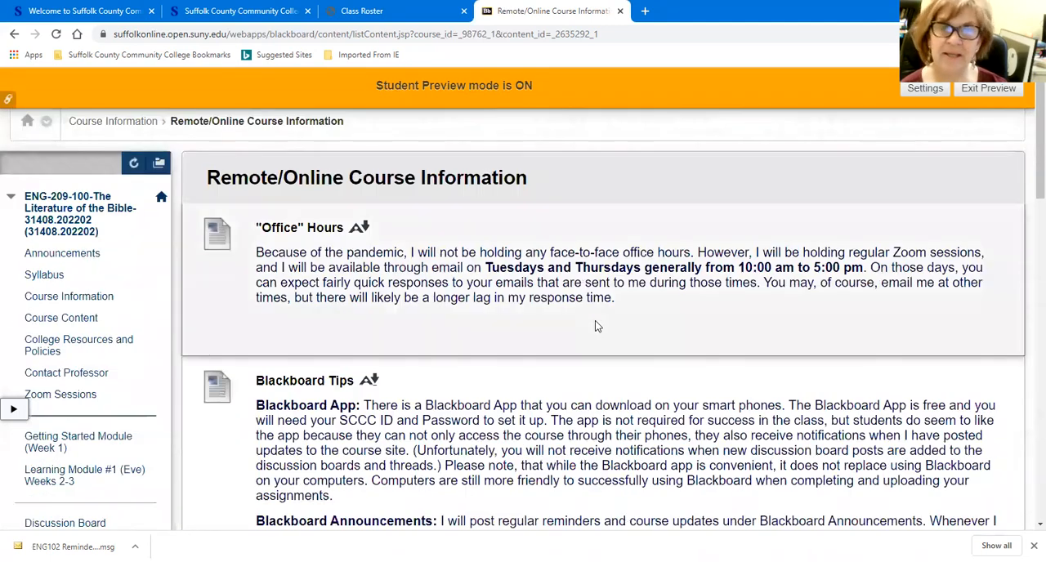
pyautogui.click(113, 121)
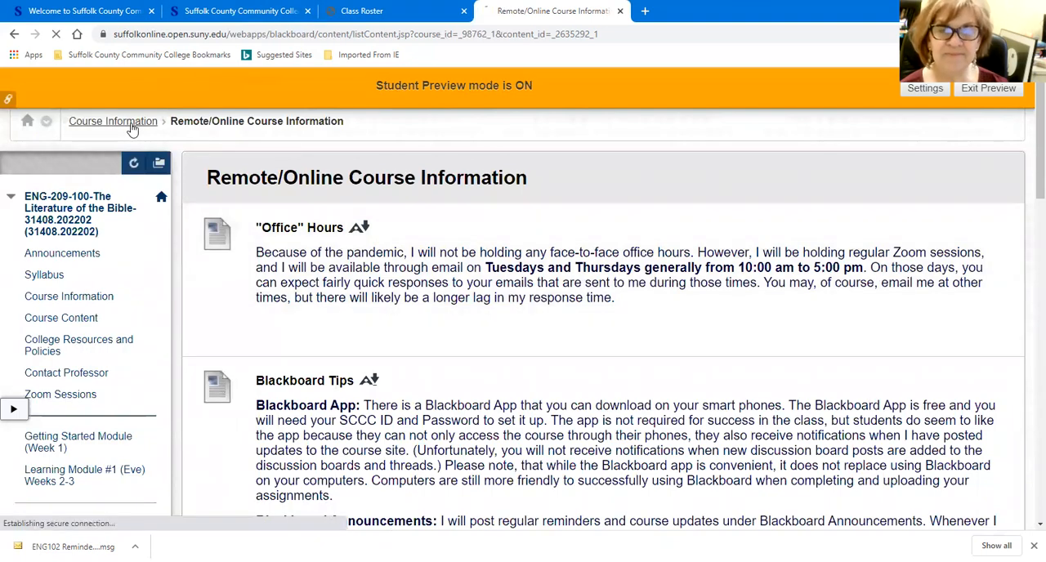
pyautogui.click(113, 121)
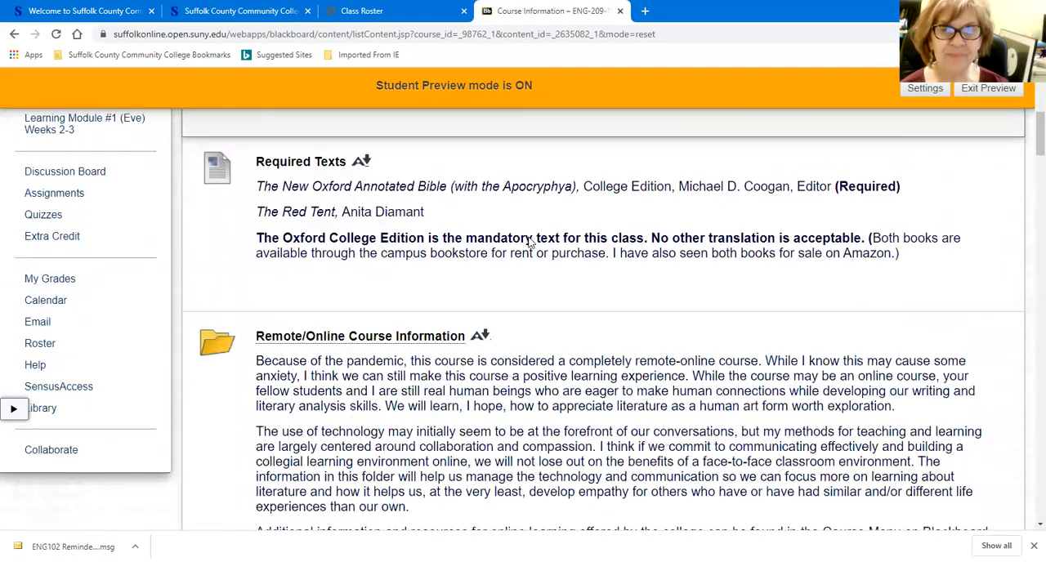
pyautogui.scroll(-3)
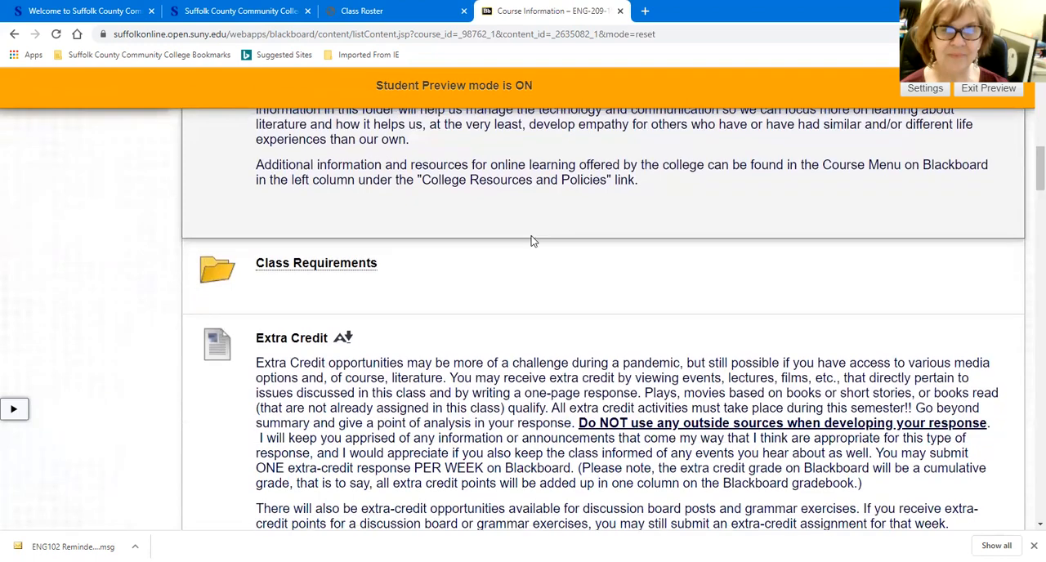
pyautogui.moveTo(336, 269)
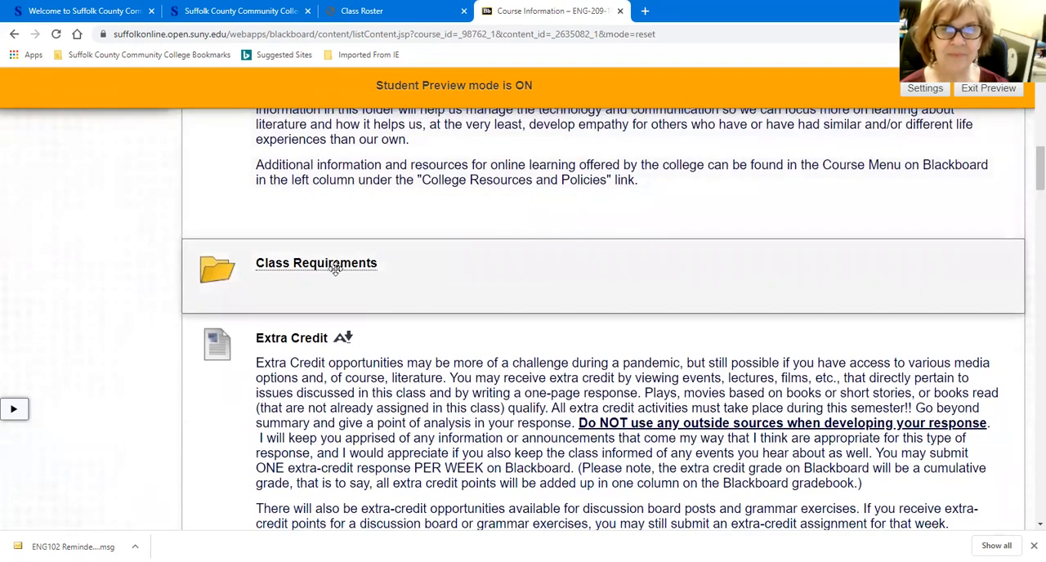
# - Enter the Class Requirements folder and look over Essays, Quizzes/Informal Writing, Group Projects and Discussion Boards
pyautogui.click(317, 262)
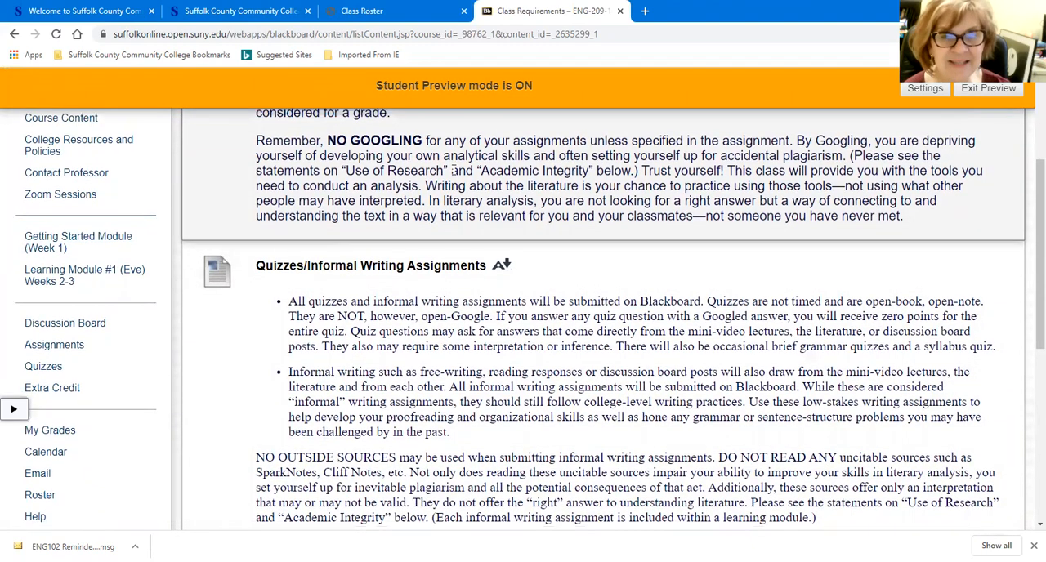
pyautogui.scroll(-3)
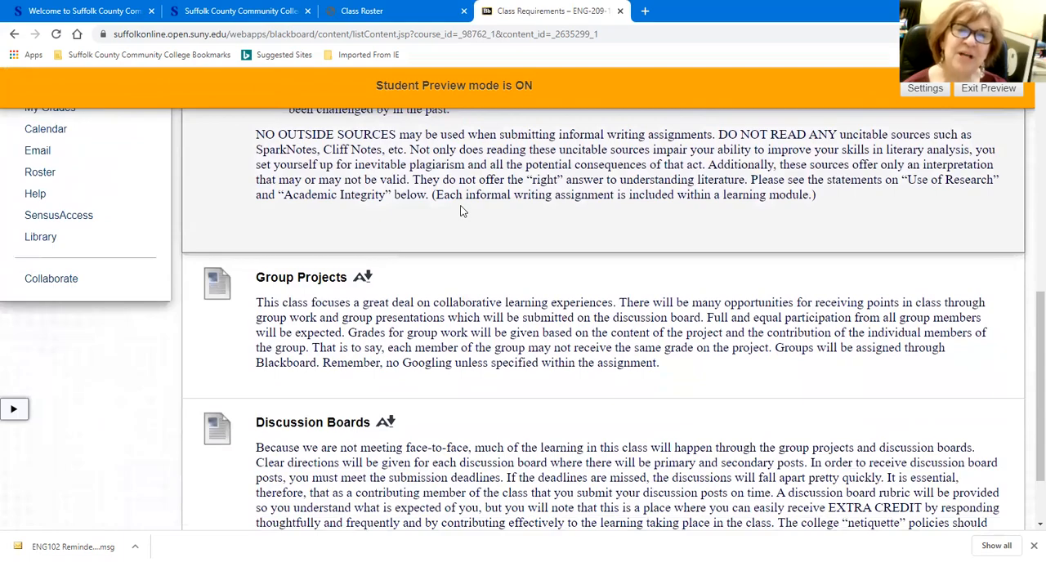
pyautogui.scroll(3)
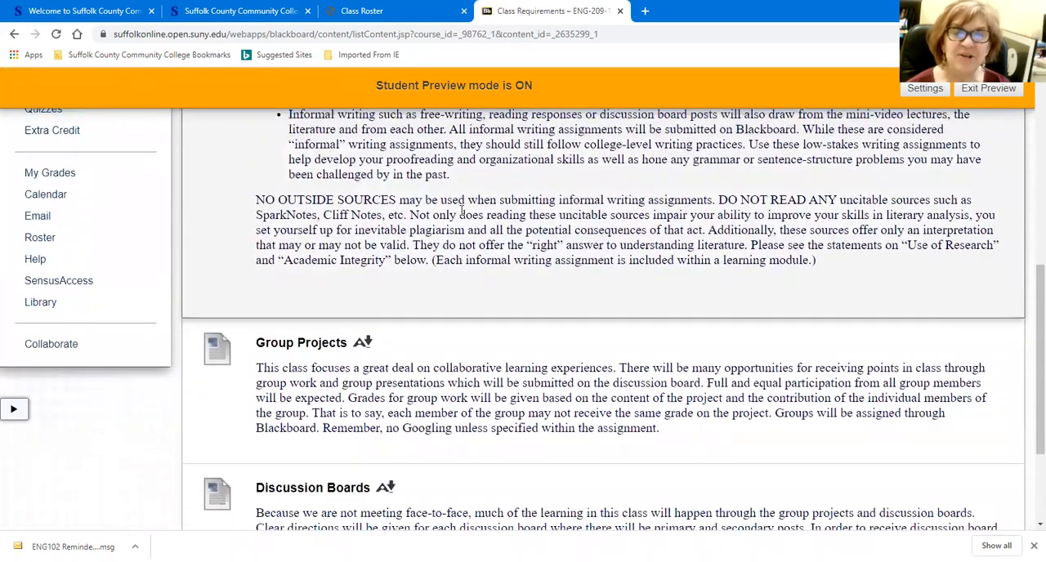
pyautogui.scroll(-3)
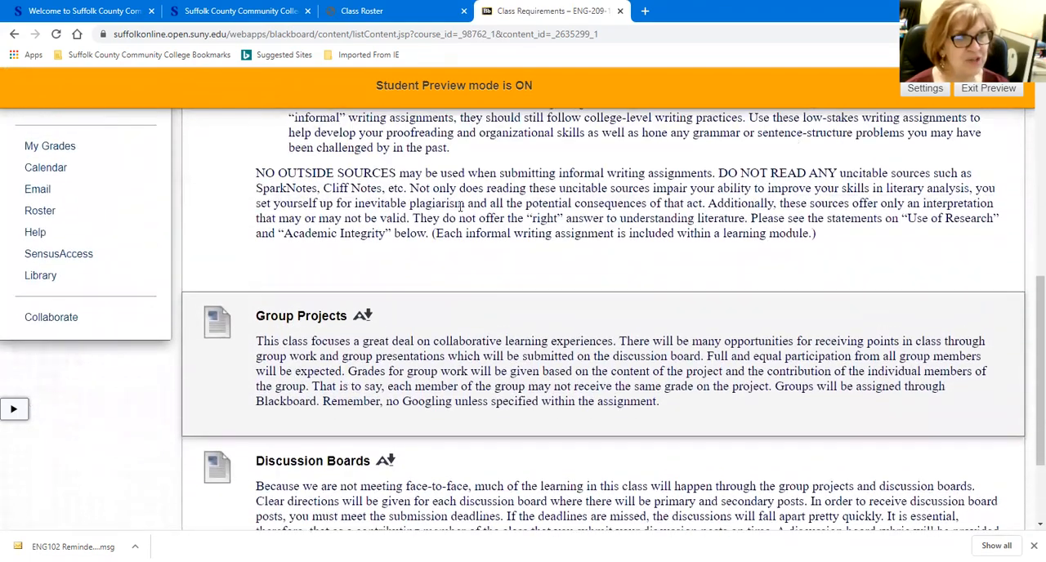
pyautogui.scroll(3)
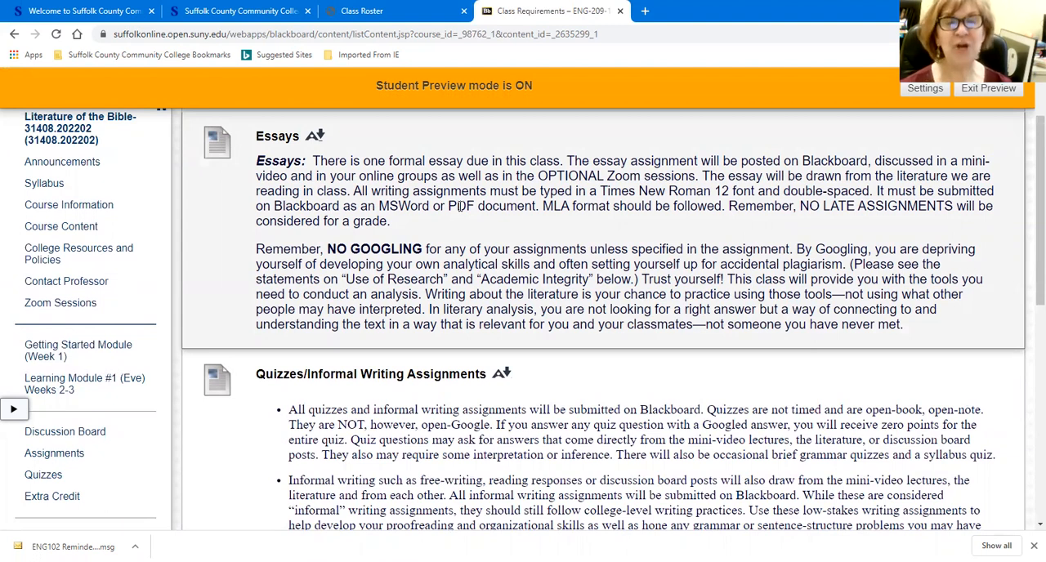
pyautogui.moveTo(448, 350)
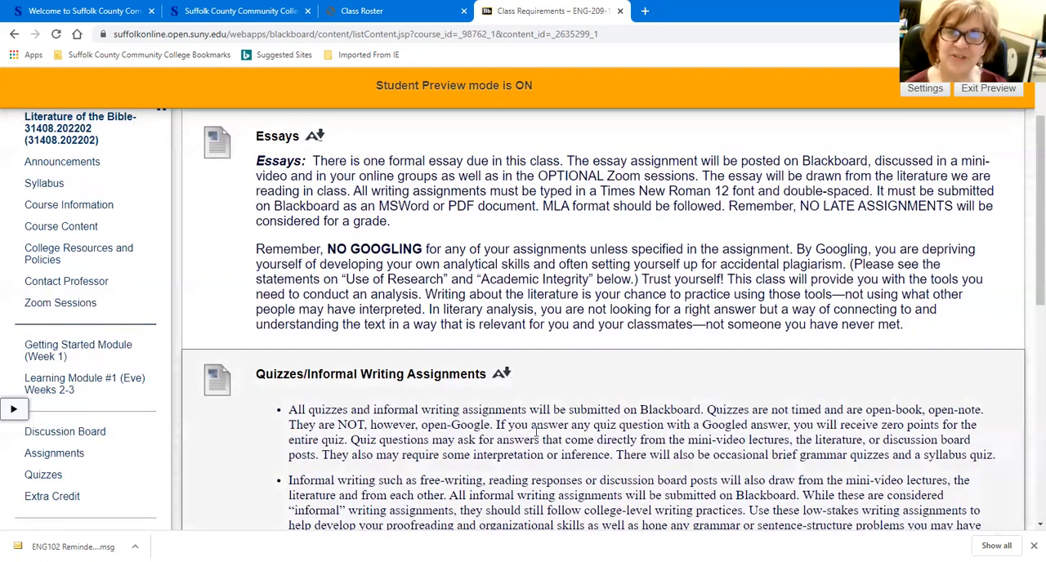
pyautogui.moveTo(349, 345)
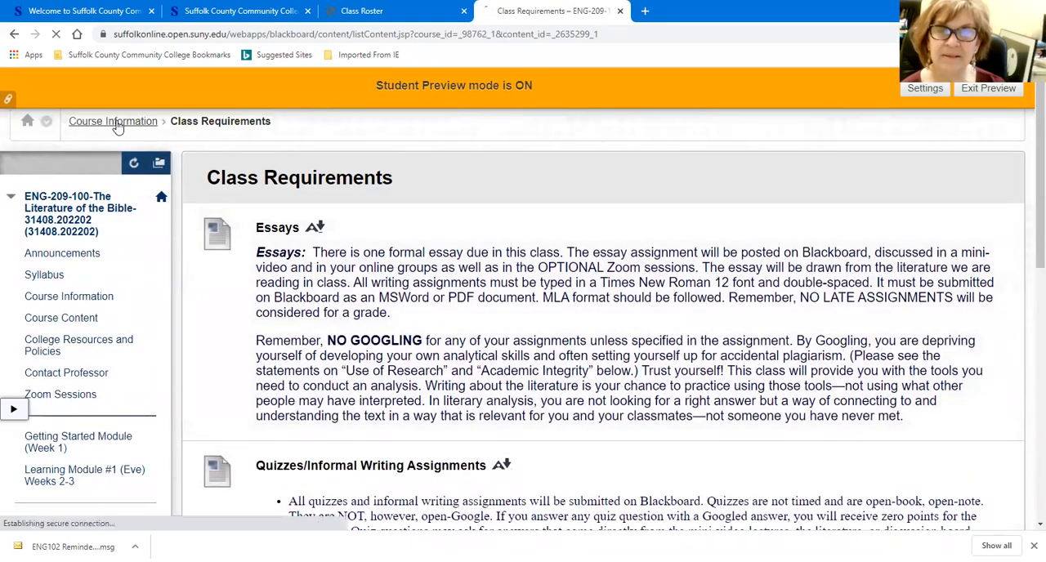
# - Return via the Course Information breadcrumb and read through the grading scale and outside research policy sections
pyautogui.click(113, 121)
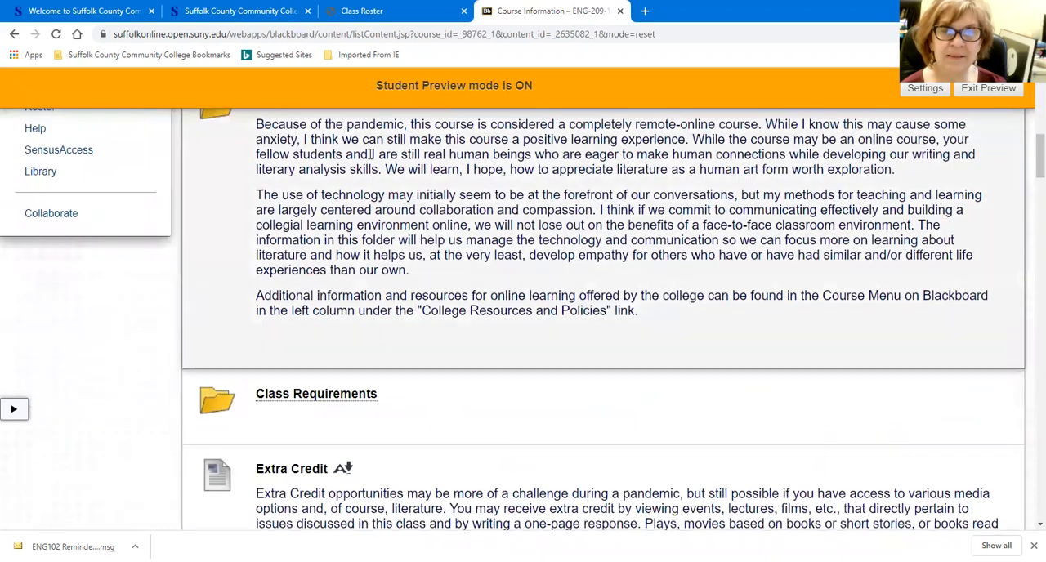
pyautogui.scroll(-3)
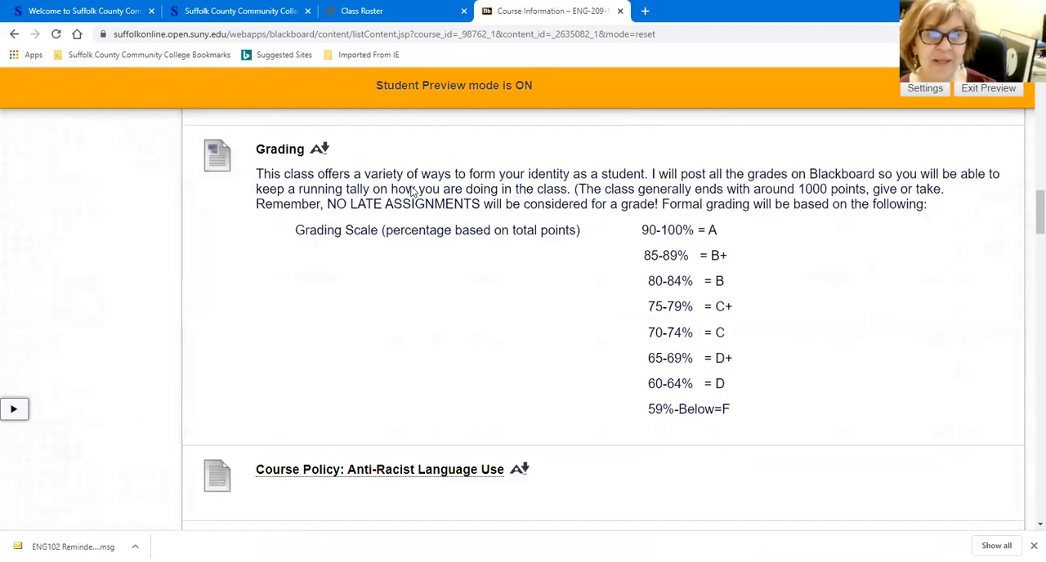
pyautogui.scroll(-3)
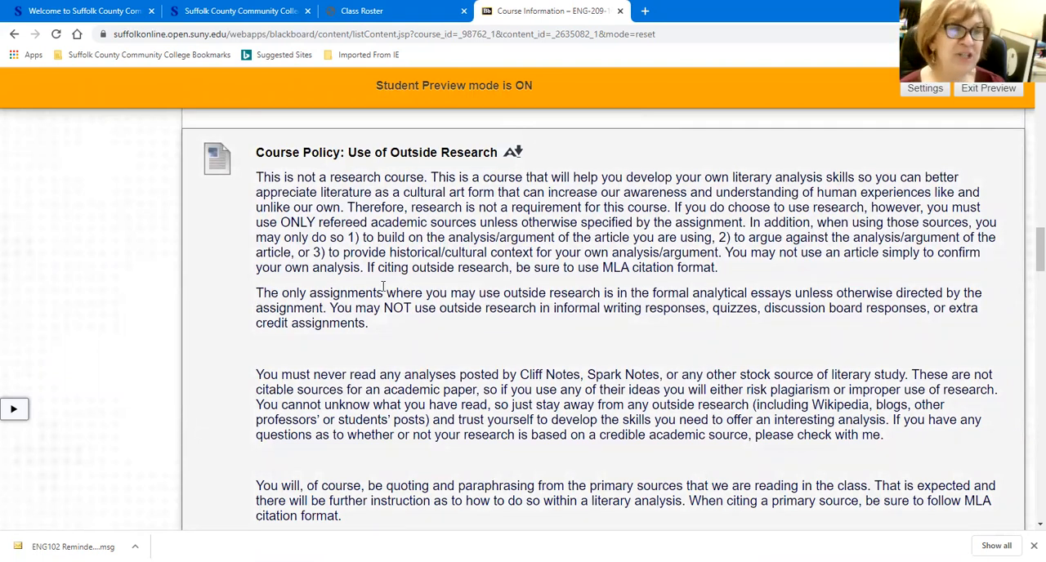
pyautogui.moveTo(453, 322)
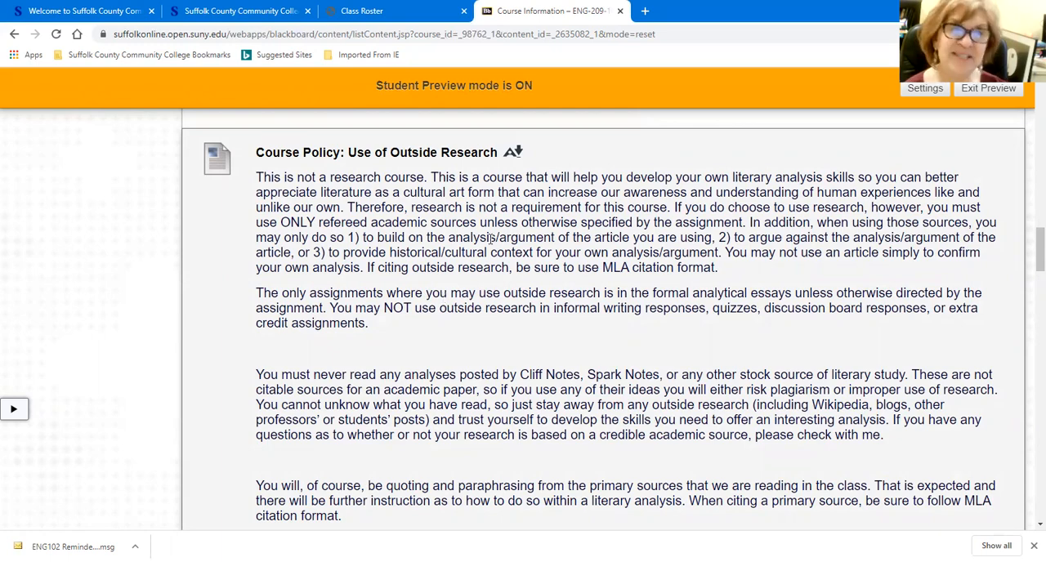
pyautogui.scroll(-3)
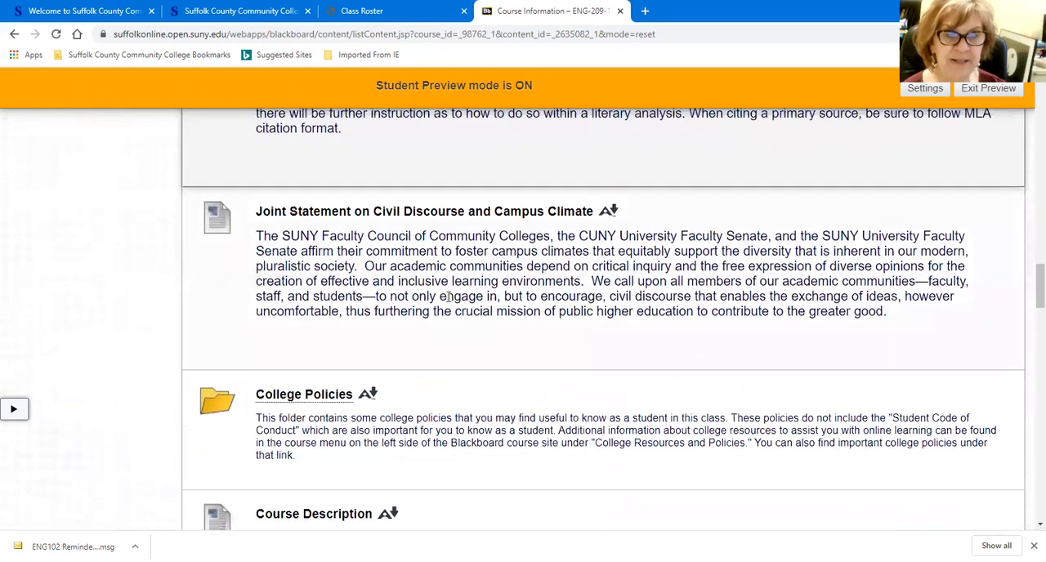
pyautogui.scroll(-3)
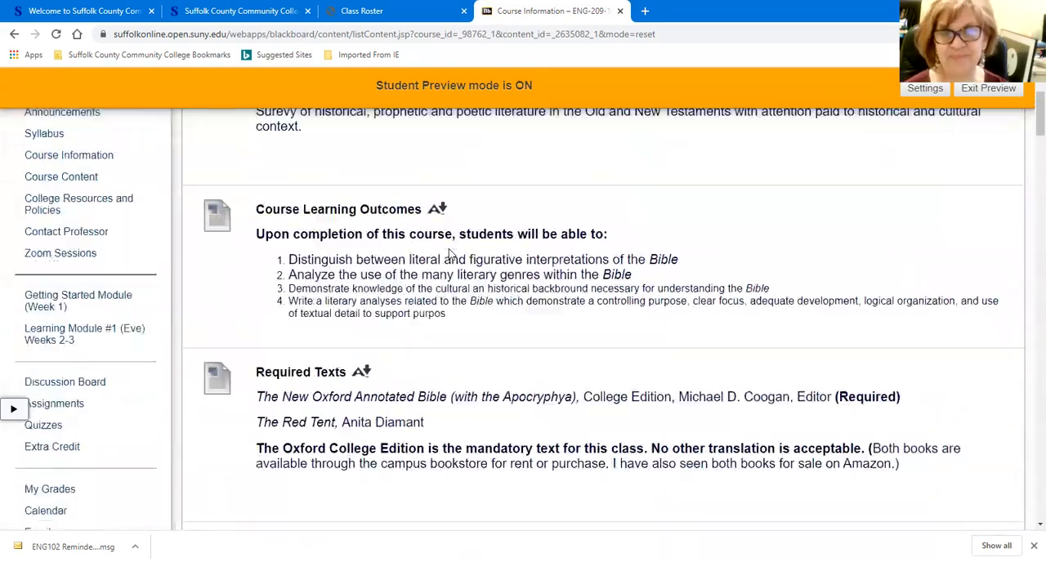
pyautogui.scroll(3)
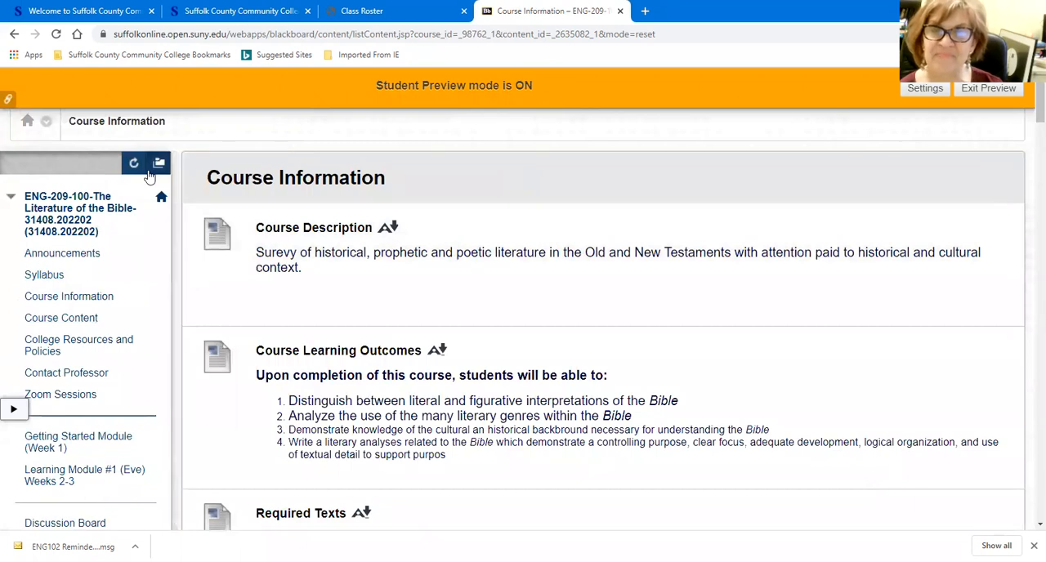
pyautogui.moveTo(61, 318)
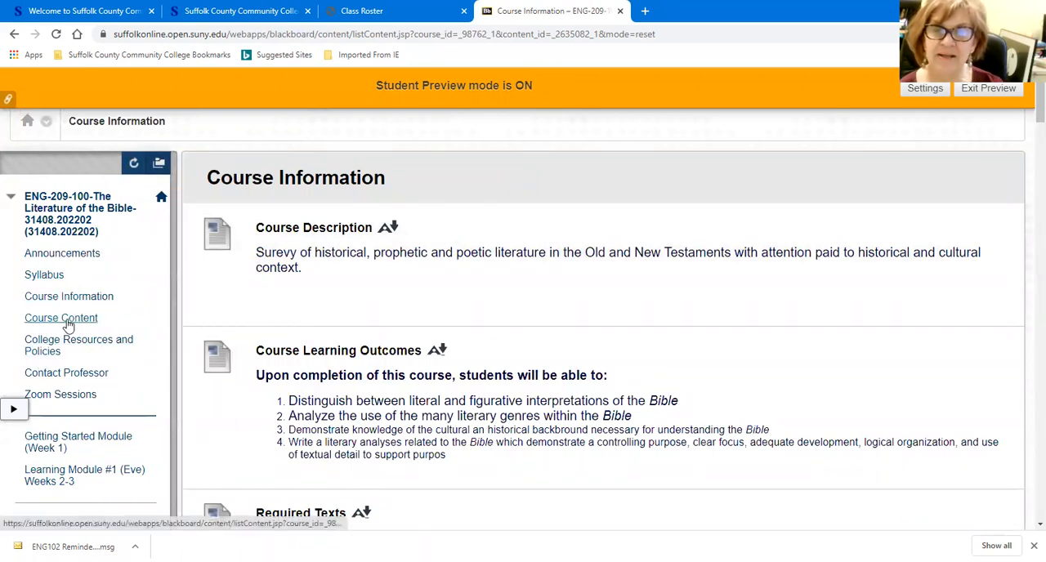
# - Go to Course Content and view the folder list down to Grammar and Punctuation
pyautogui.click(61, 318)
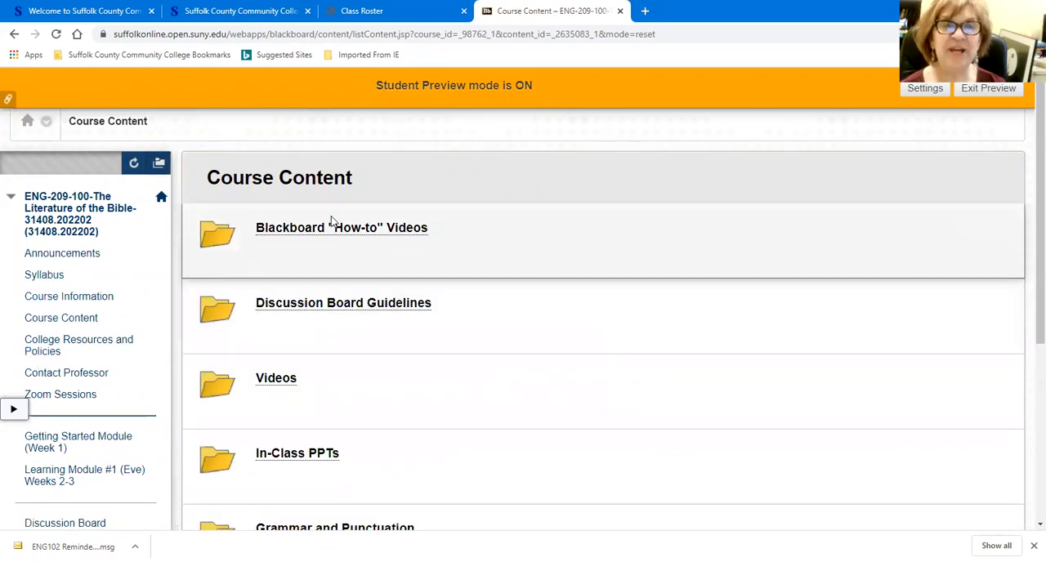
pyautogui.moveTo(351, 449)
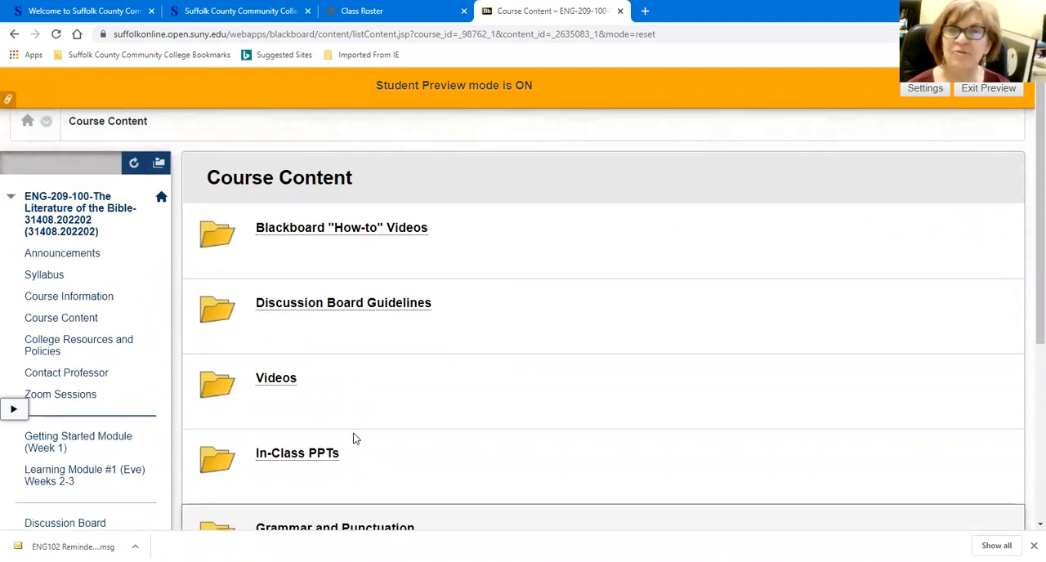
pyautogui.moveTo(699, 352)
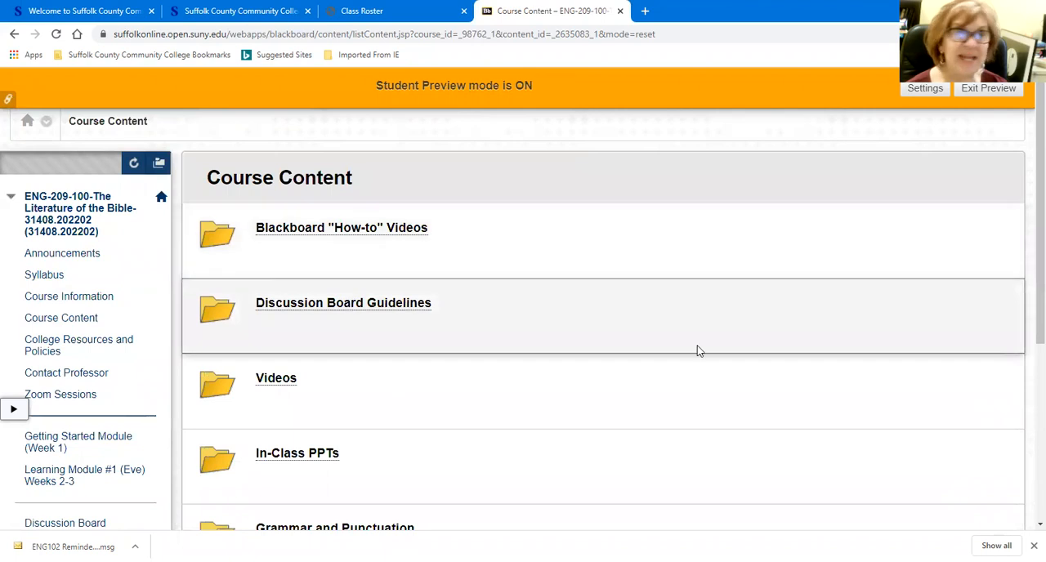
pyautogui.moveTo(325, 314)
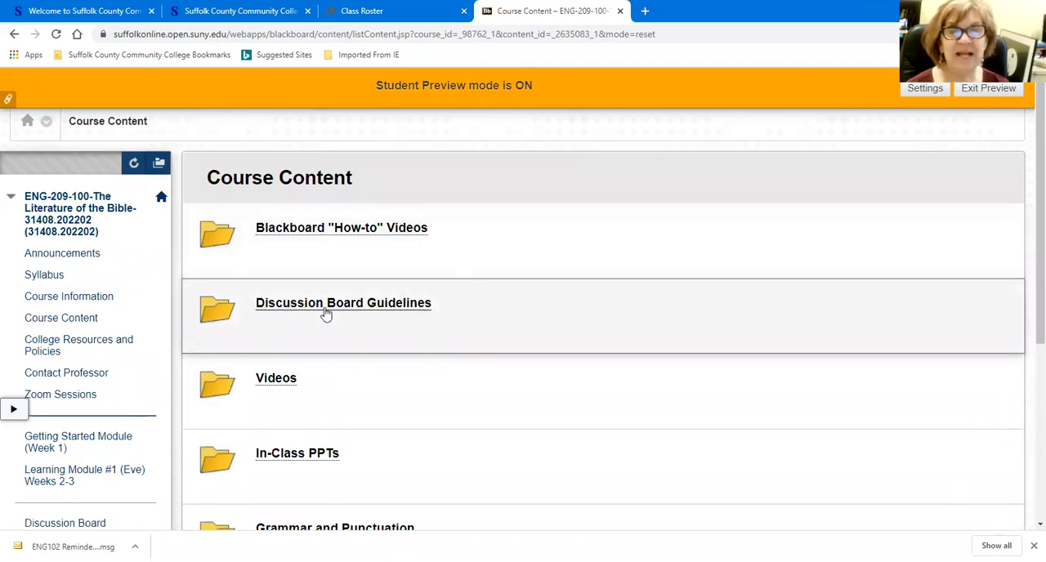
pyautogui.moveTo(354, 434)
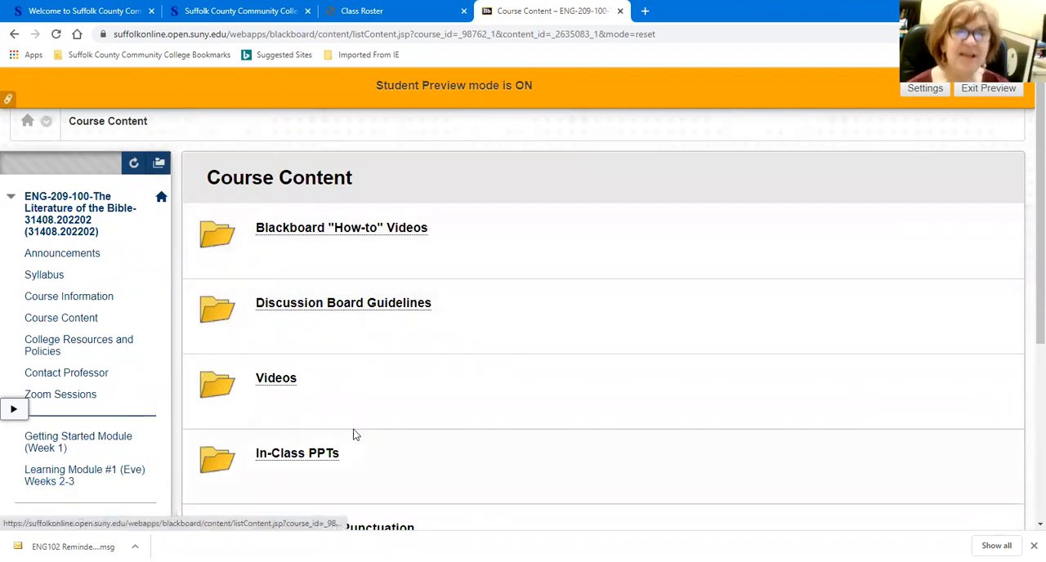
pyautogui.moveTo(391, 319)
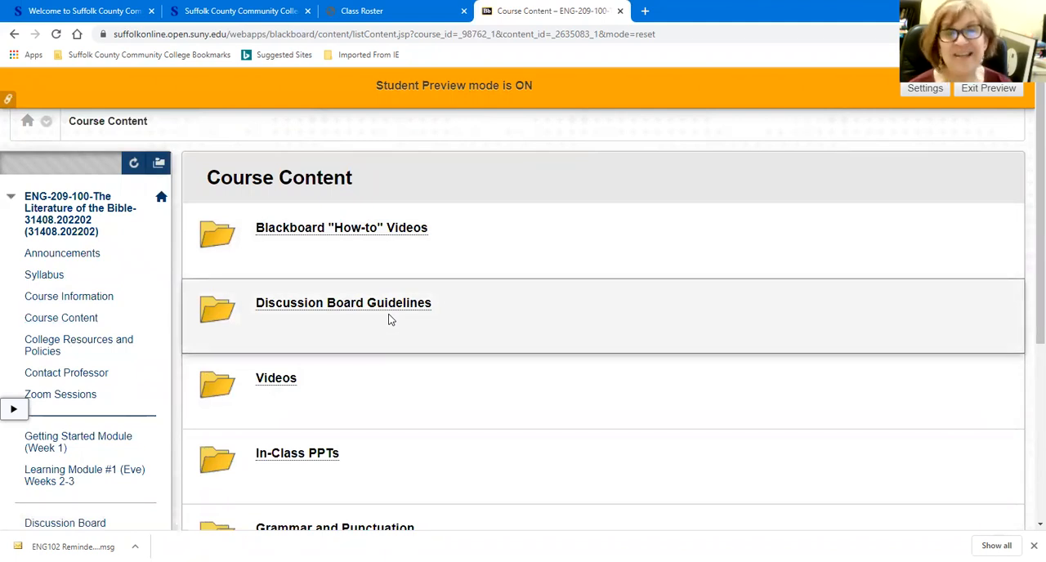
pyautogui.moveTo(77, 441)
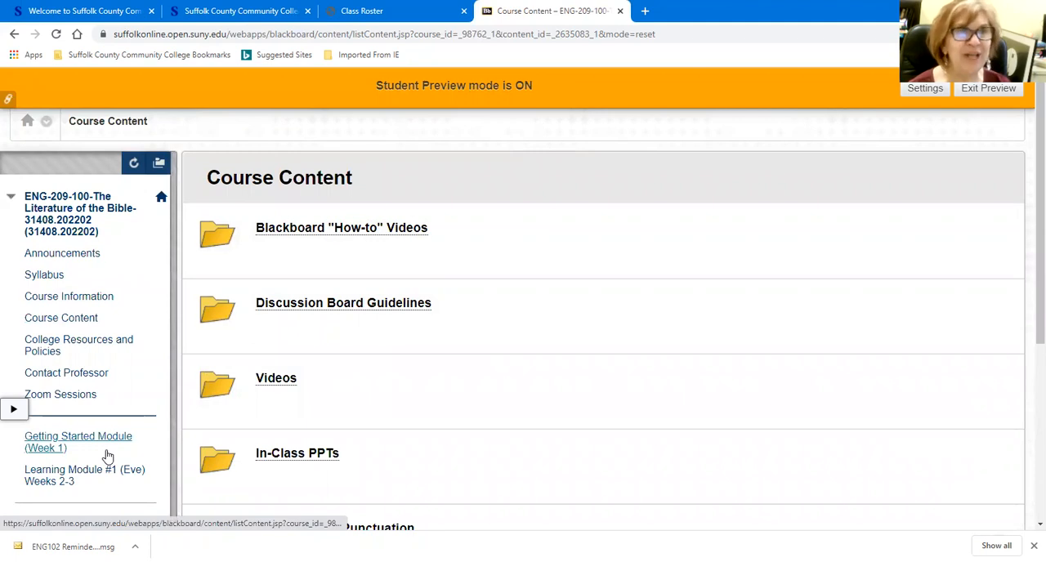
pyautogui.moveTo(157, 453)
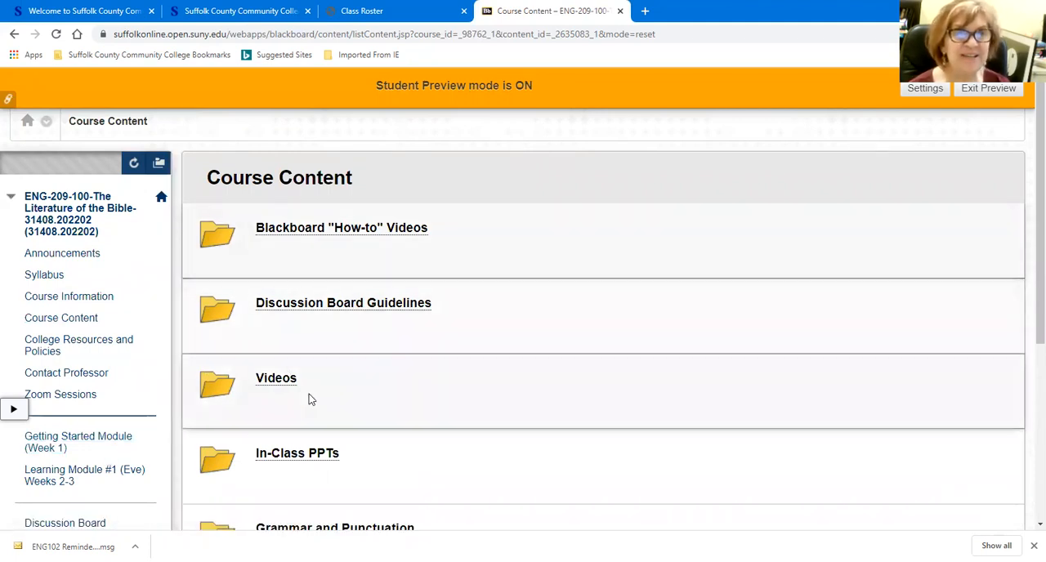
pyautogui.moveTo(307, 367)
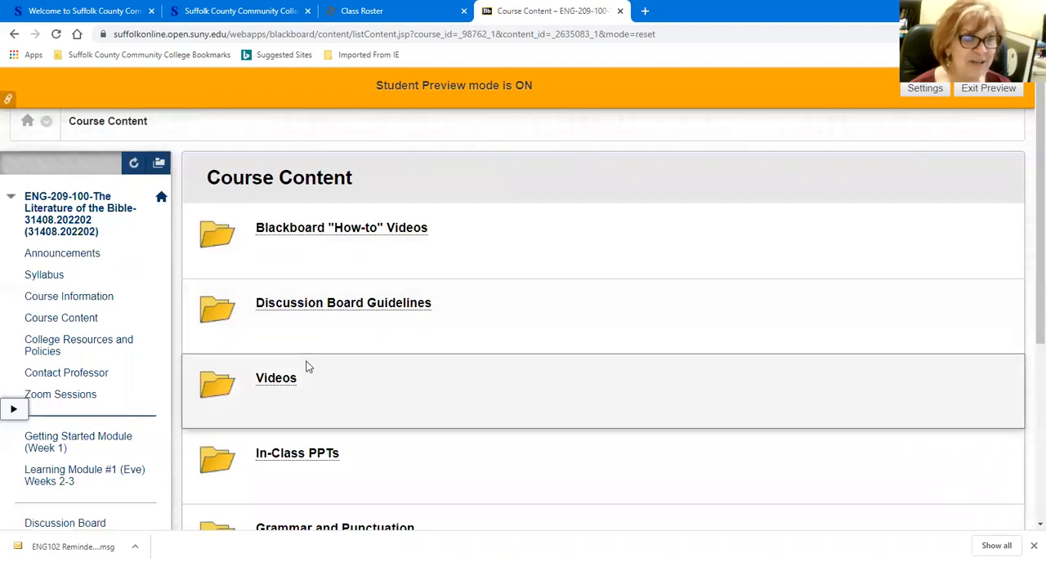
pyautogui.moveTo(323, 335)
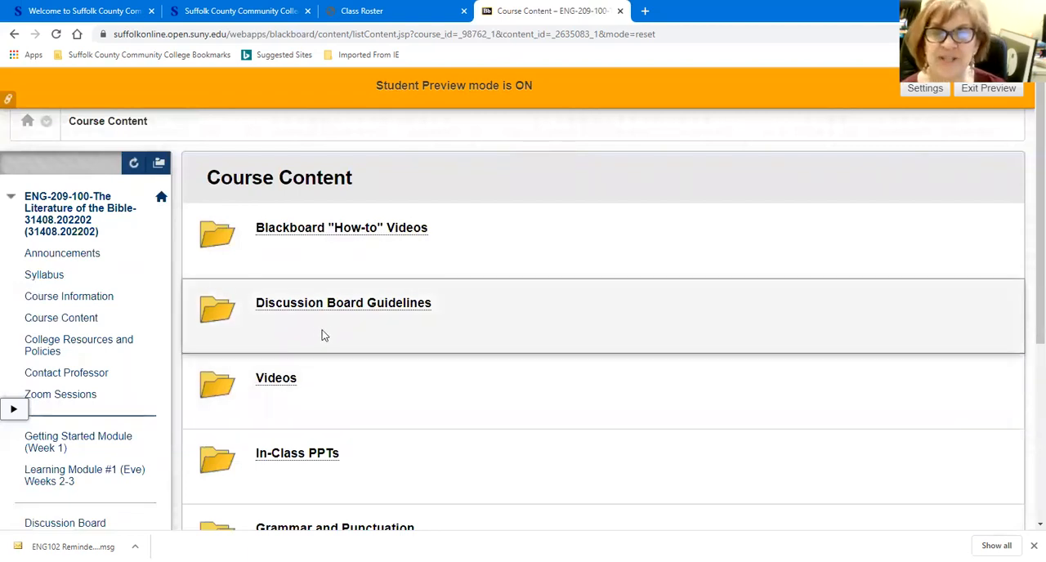
pyautogui.moveTo(66, 373)
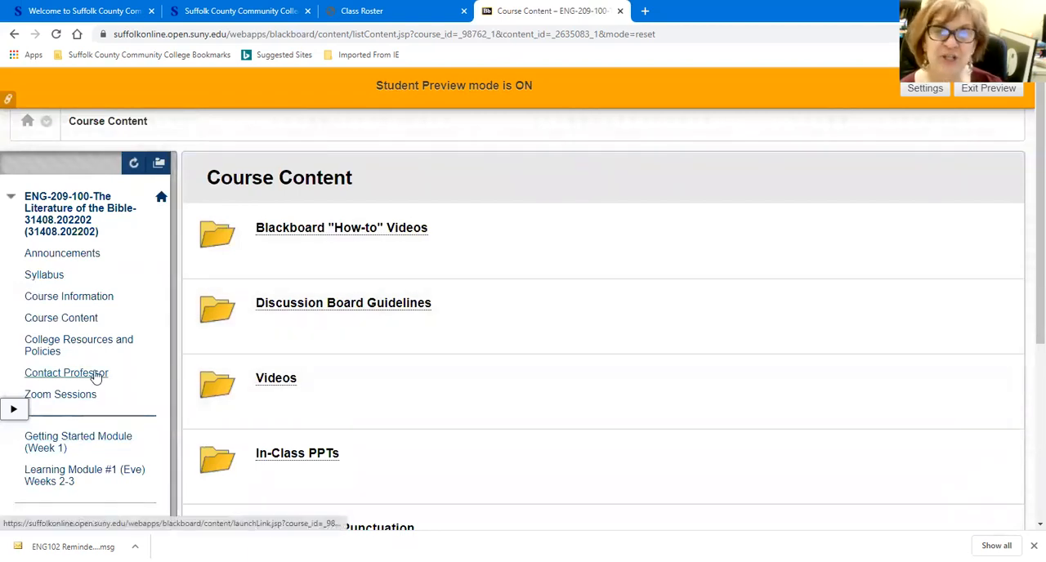
pyautogui.moveTo(82, 388)
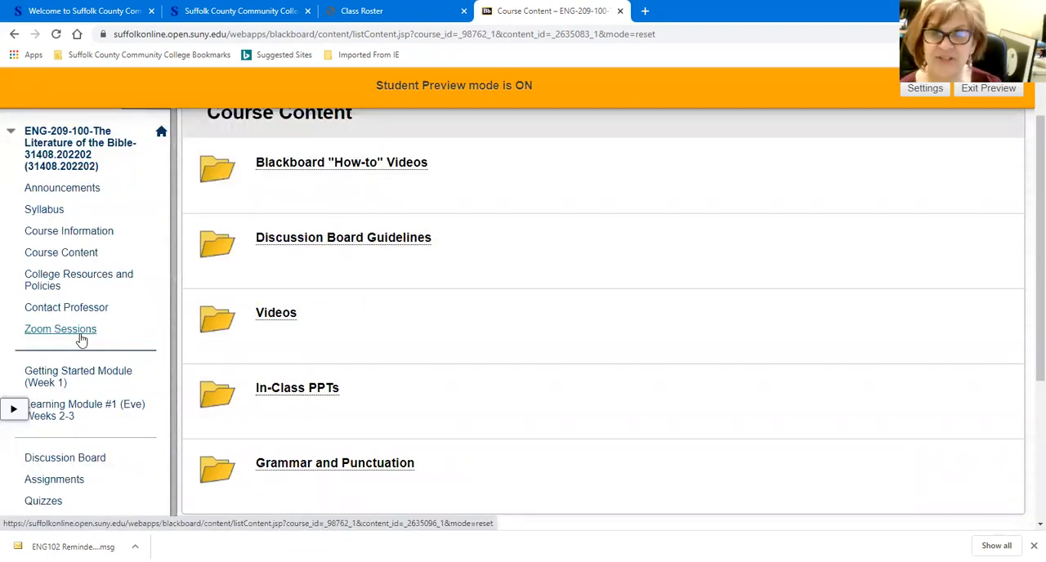
pyautogui.scroll(-3)
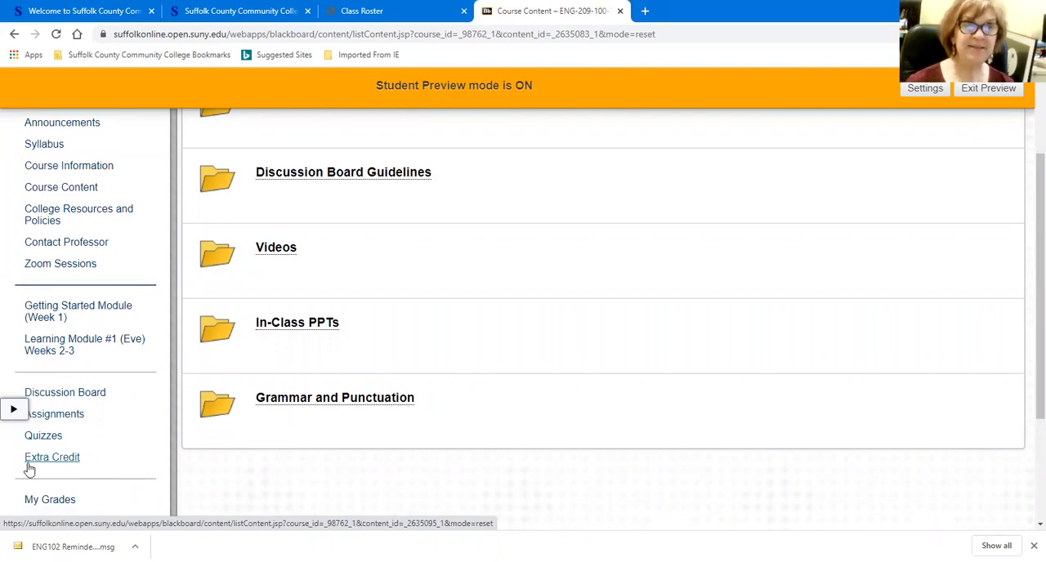
pyautogui.moveTo(94, 351)
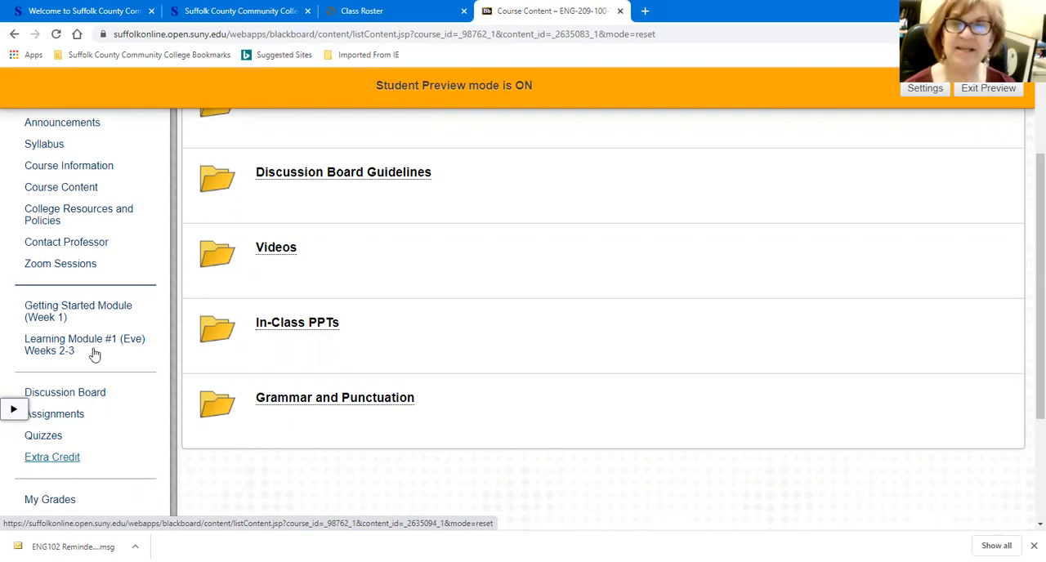
pyautogui.moveTo(52, 457)
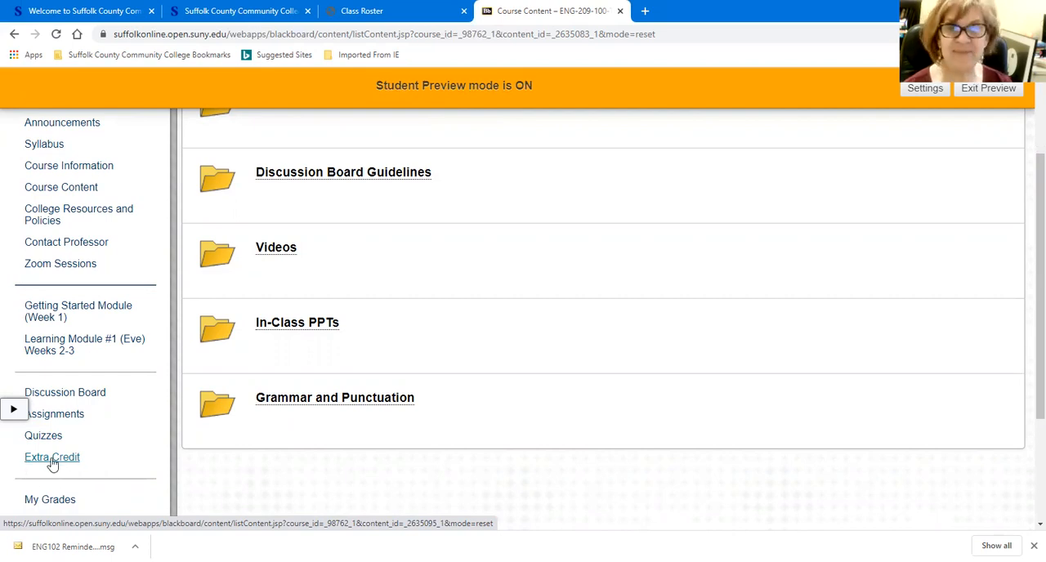
# - Reach the Upload Assignment: Extra Credit page and review its submission, attachment and comments areas
pyautogui.click(51, 457)
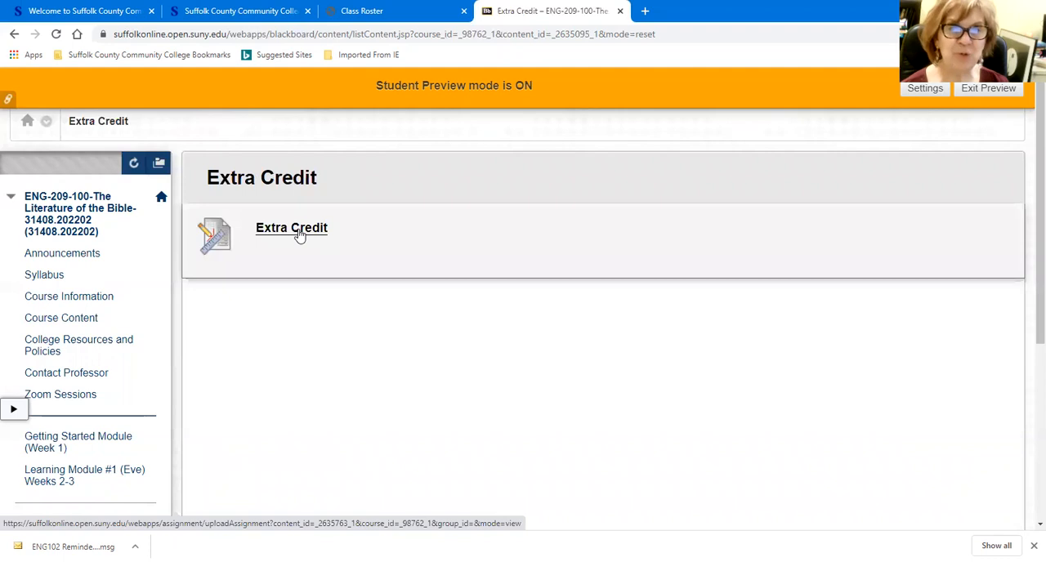
pyautogui.click(291, 228)
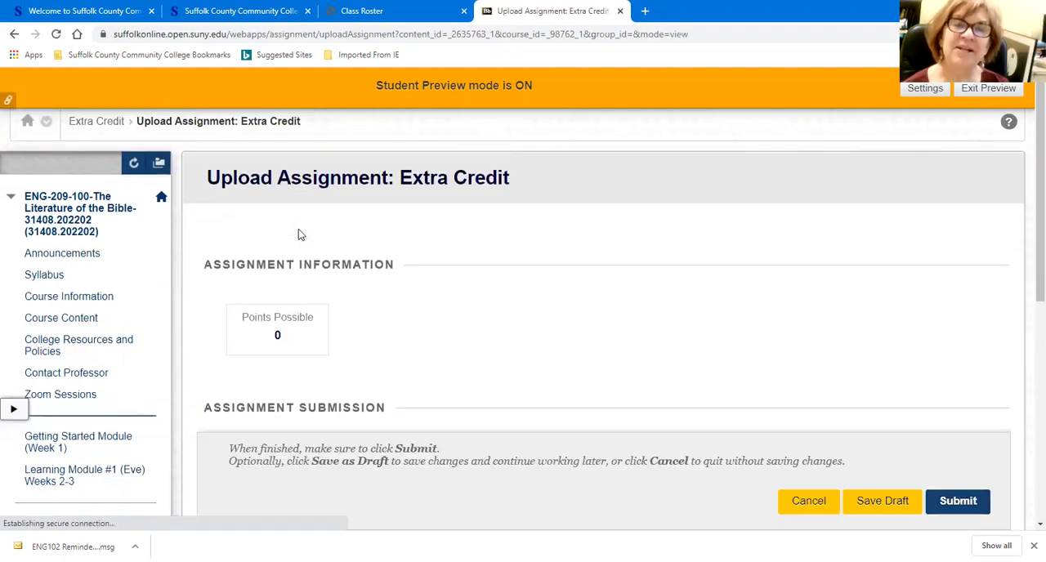
pyautogui.scroll(-3)
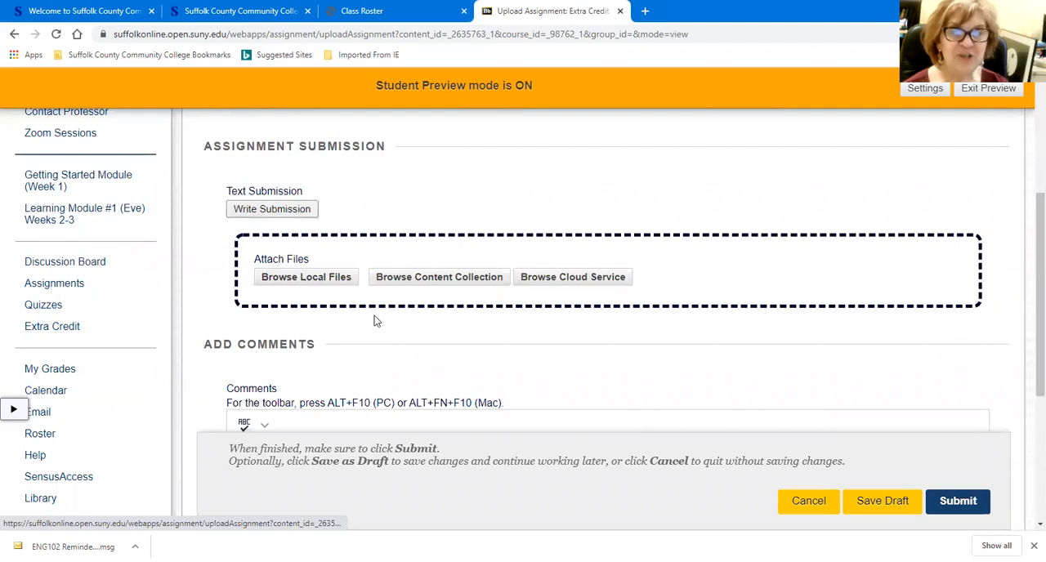
pyautogui.scroll(-3)
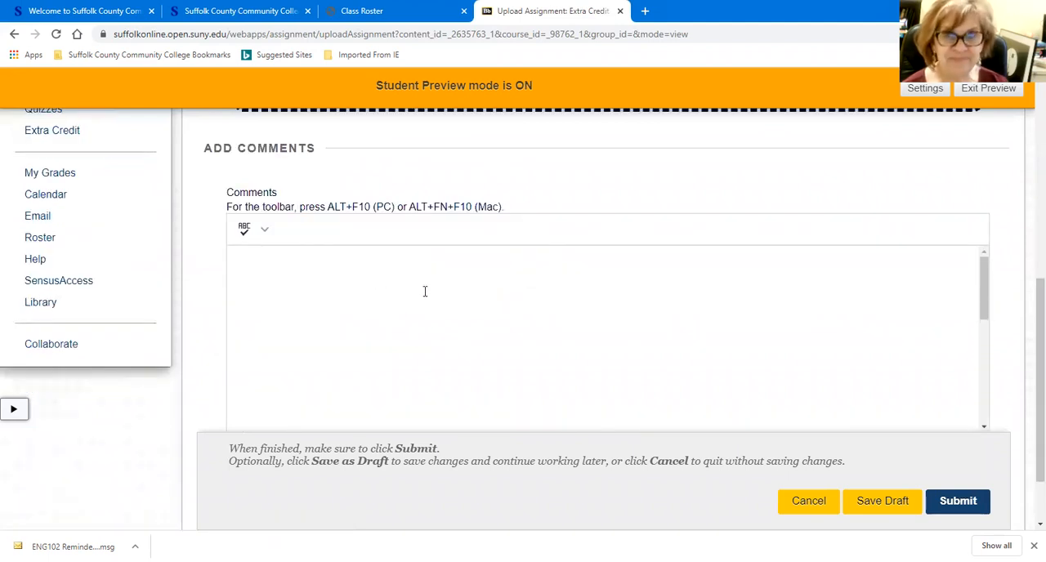
pyautogui.scroll(3)
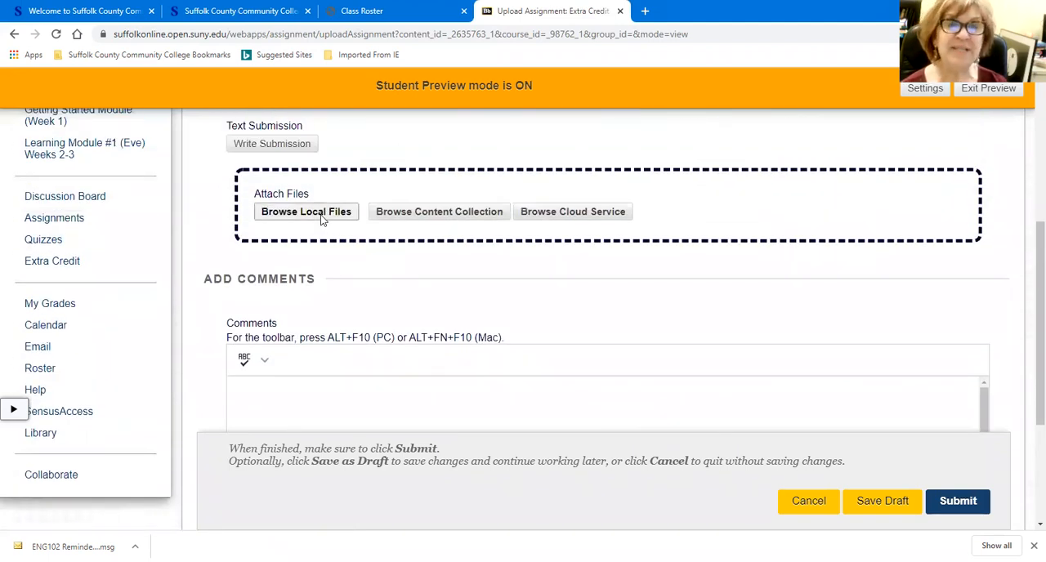
pyautogui.moveTo(306, 211)
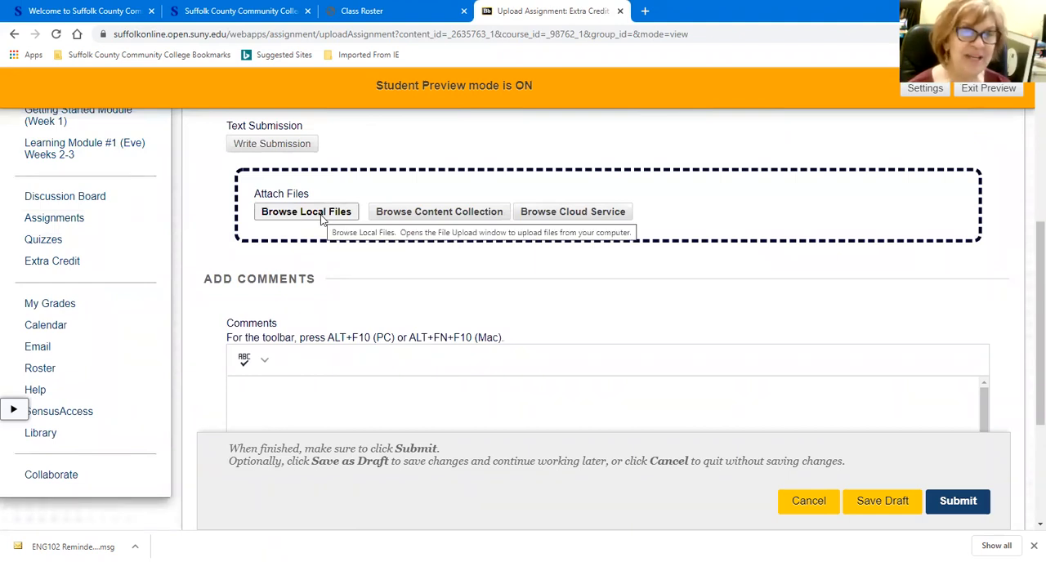
pyautogui.moveTo(958, 501)
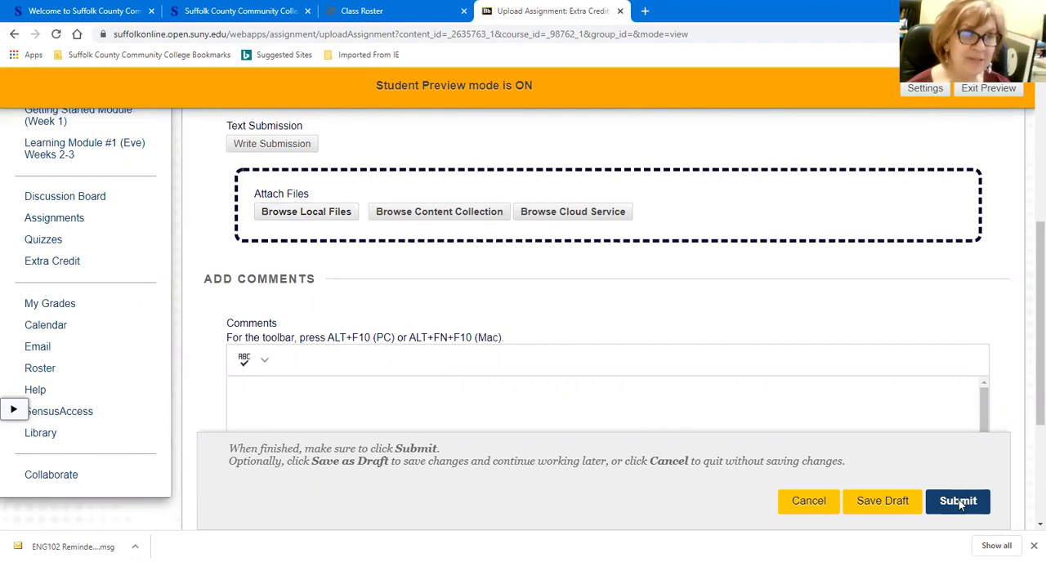
pyautogui.moveTo(665, 309)
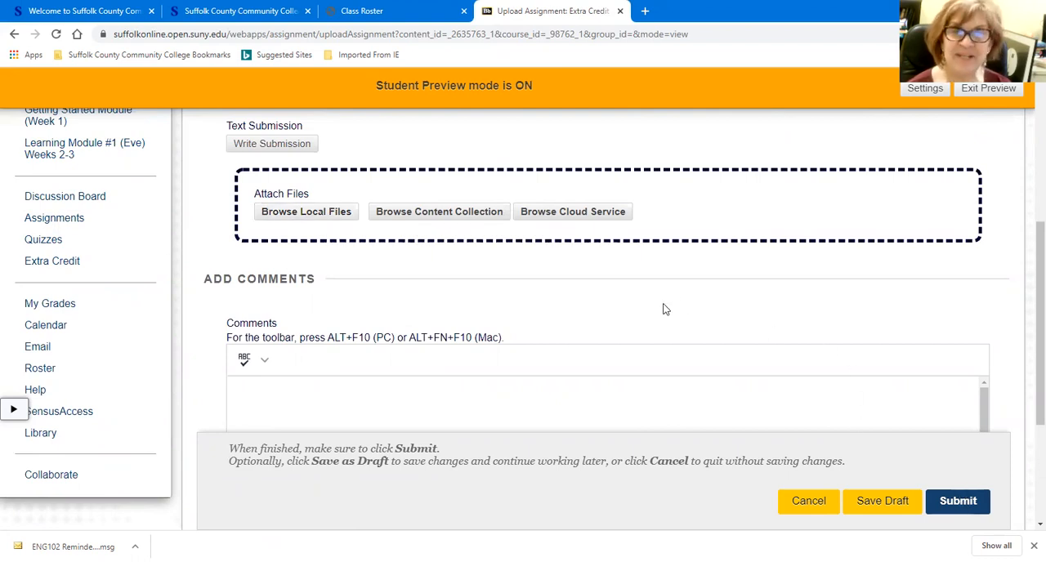
pyautogui.scroll(3)
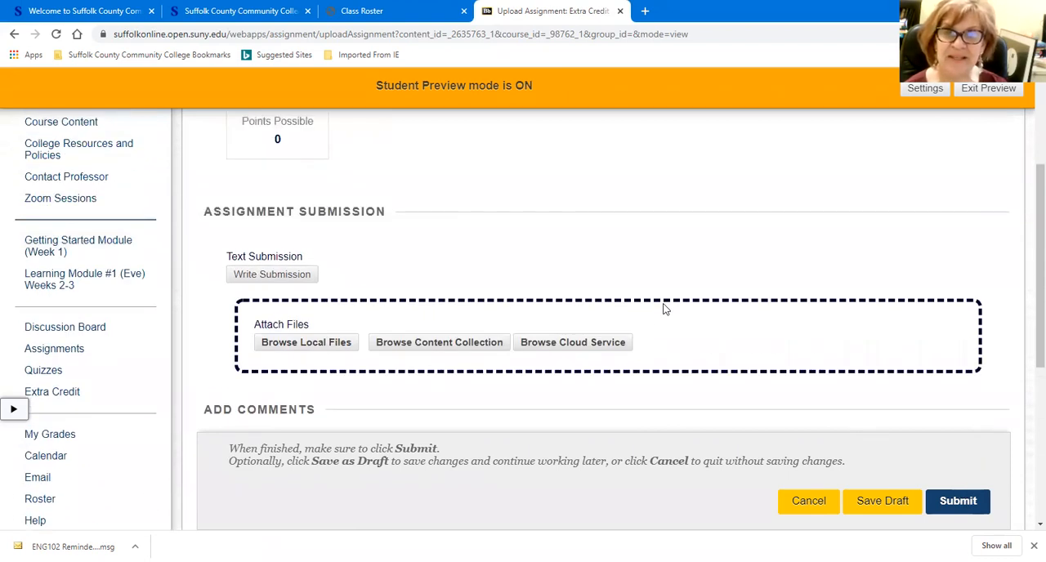
pyautogui.scroll(-3)
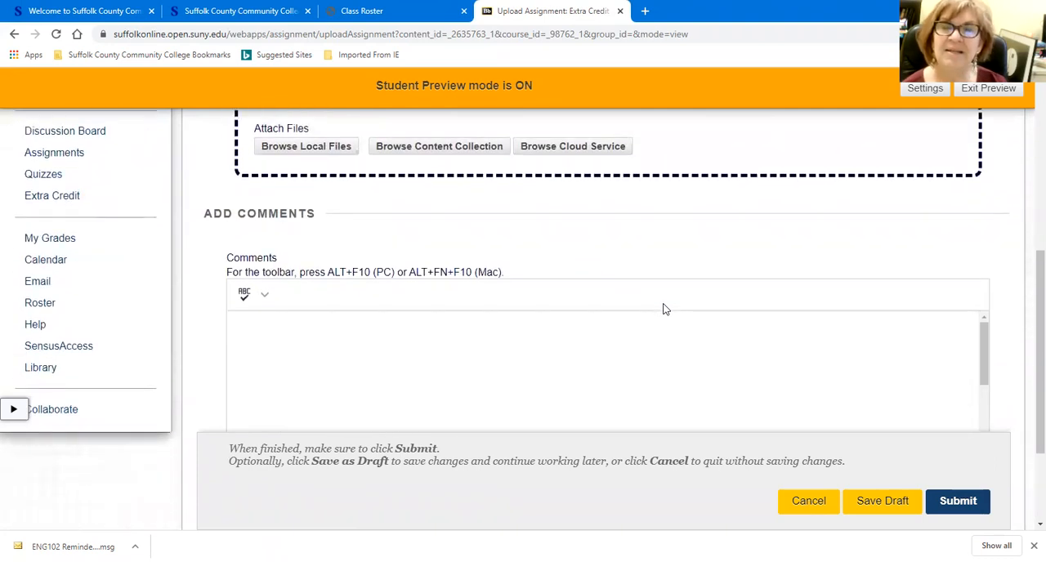
pyautogui.moveTo(49, 238)
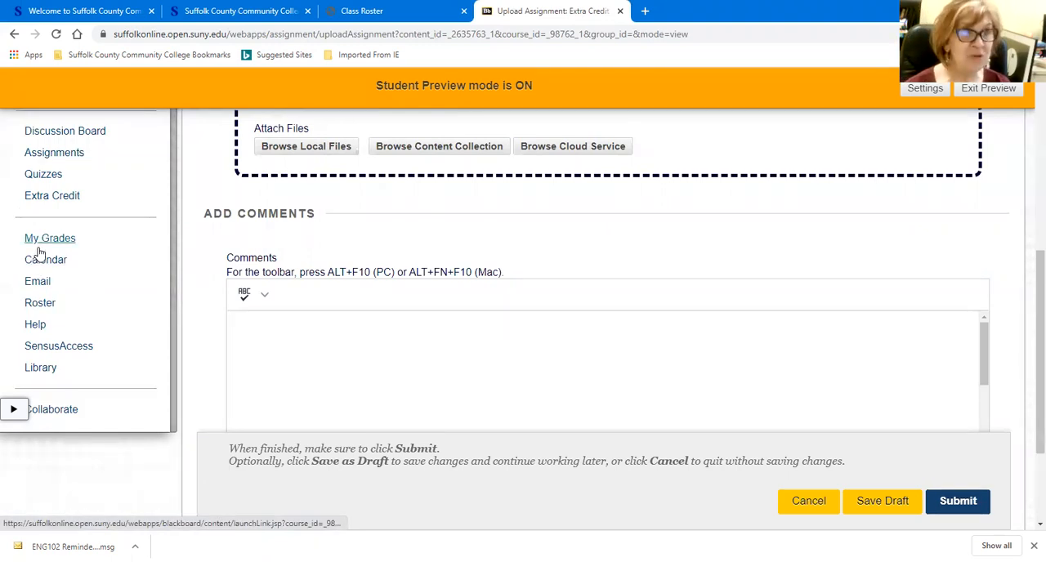
pyautogui.moveTo(45, 246)
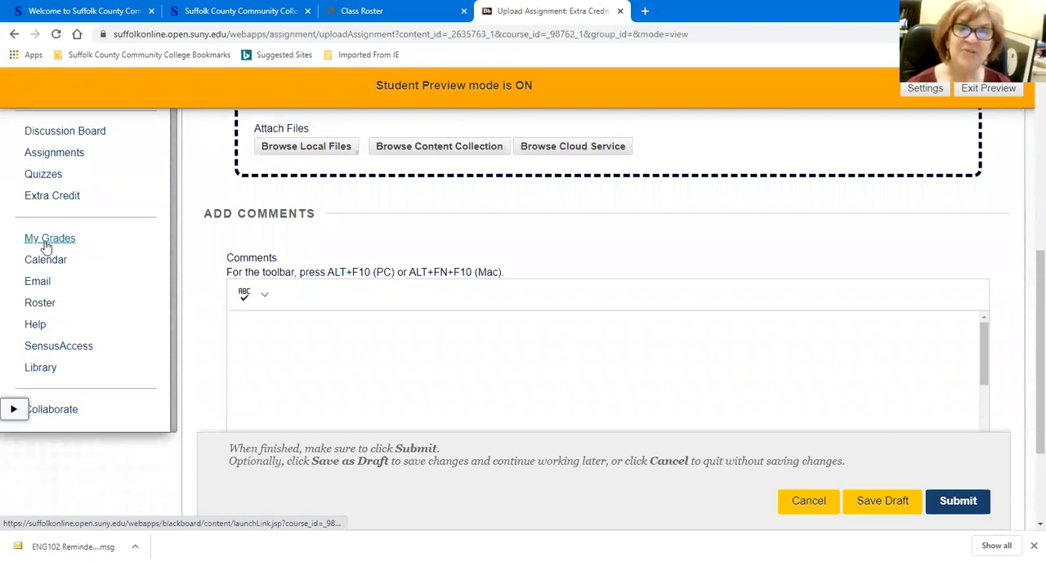
pyautogui.moveTo(50, 238)
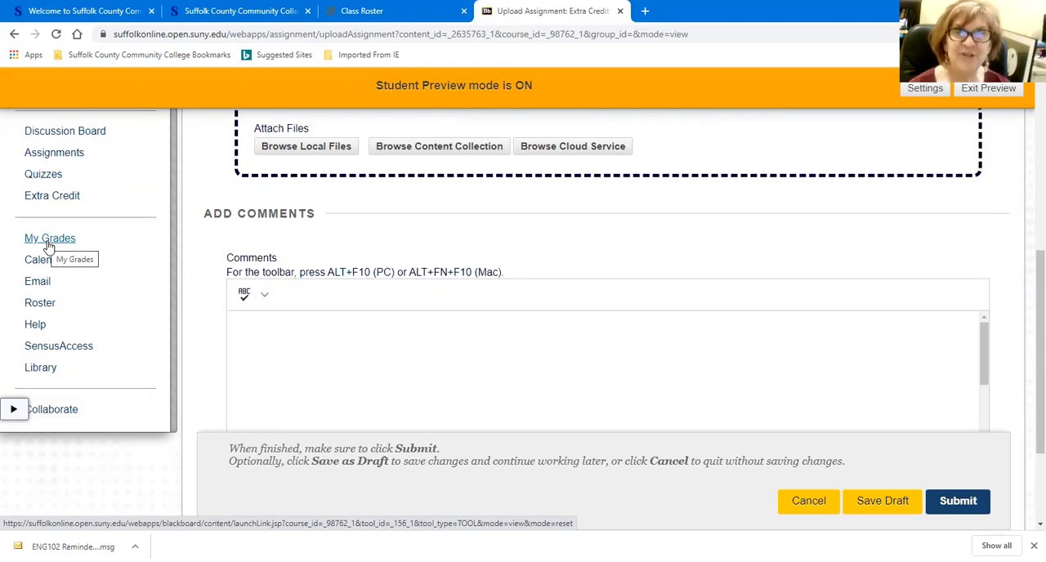
pyautogui.moveTo(45, 260)
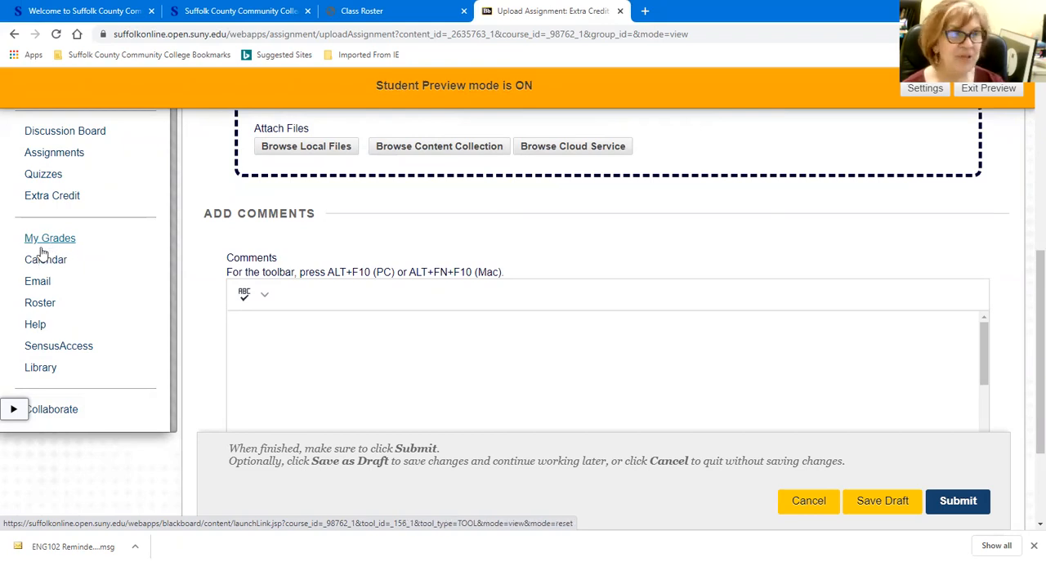
pyautogui.moveTo(41, 253)
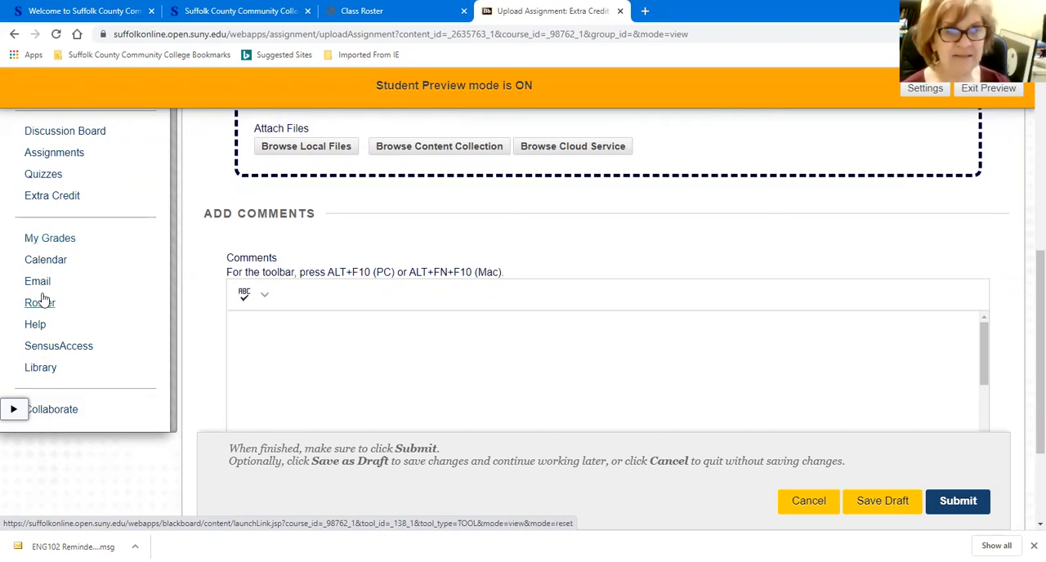
pyautogui.moveTo(37, 281)
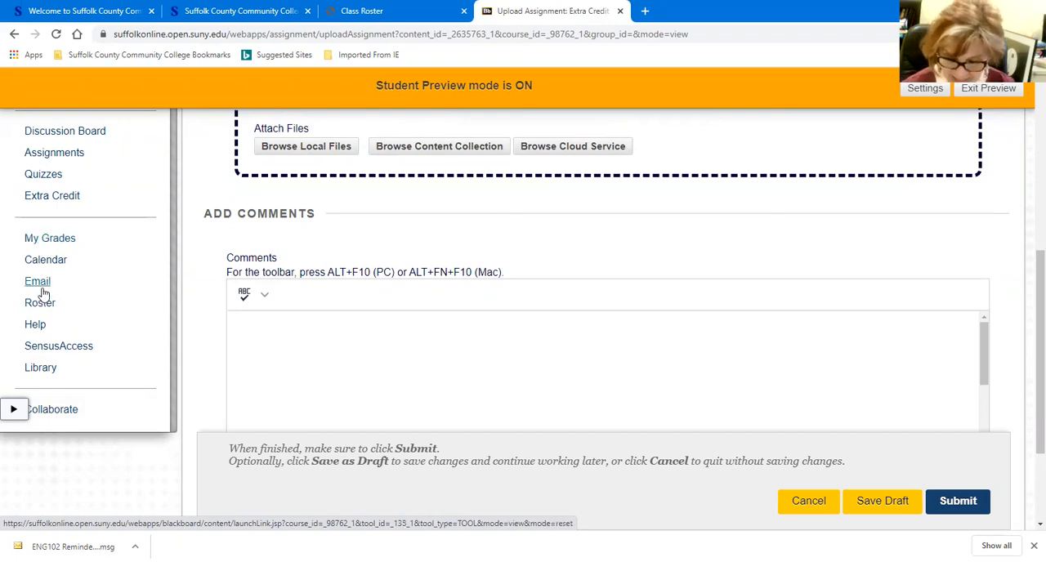
pyautogui.moveTo(38, 281)
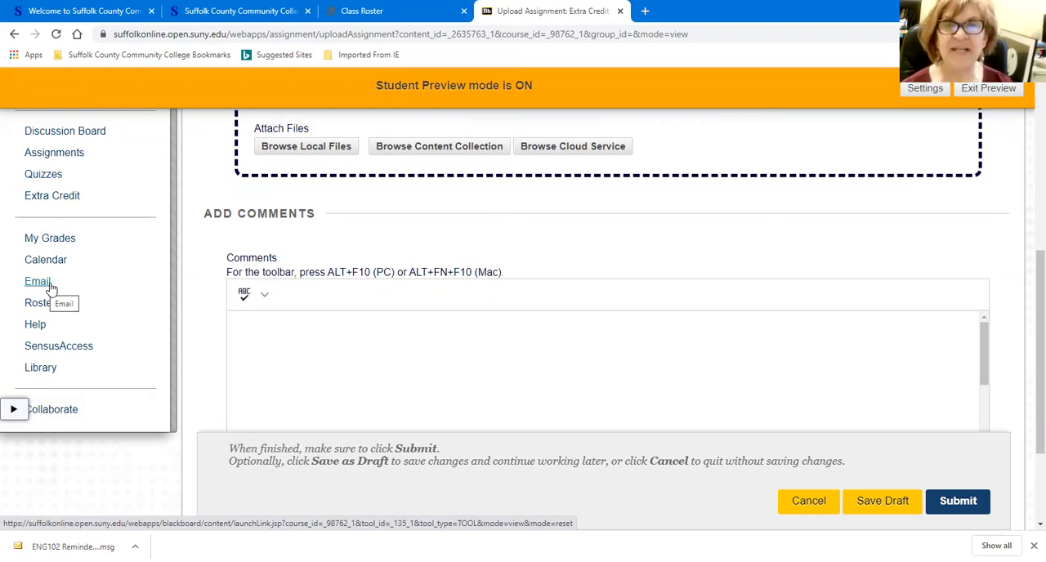
pyautogui.moveTo(46, 260)
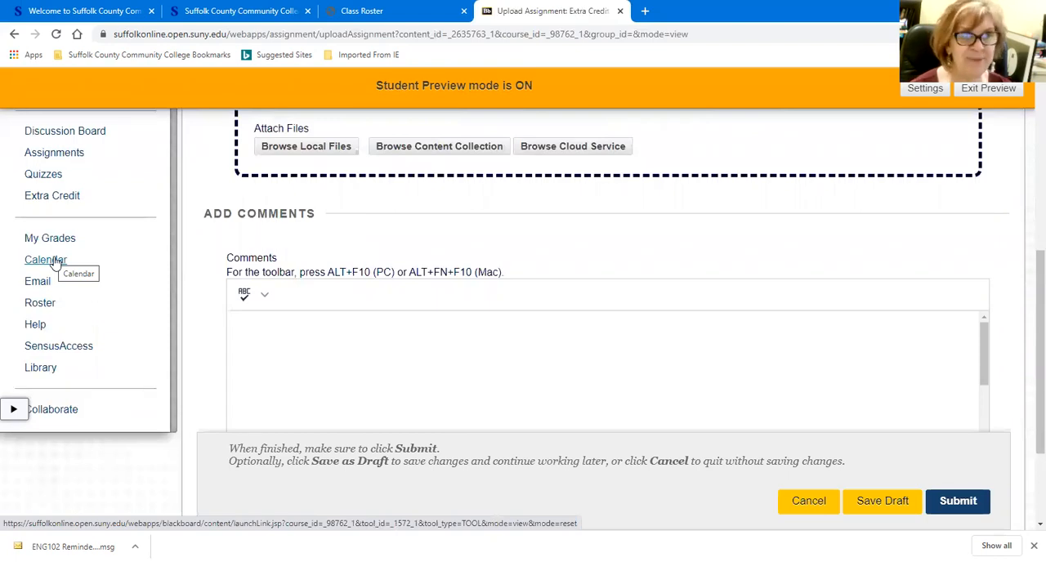
pyautogui.moveTo(51, 268)
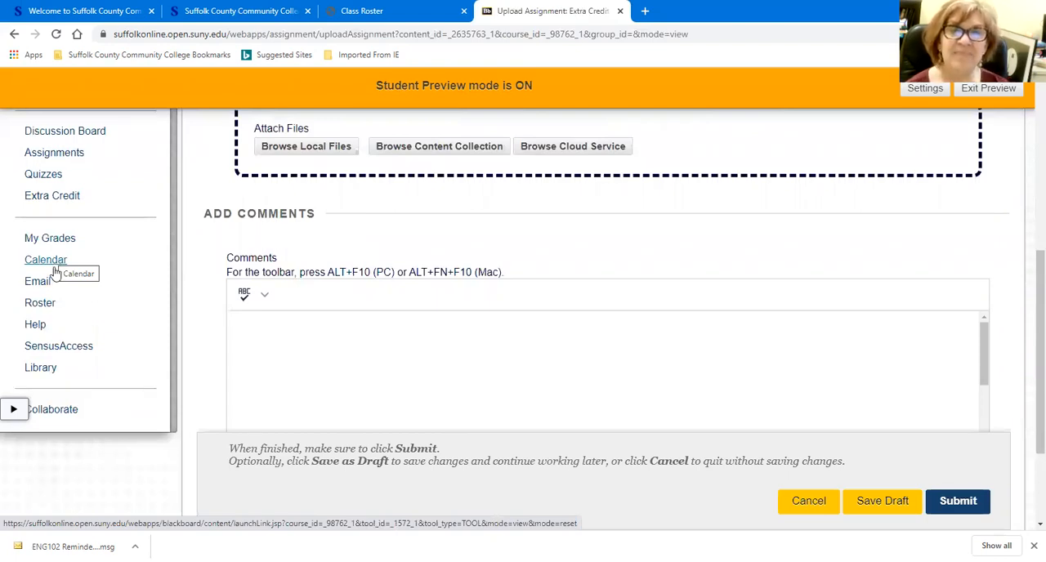
pyautogui.moveTo(45, 260)
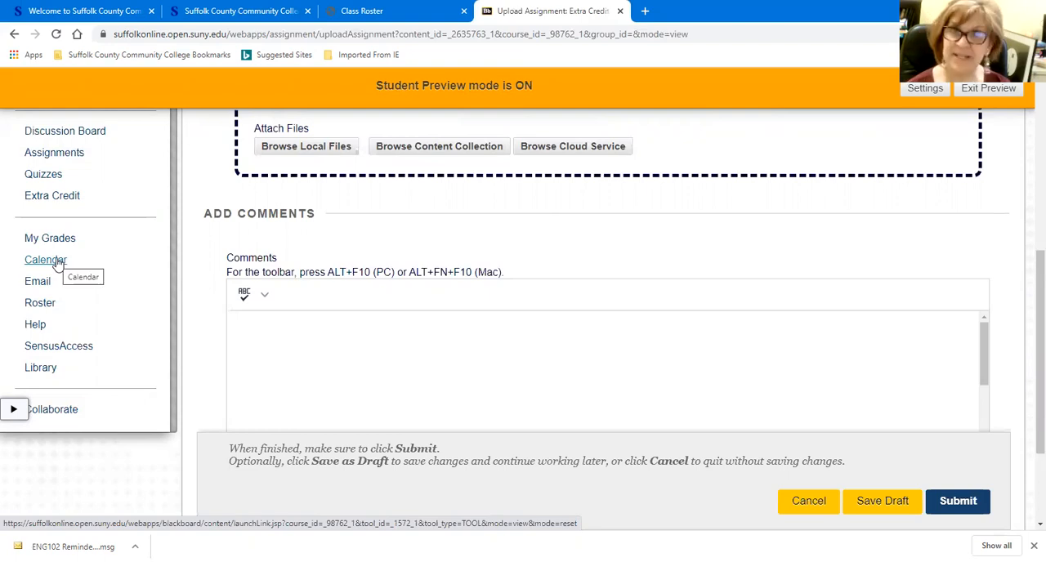
pyautogui.scroll(3)
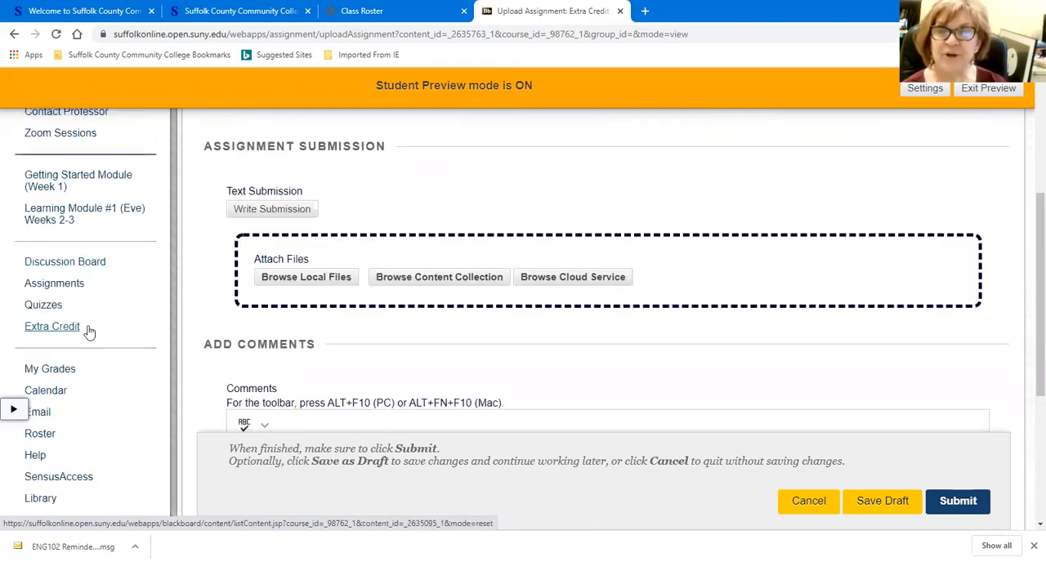
pyautogui.scroll(-3)
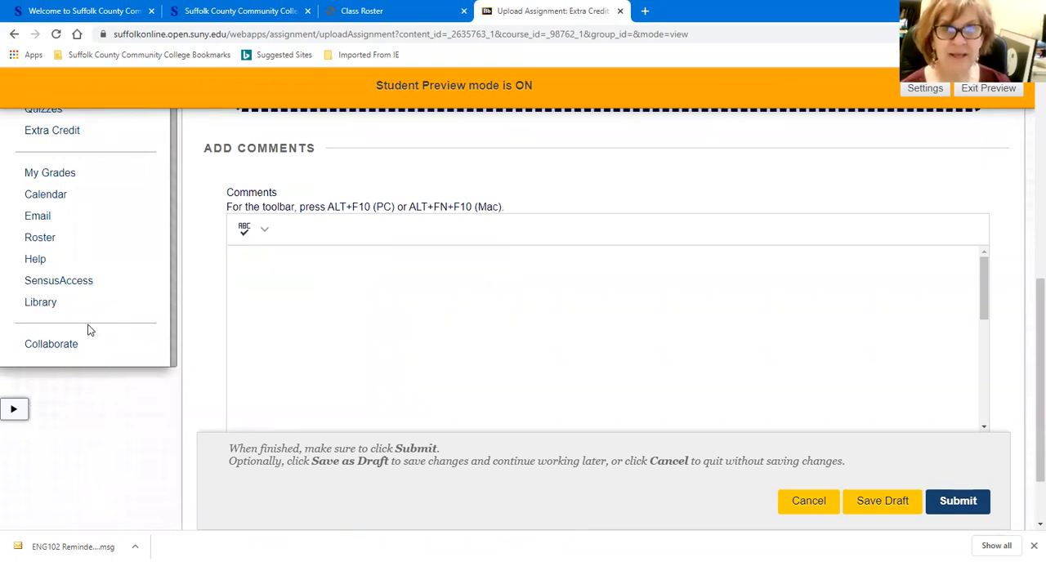
pyautogui.moveTo(92, 322)
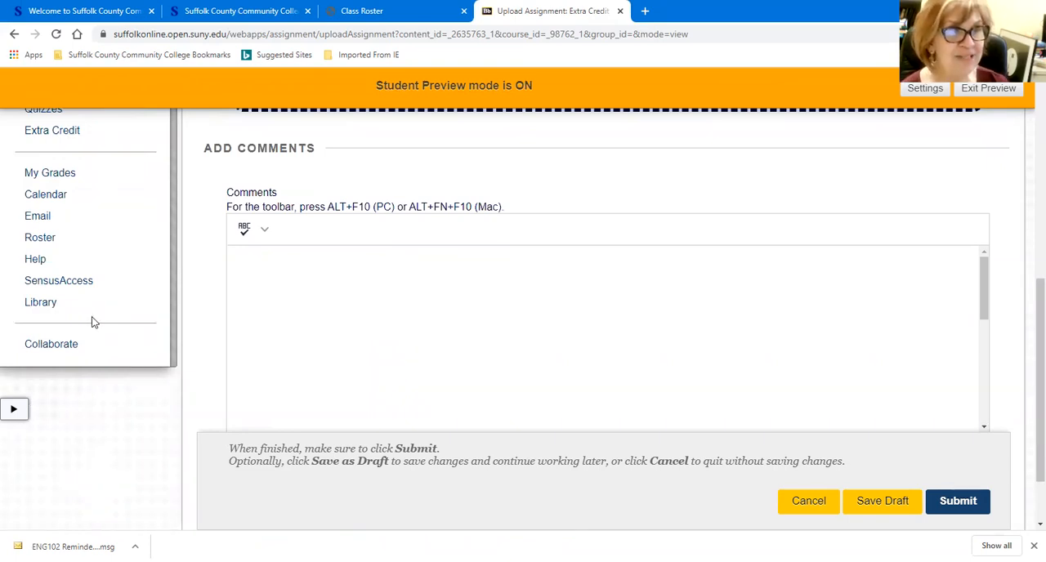
pyautogui.moveTo(164, 306)
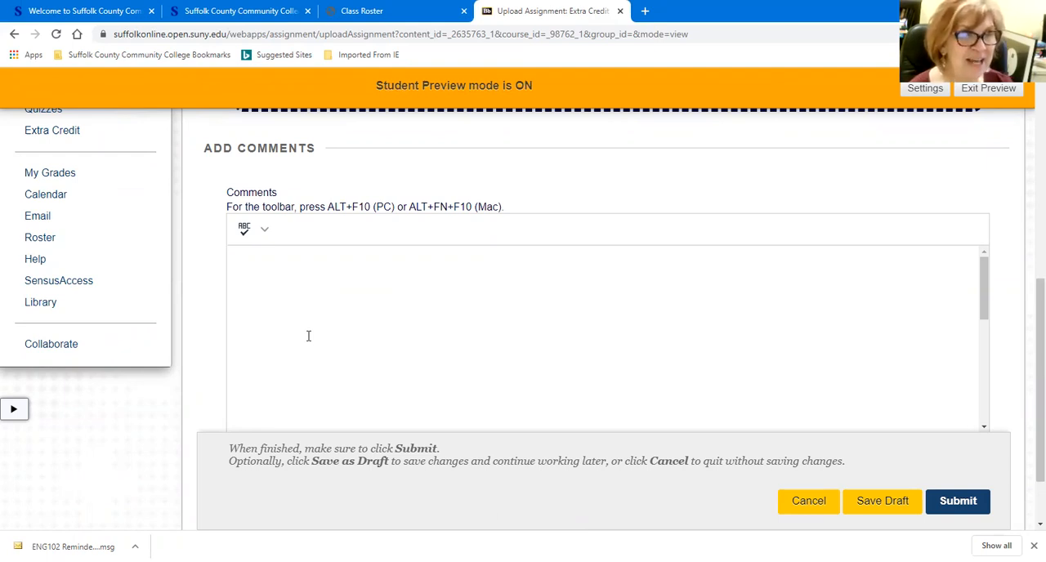
pyautogui.moveTo(376, 358)
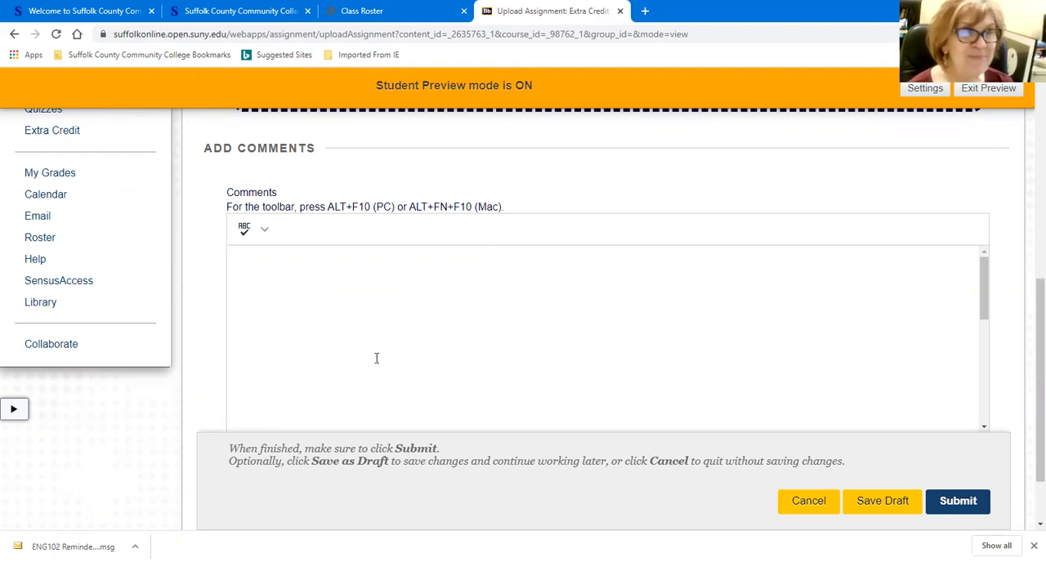
pyautogui.moveTo(479, 373)
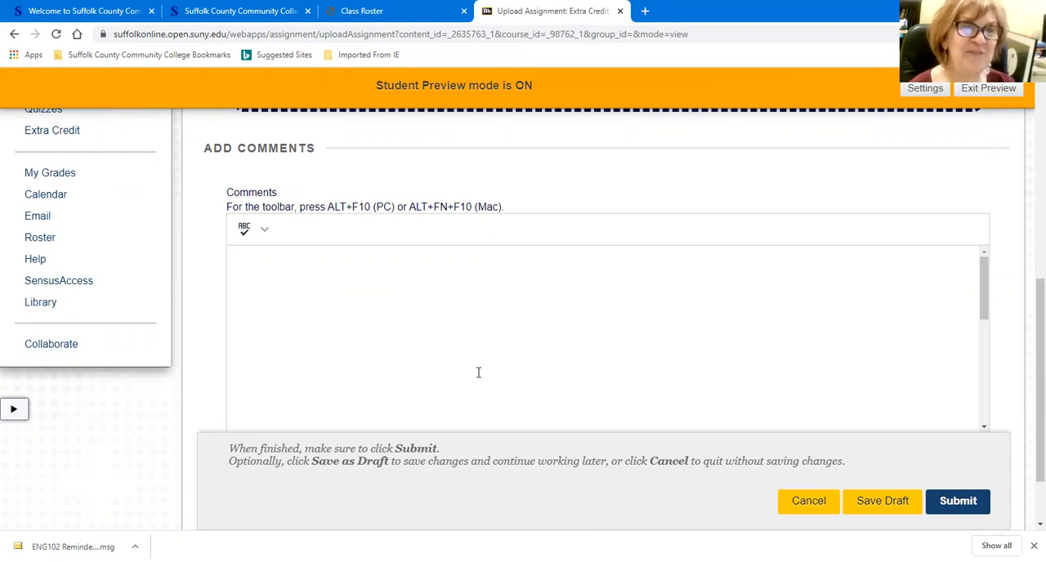